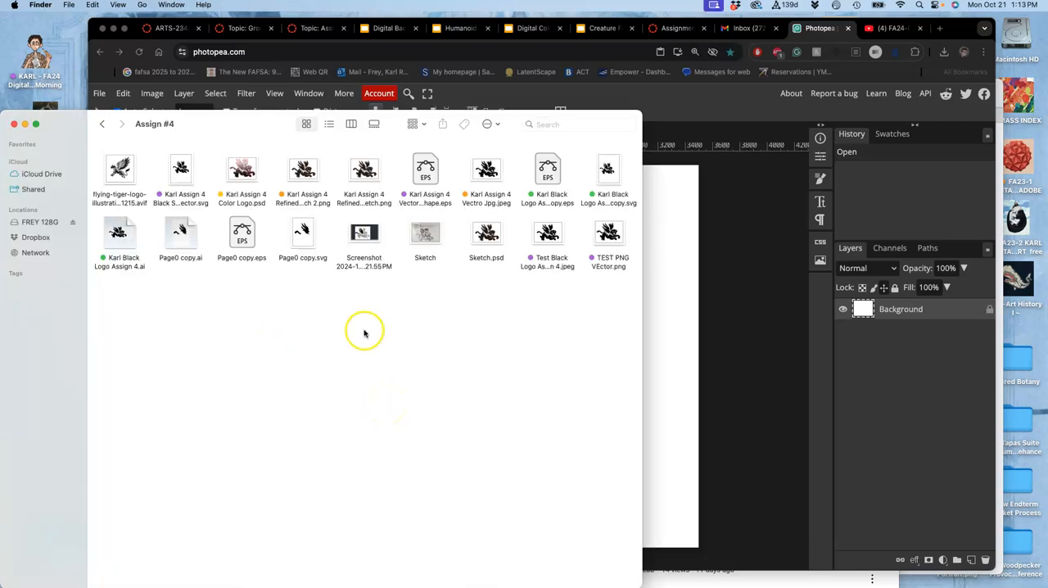
pyautogui.moveTo(326, 145)
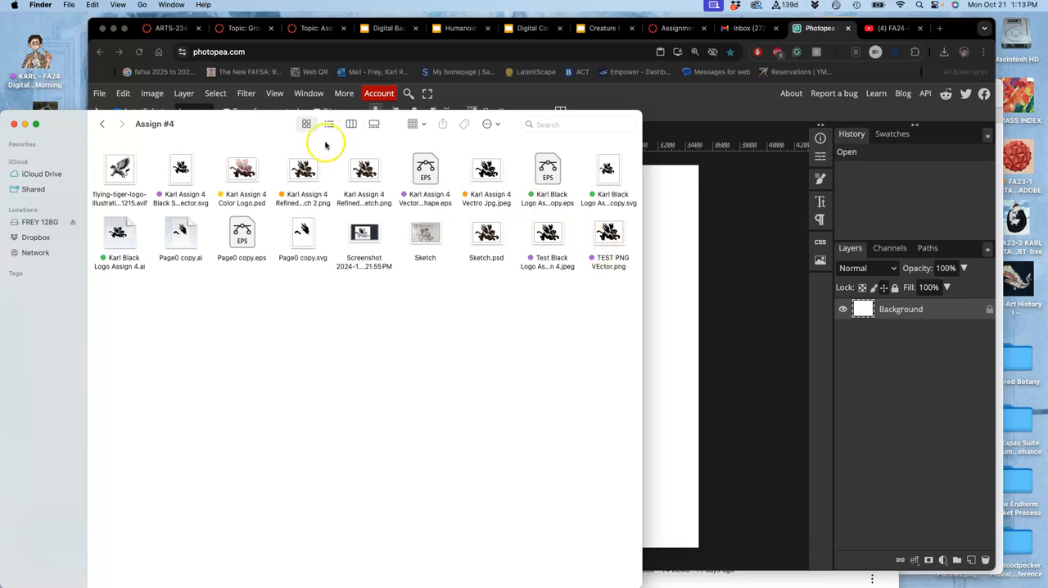
pyautogui.moveTo(332, 179)
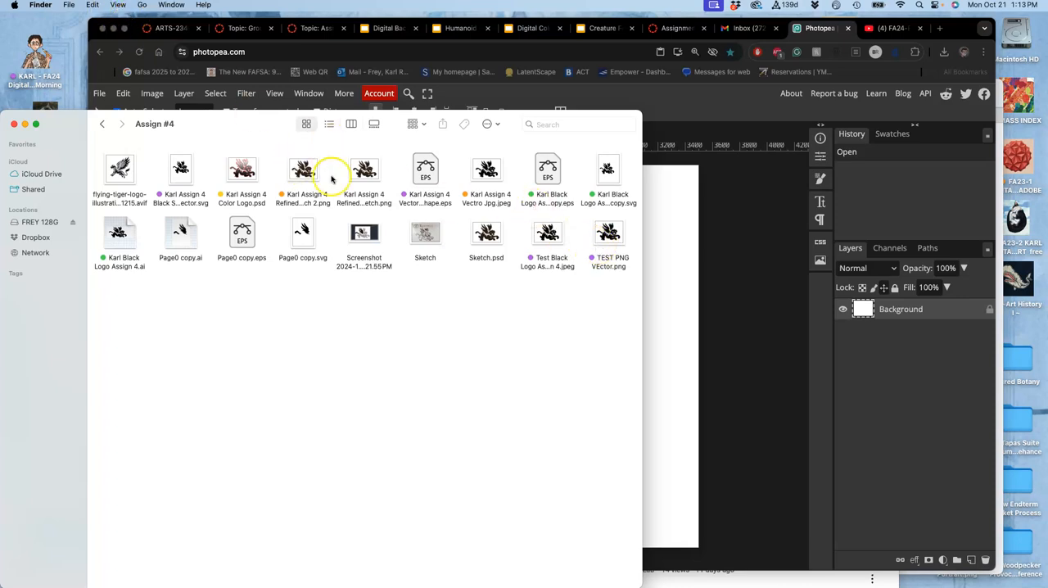
# Bring the Photopea project window to the front.
pyautogui.click(609, 168)
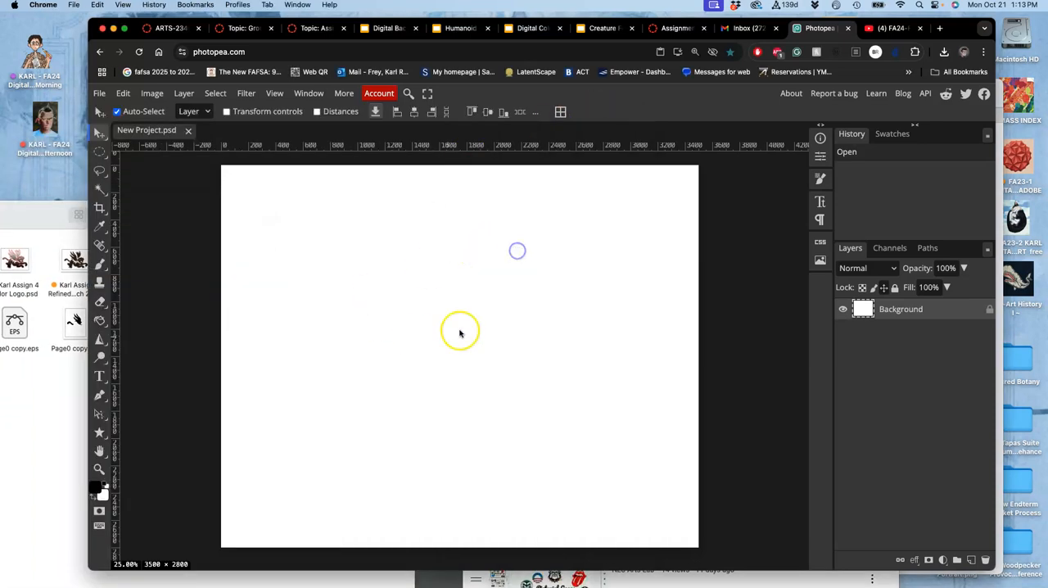
pyautogui.moveTo(397, 264)
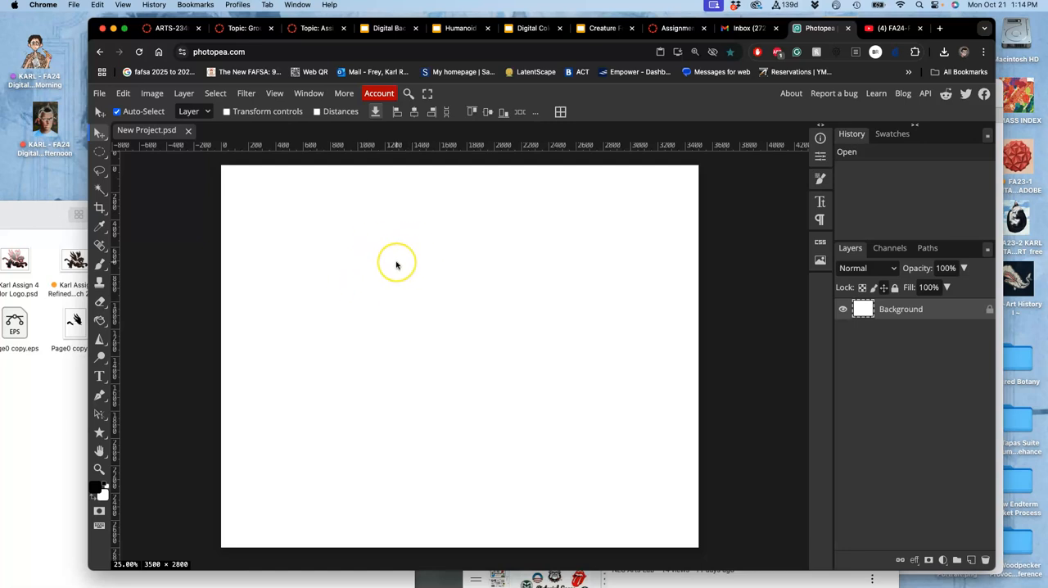
pyautogui.moveTo(655, 111)
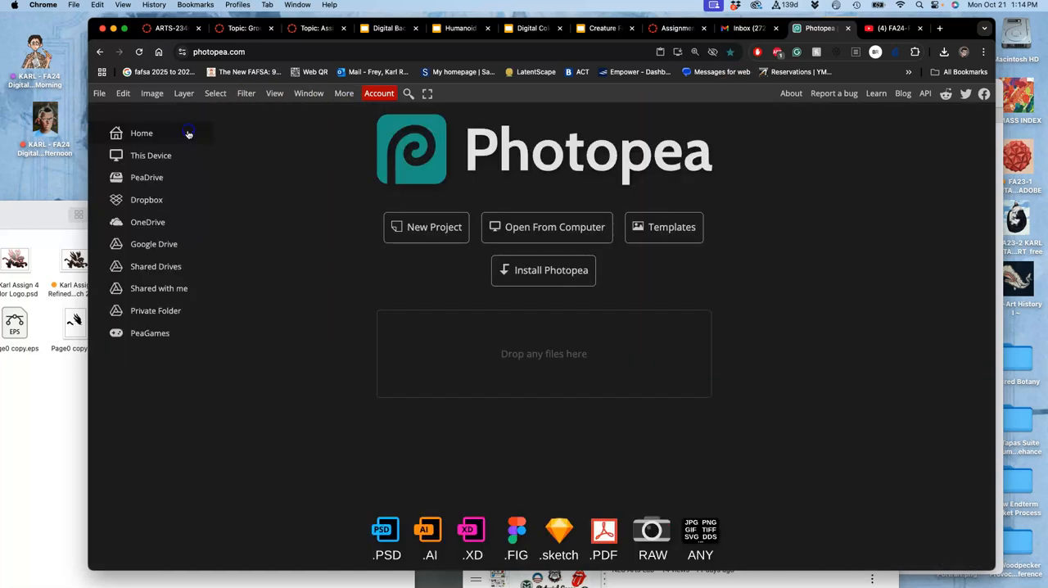
pyautogui.moveTo(440, 78)
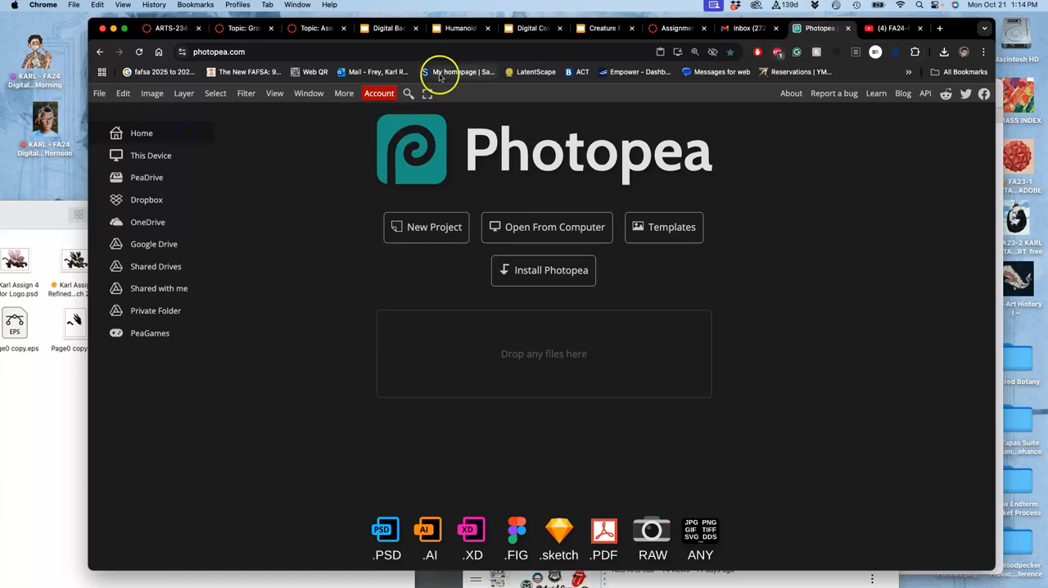
# Create a 10×8 in, 350 DPI white document named 'Karl Midterm Critique'.
pyautogui.click(426, 227)
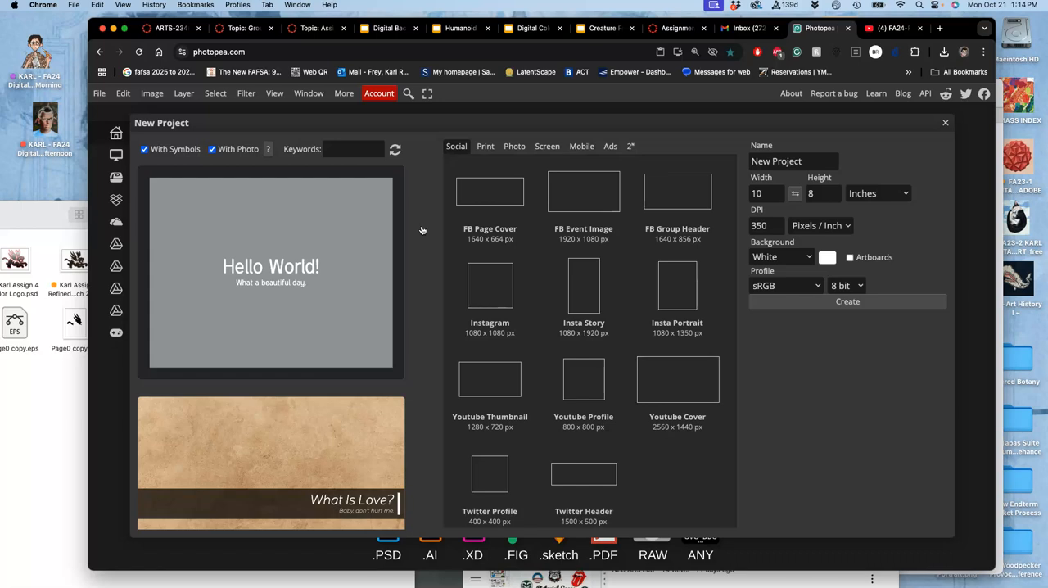
pyautogui.click(793, 161)
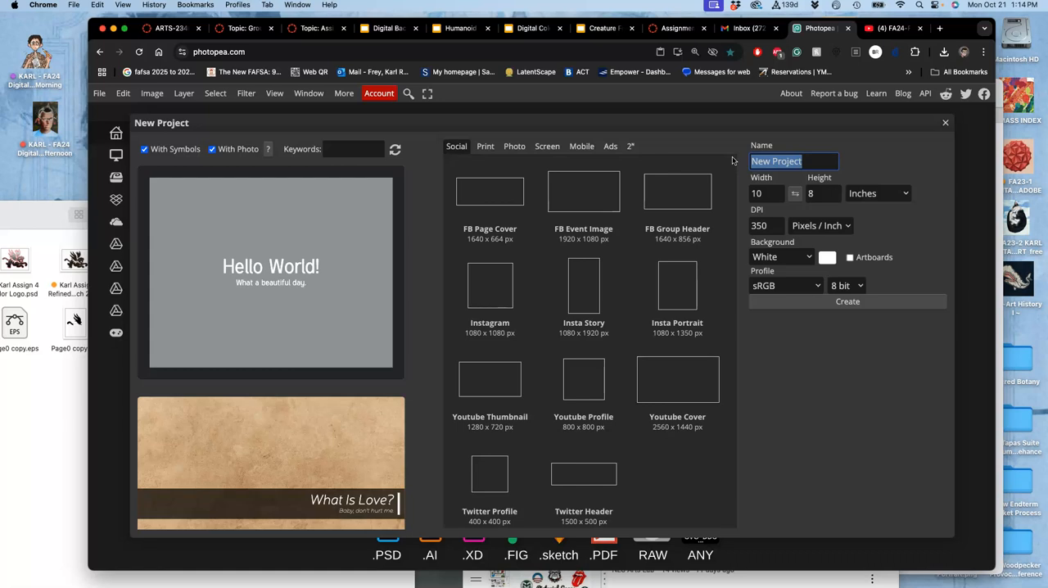
pyautogui.write('Karl Midterm Crit')
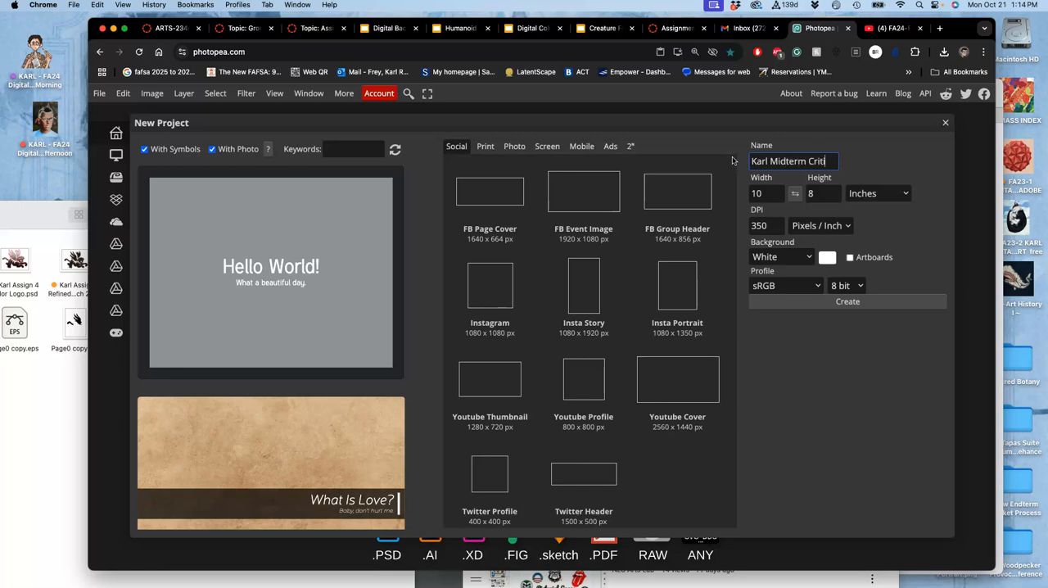
pyautogui.write('que')
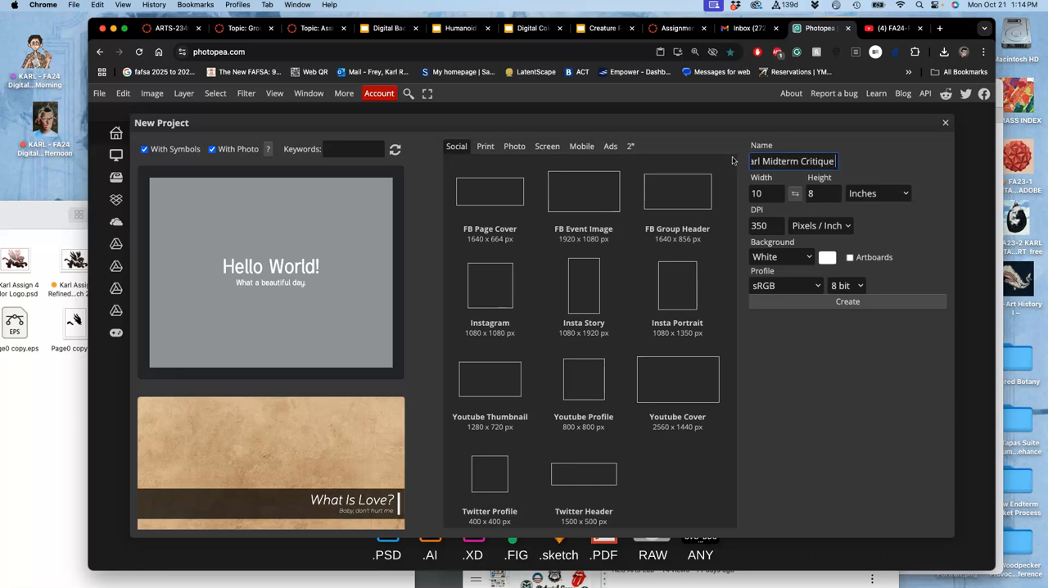
pyautogui.write('1')
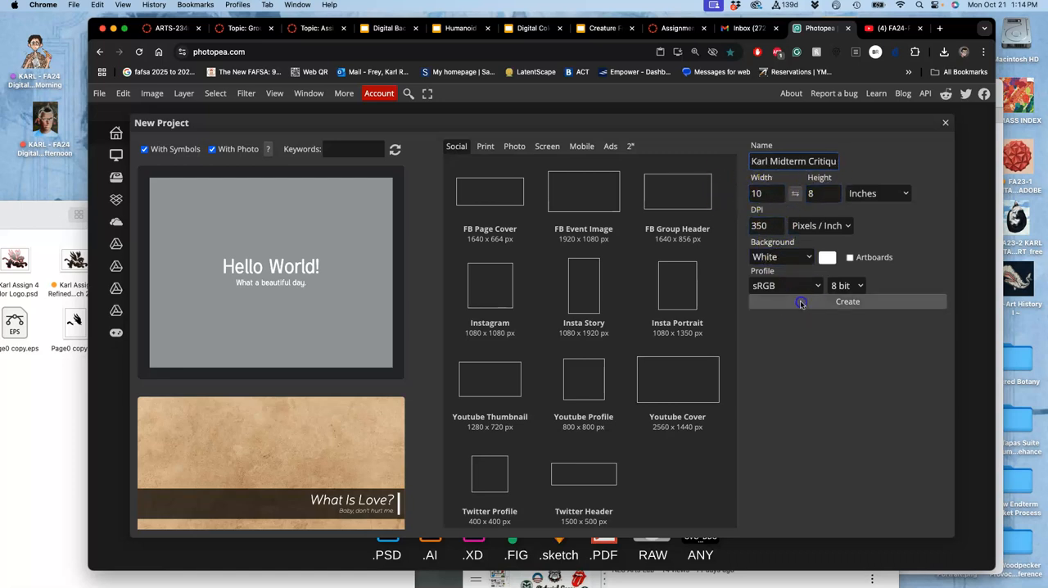
pyautogui.click(847, 301)
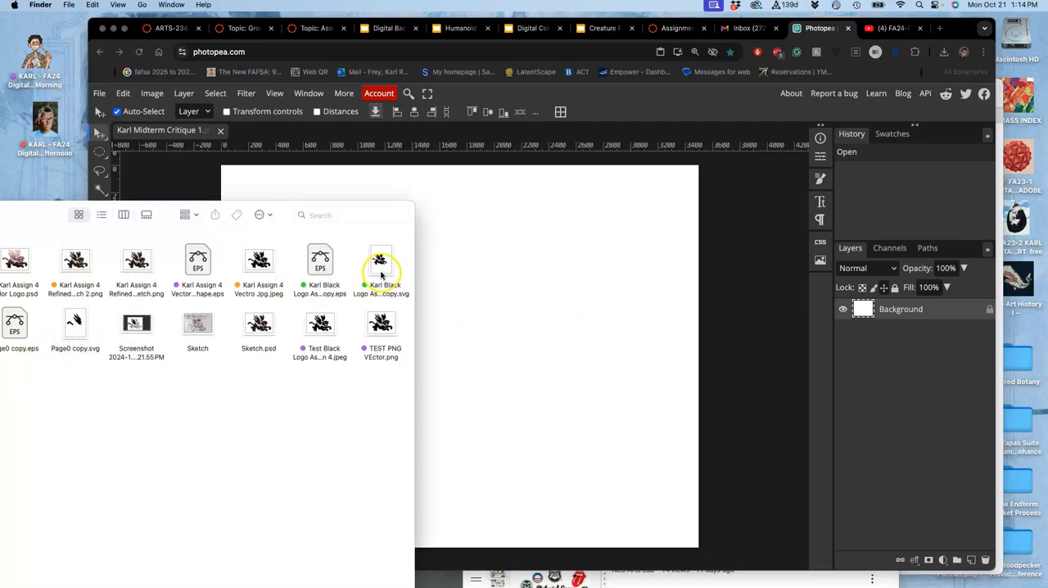
# Drop the black tiger logo SVG from Finder onto the canvas as a smart object.
pyautogui.moveTo(381, 262); pyautogui.dragTo(448, 318)
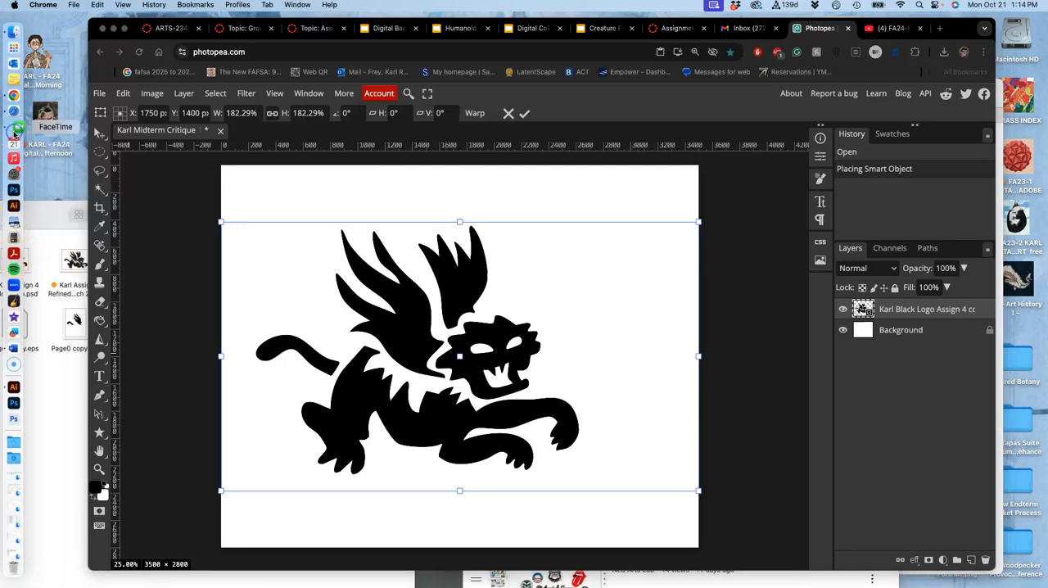
pyautogui.click(14, 127)
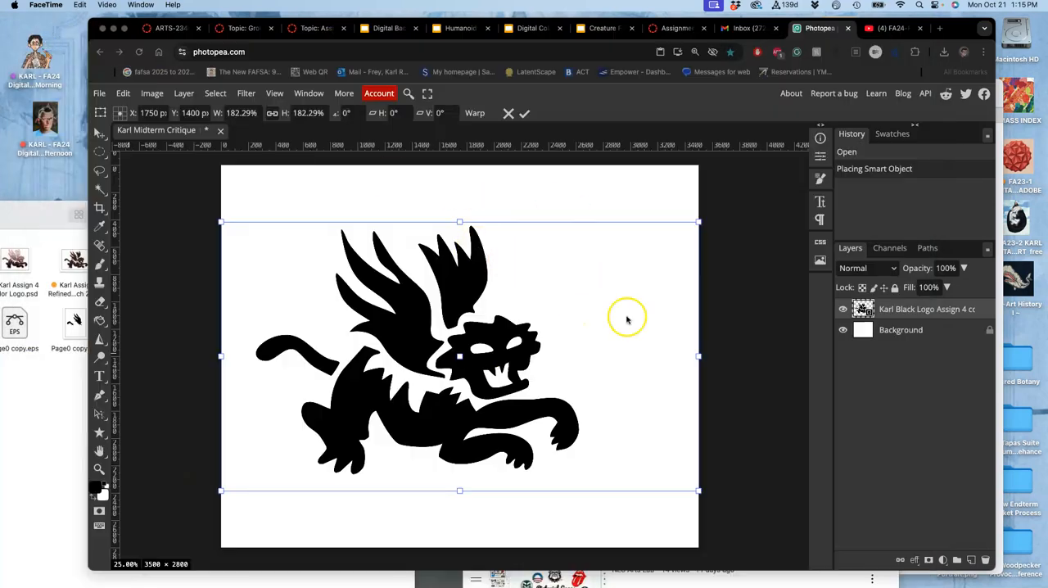
pyautogui.moveTo(532, 332)
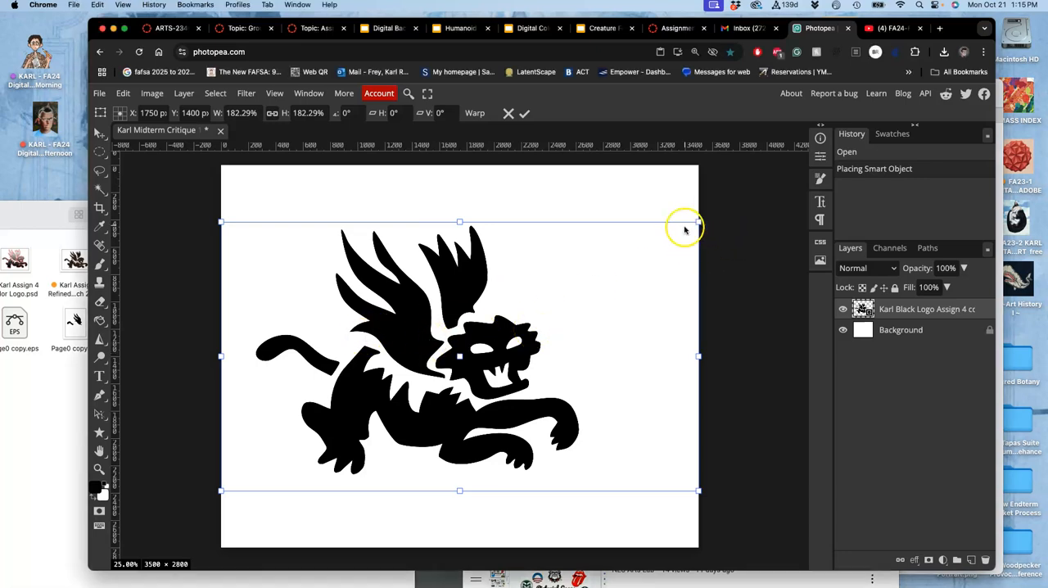
pyautogui.moveTo(741, 322)
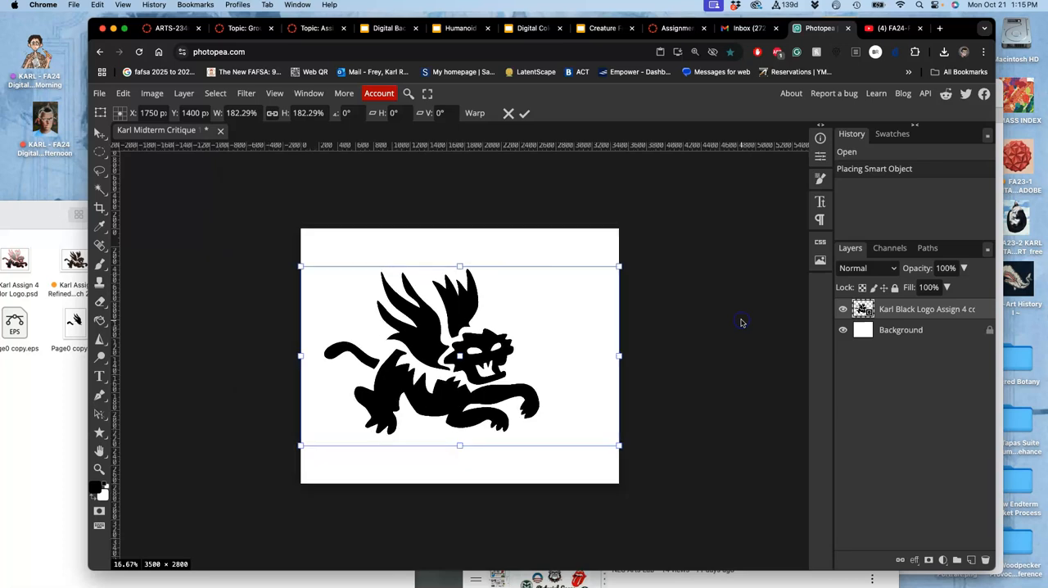
pyautogui.moveTo(289, 450)
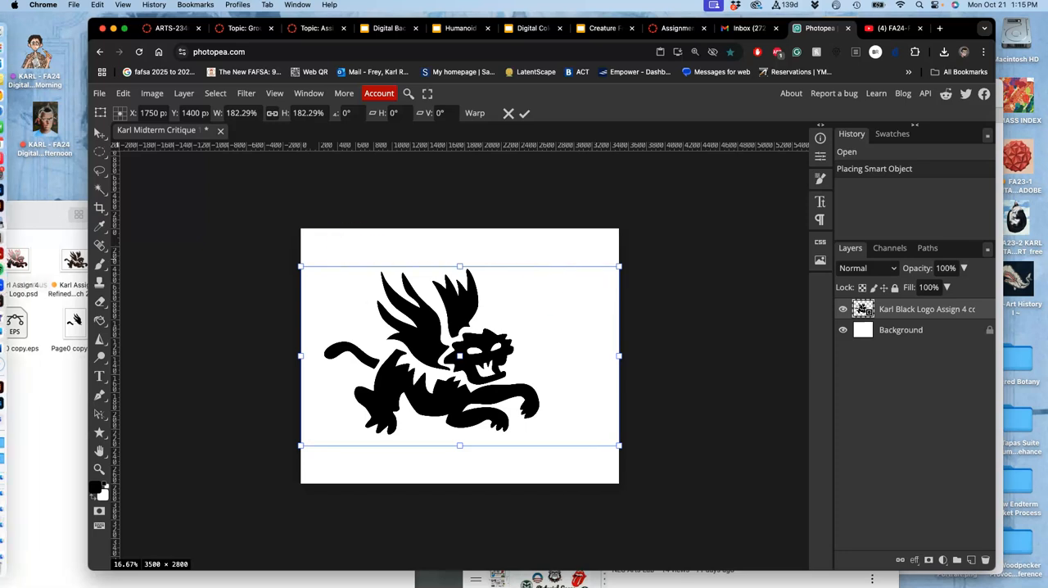
pyautogui.moveTo(14, 252)
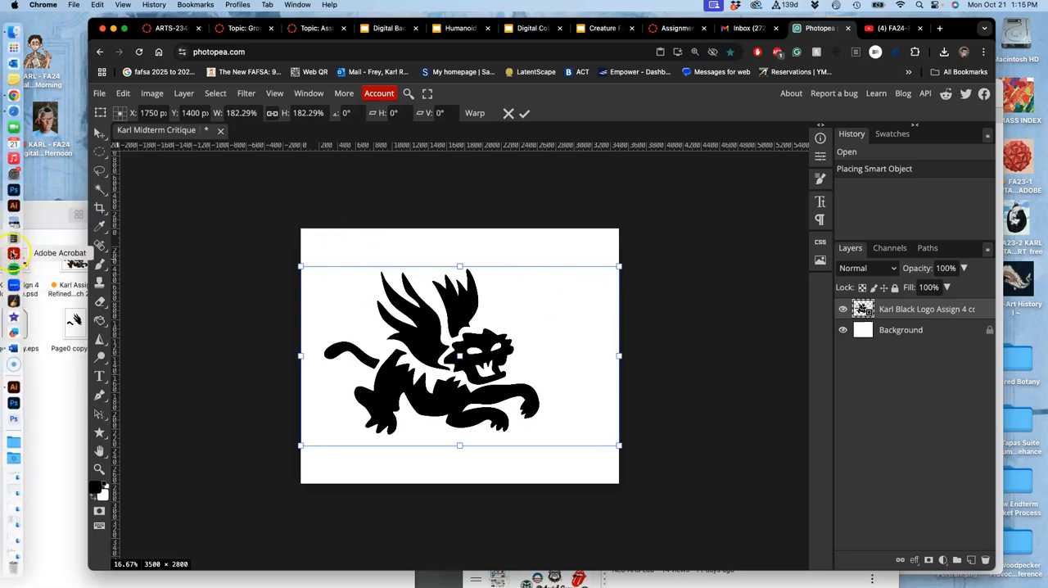
pyautogui.click(14, 127)
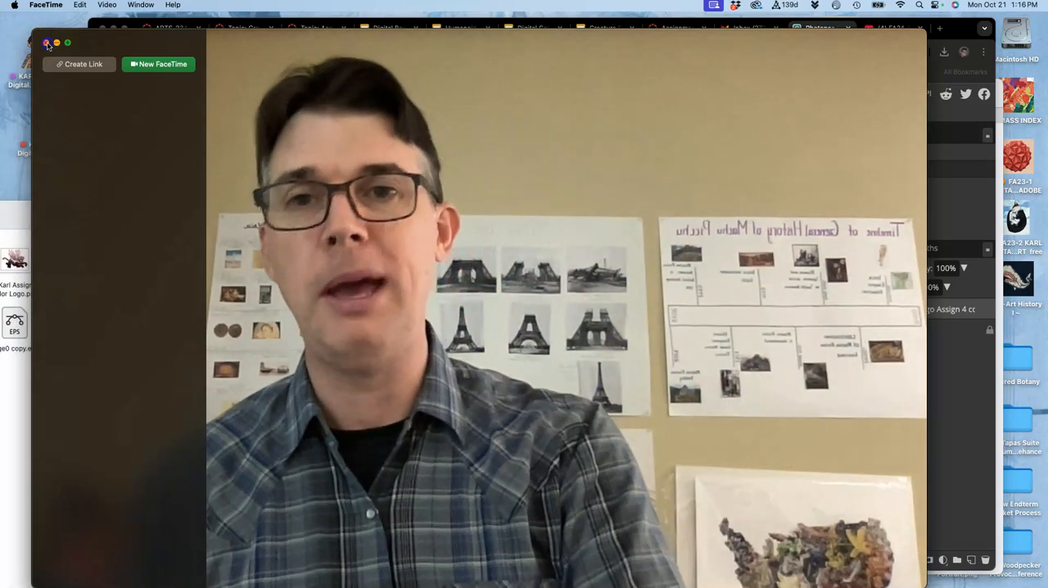
pyautogui.click(819, 28)
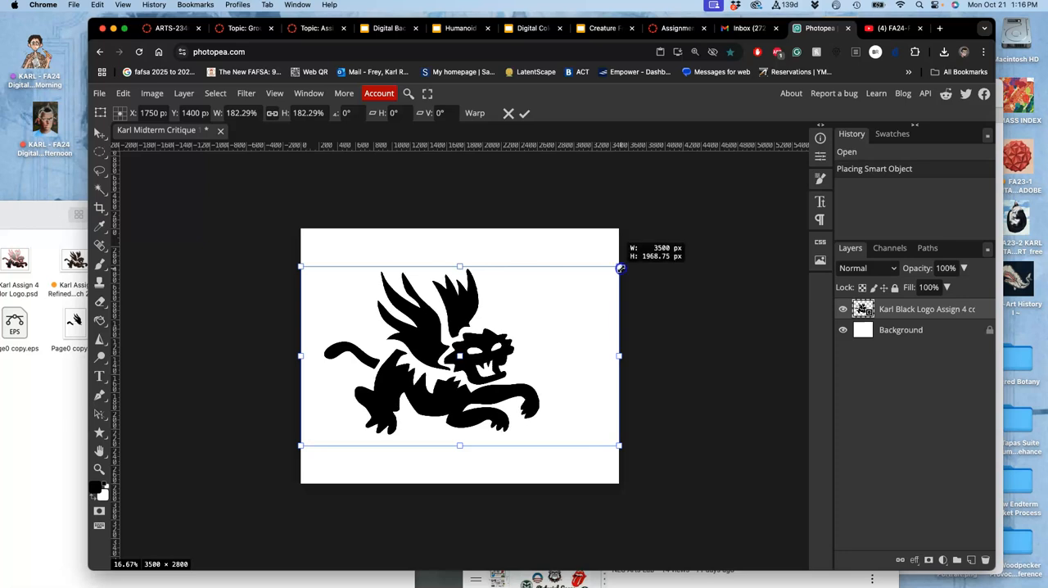
# Scale the tiger logo to about 214% and hide the white Background layer.
pyautogui.moveTo(620, 269); pyautogui.dragTo(673, 236)
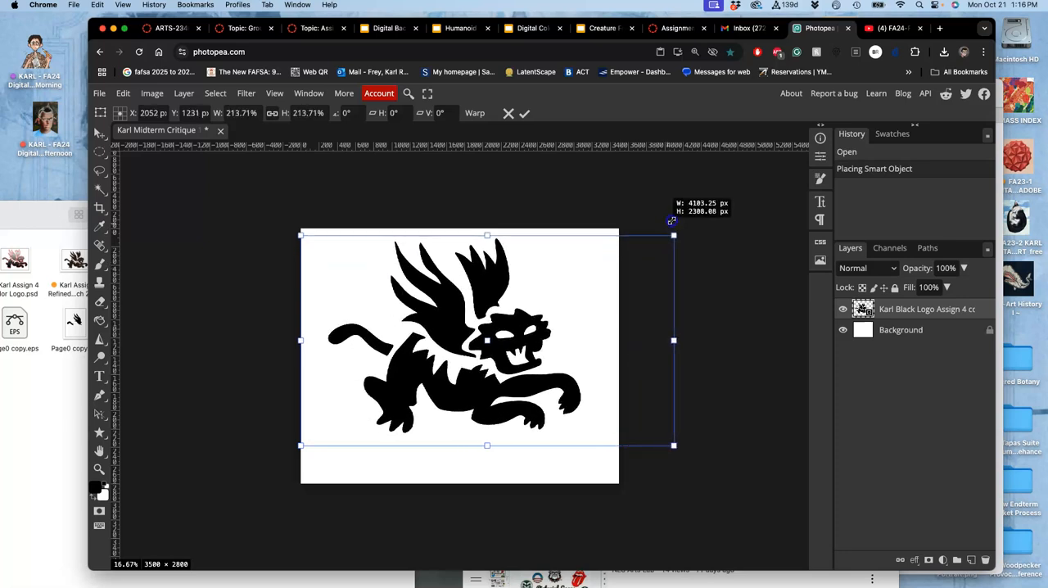
pyautogui.moveTo(673, 236); pyautogui.dragTo(701, 219)
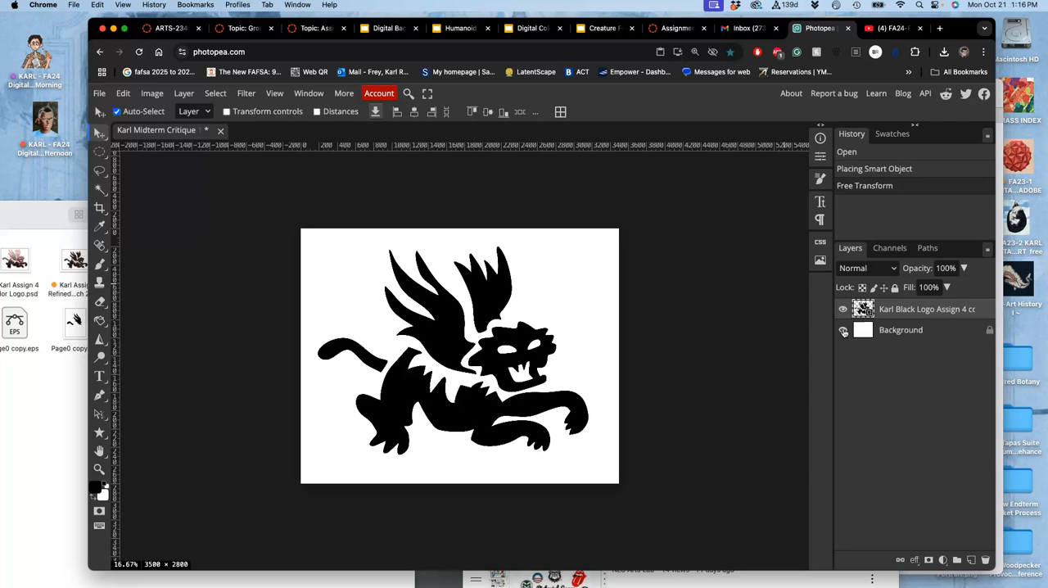
pyautogui.click(843, 330)
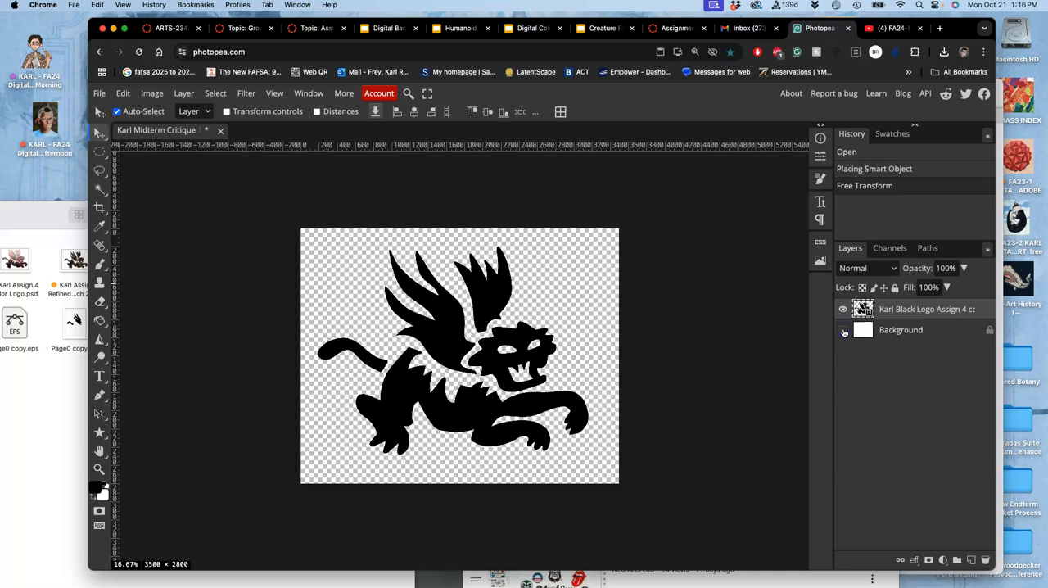
# Export the logo as PNG 'Karl Midterm Critique 1.png' into Downloads, dismissing the ad-blocker notice.
pyautogui.click(842, 329)
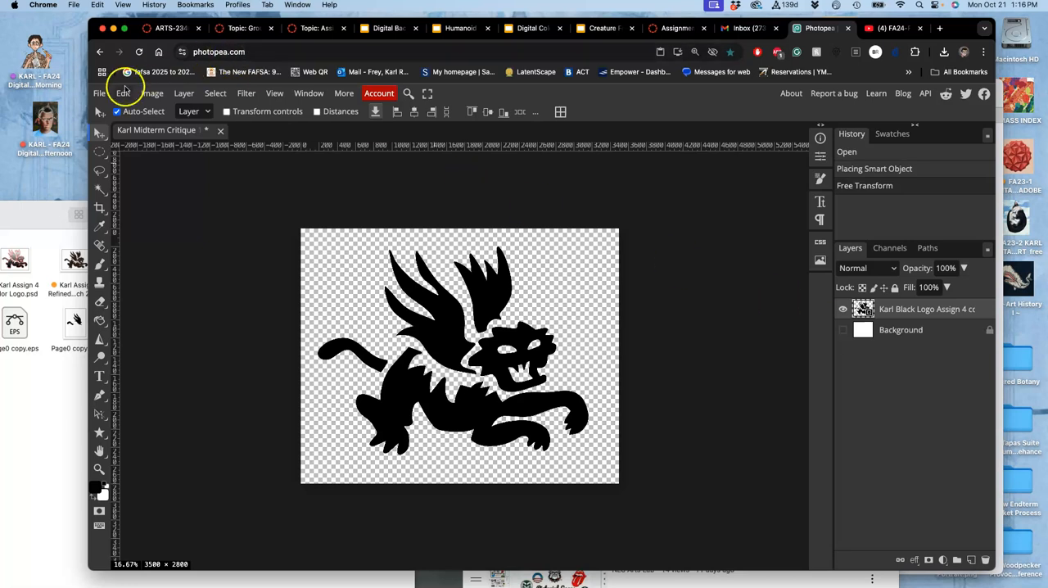
pyautogui.click(99, 92)
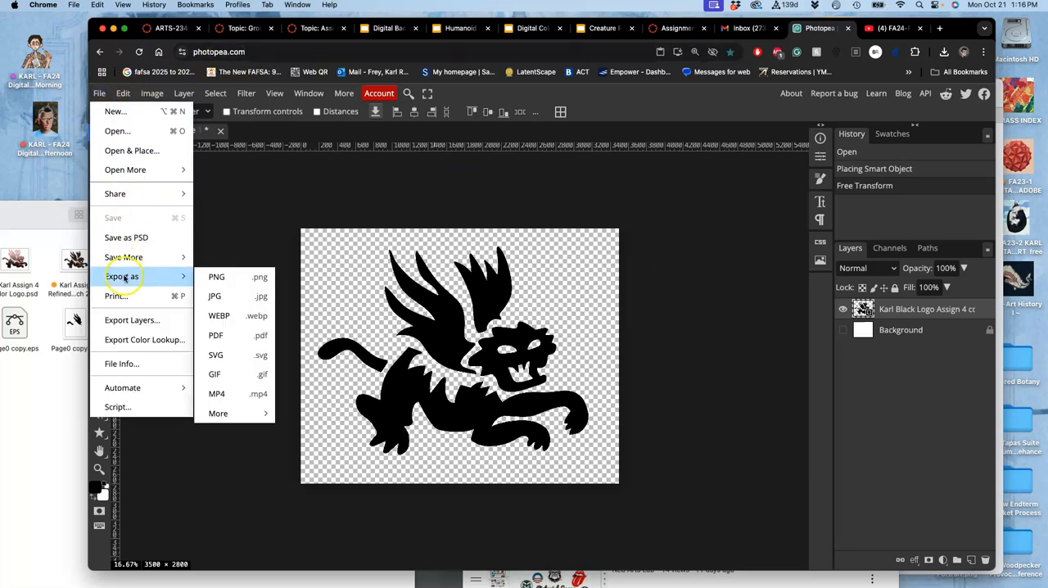
pyautogui.click(216, 276)
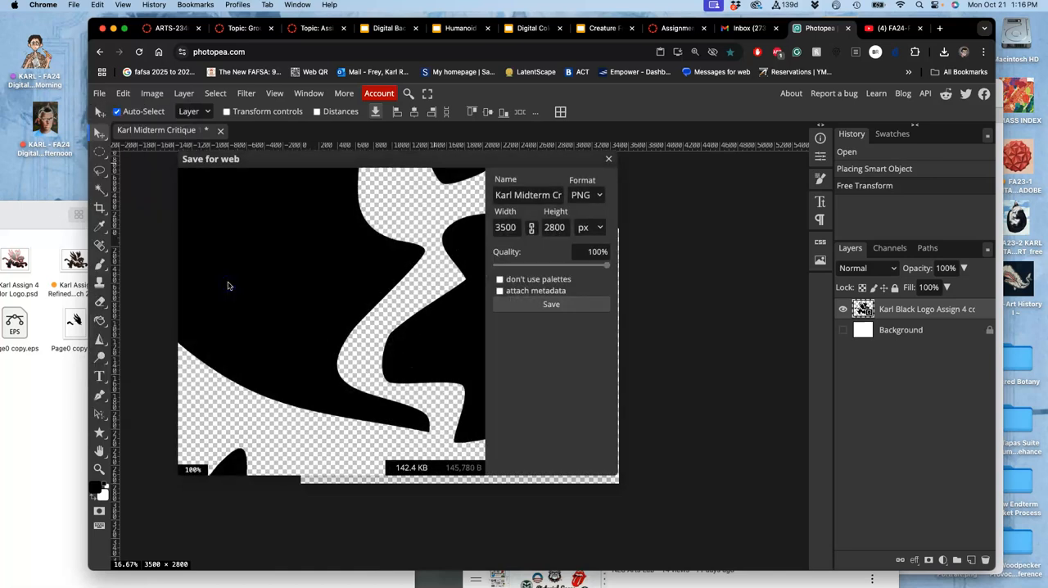
pyautogui.moveTo(541, 367)
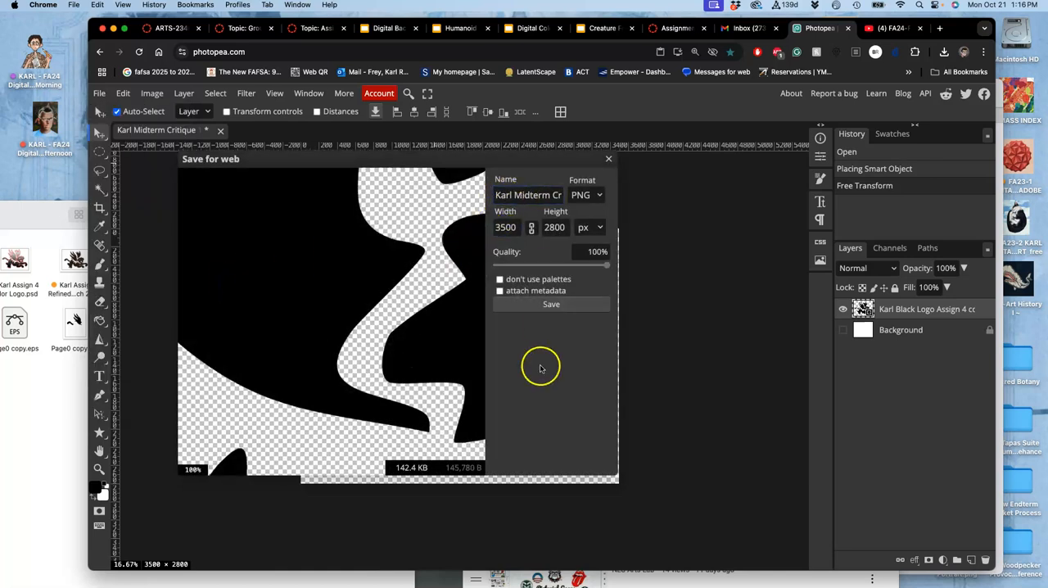
pyautogui.click(551, 304)
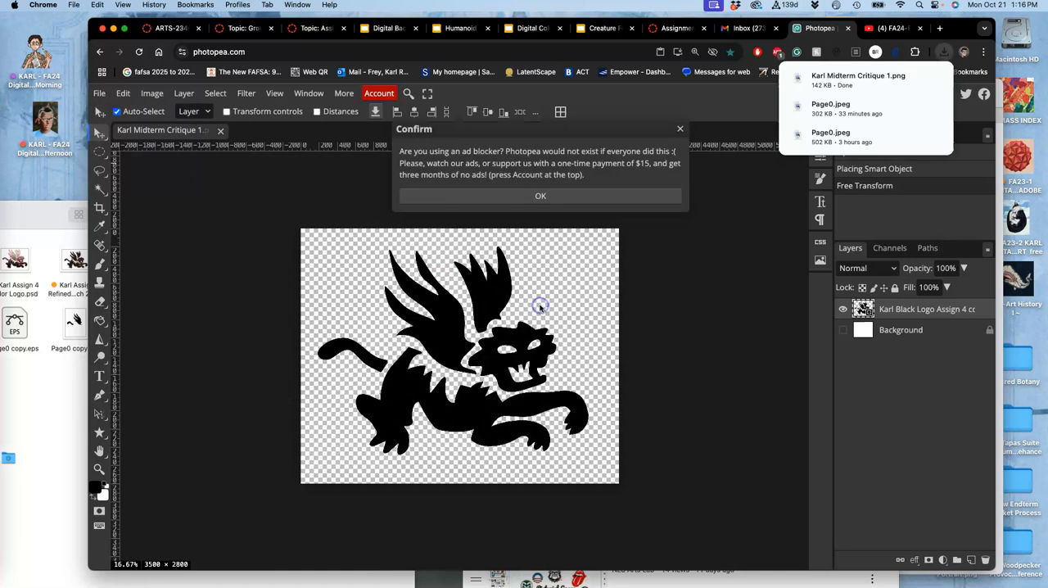
pyautogui.click(540, 195)
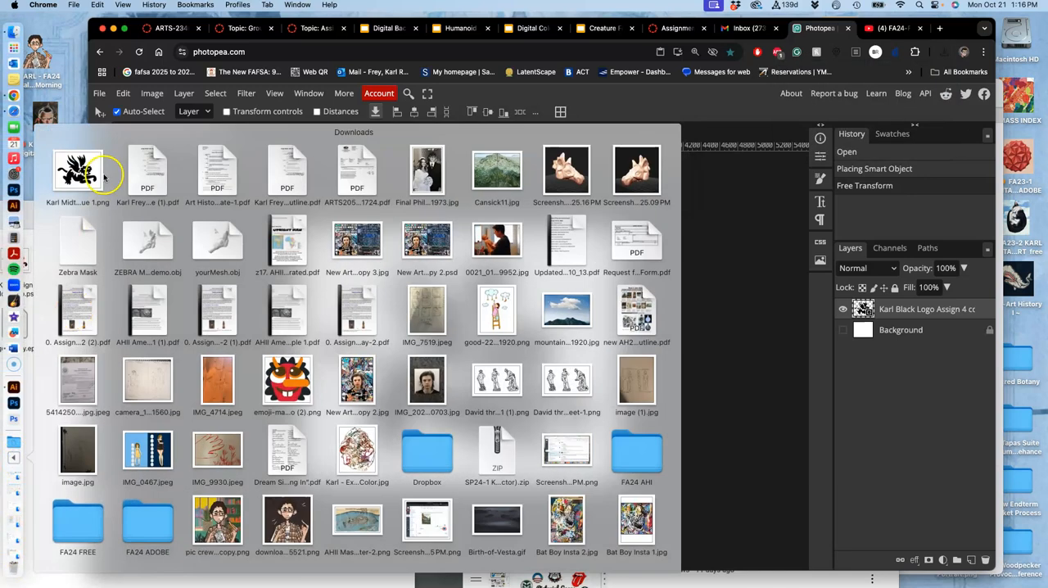
# Open the exported tiger logo PNG from the desktop in Preview.
pyautogui.doubleClick(77, 172)
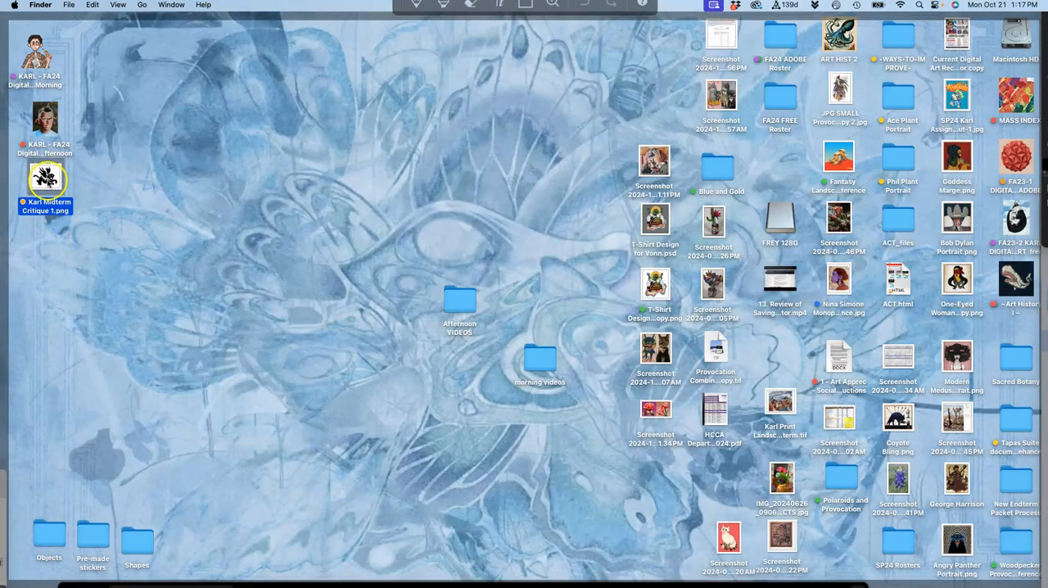
pyautogui.doubleClick(45, 179)
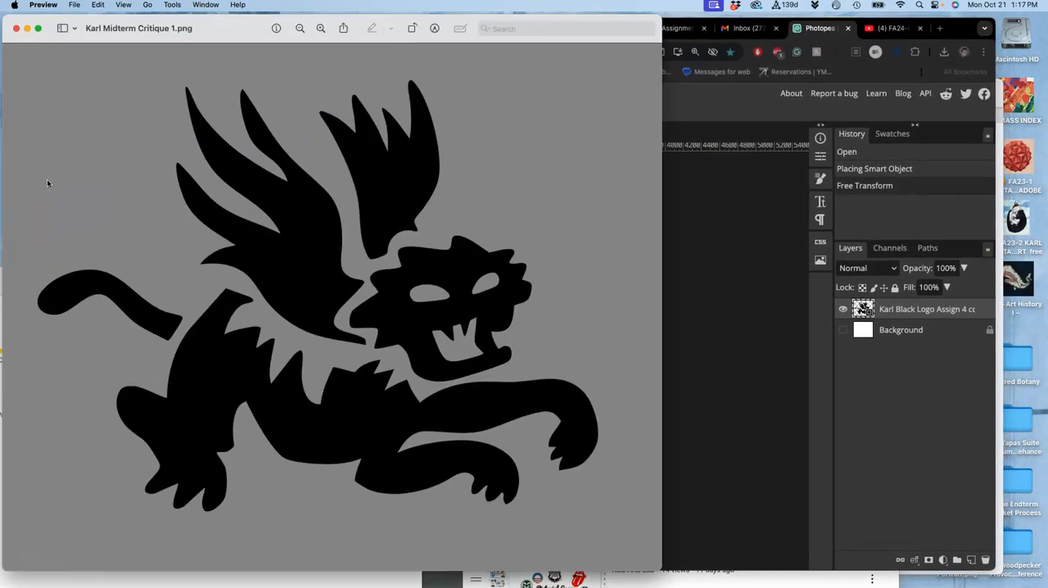
pyautogui.moveTo(182, 455)
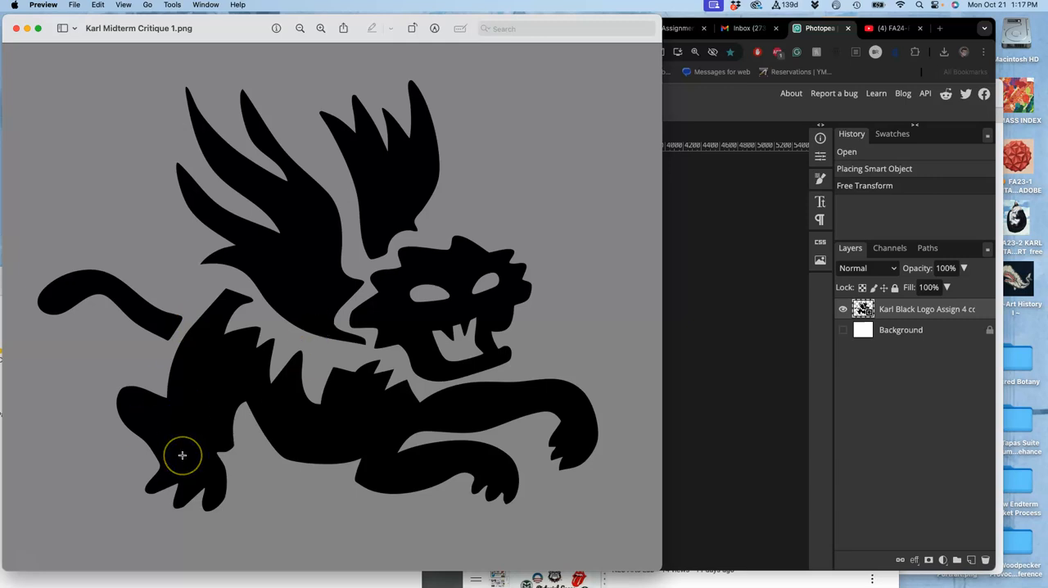
pyautogui.moveTo(198, 255)
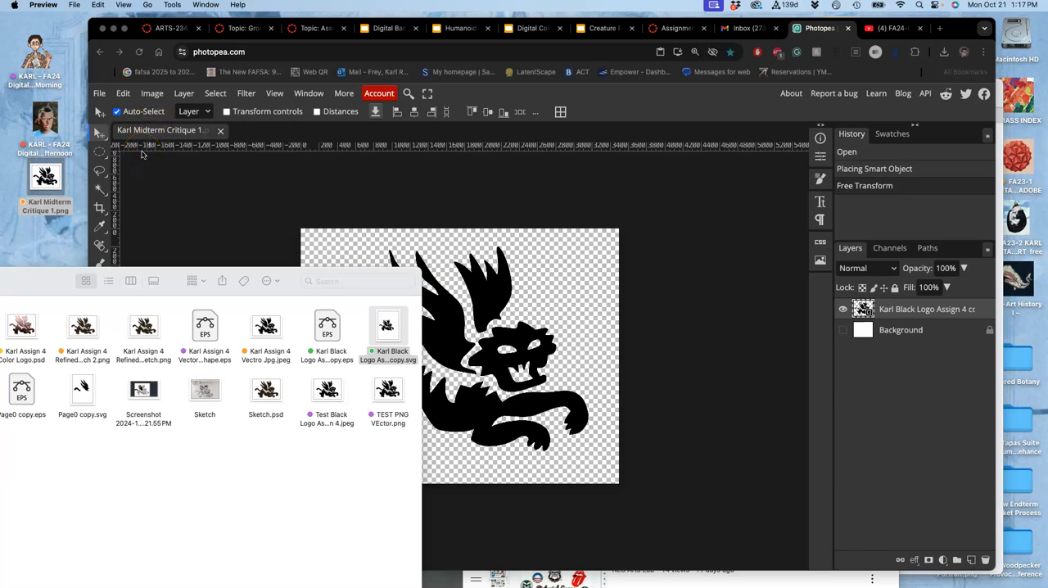
pyautogui.moveTo(141, 184)
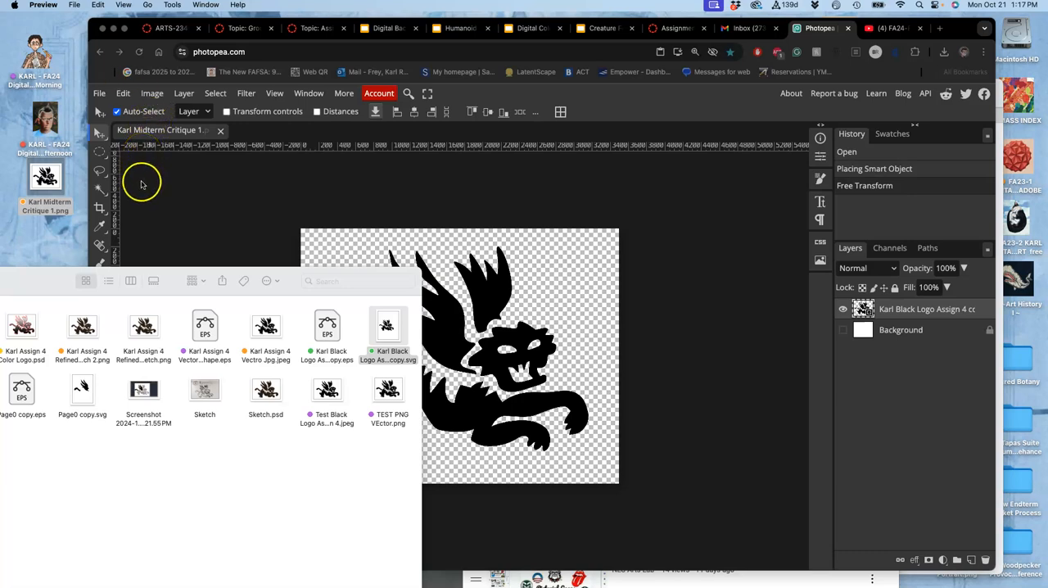
pyautogui.moveTo(258, 202)
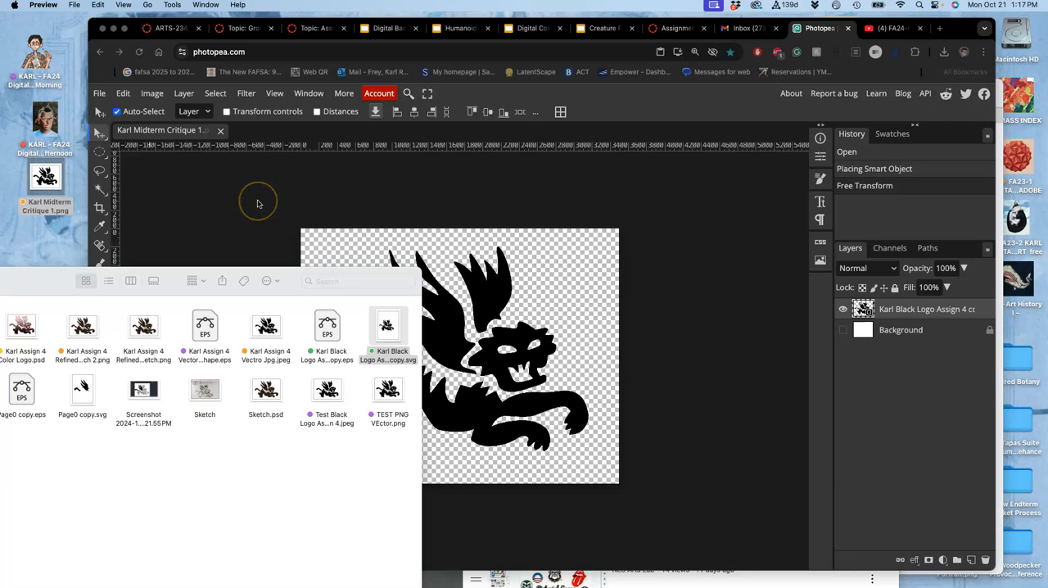
pyautogui.moveTo(252, 298)
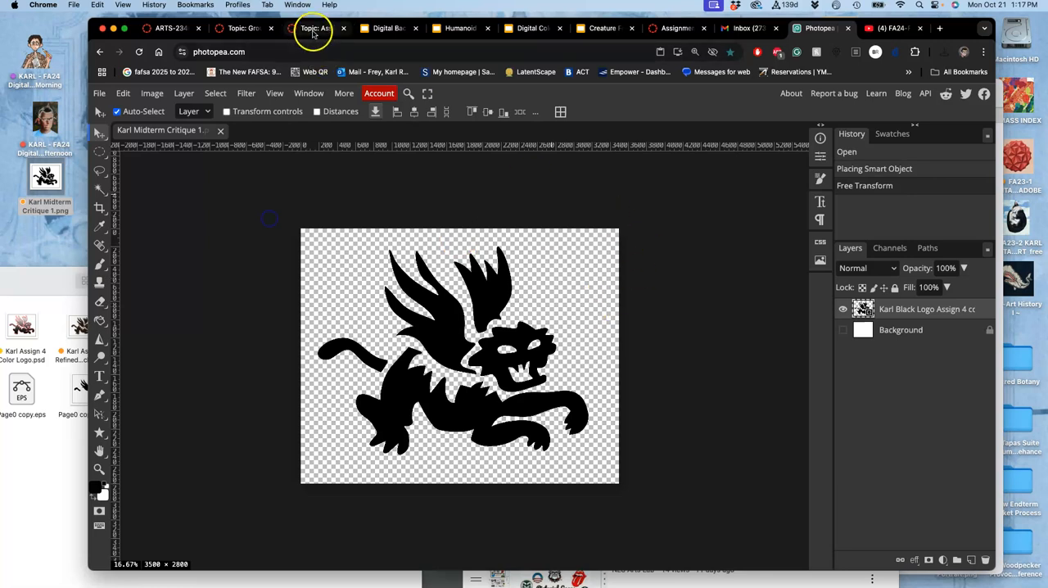
# Find the instructor's demo post in the Assignment #4 discussion and start editing it.
pyautogui.click(316, 28)
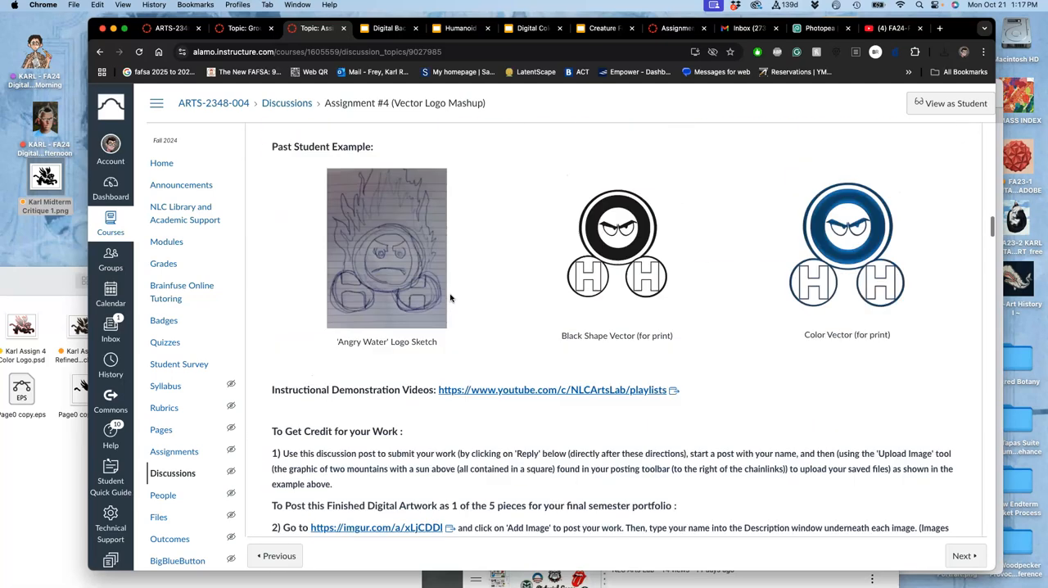
pyautogui.scroll(3)
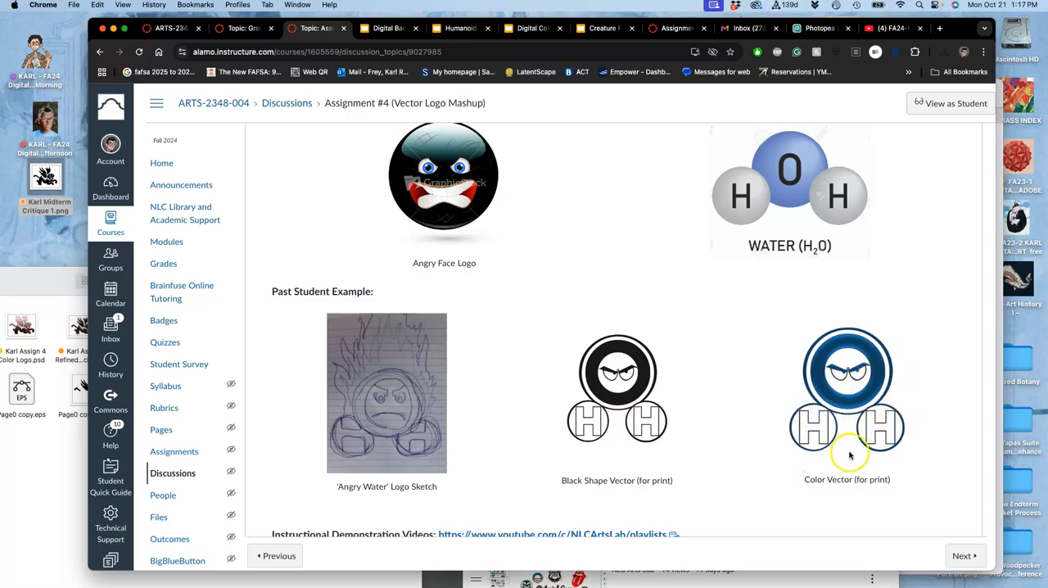
pyautogui.scroll(-3)
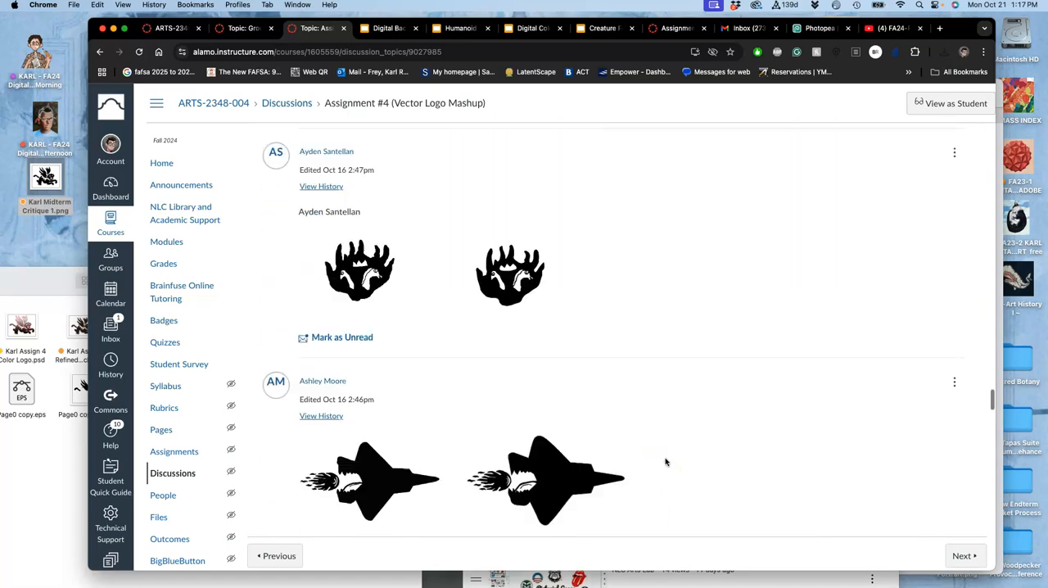
pyautogui.scroll(-3)
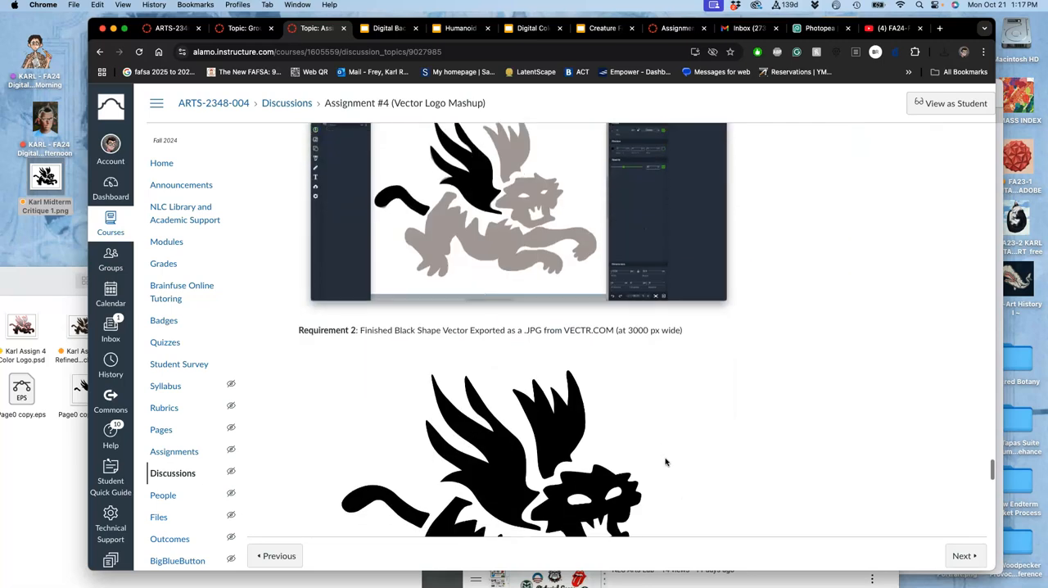
pyautogui.scroll(-3)
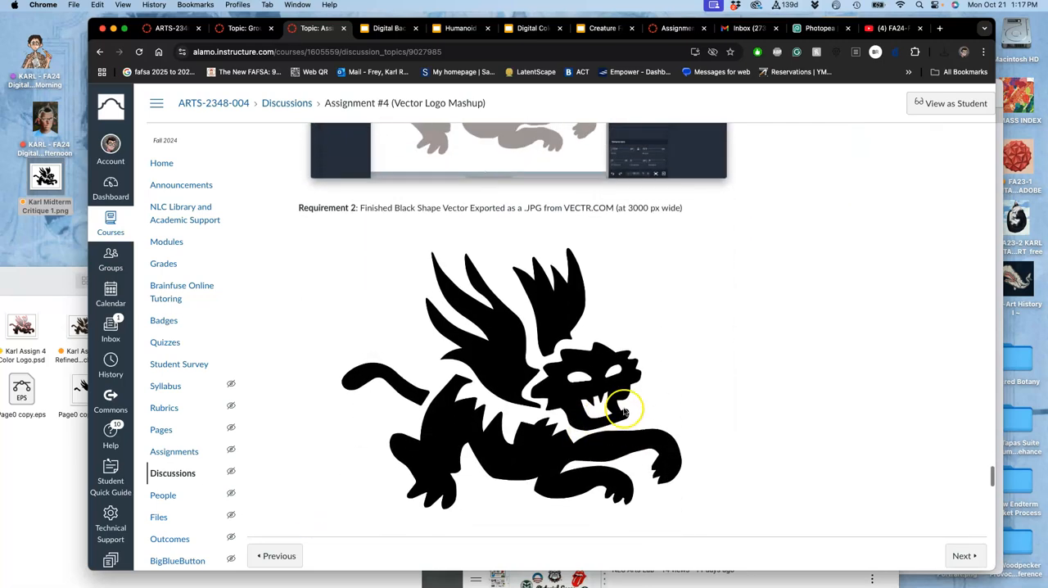
pyautogui.scroll(3)
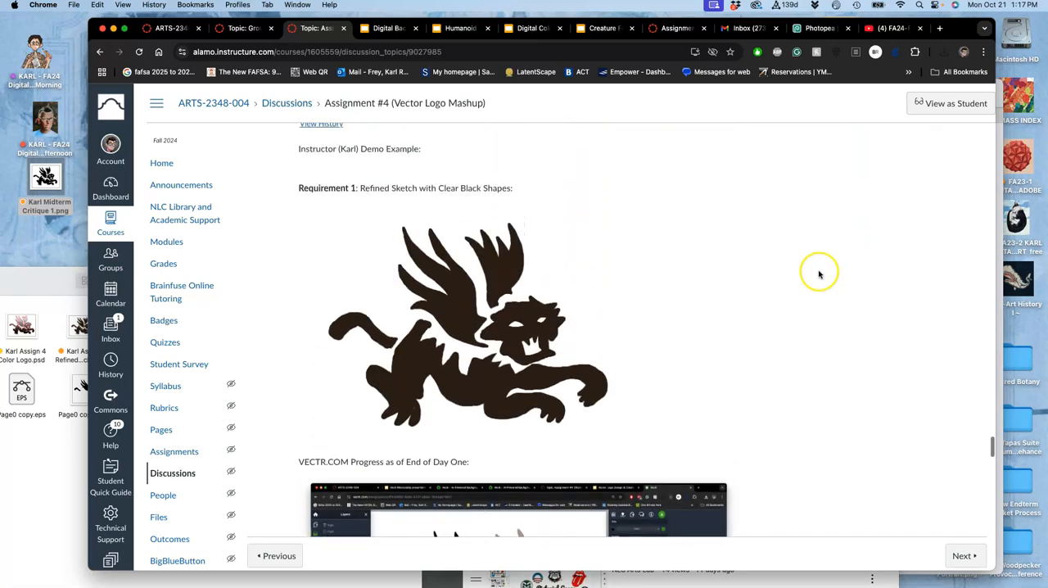
pyautogui.click(949, 185)
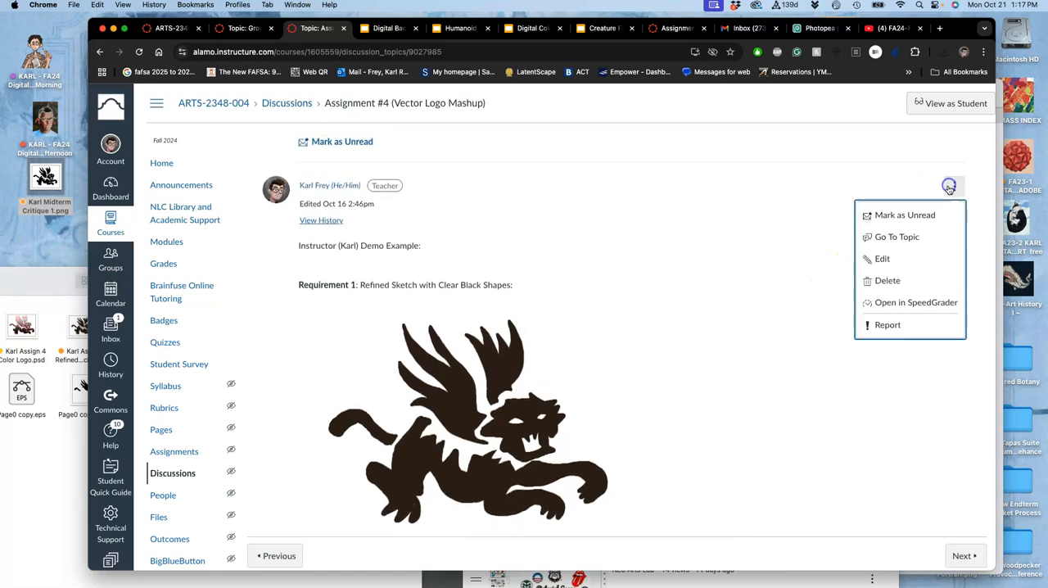
pyautogui.click(882, 258)
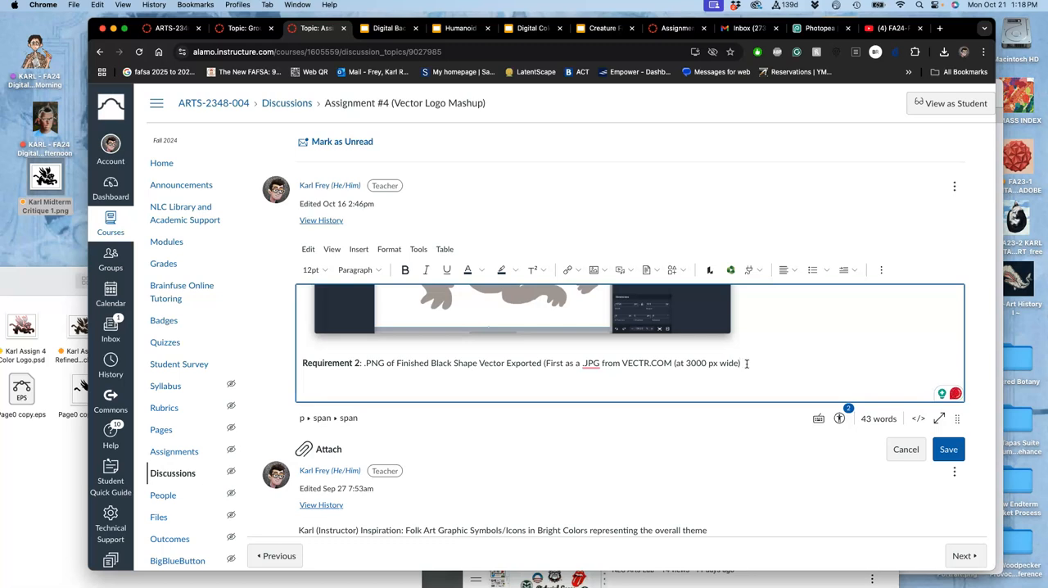
# Add text to Requirement 2 about using Image Trace and erasing the white background.
pyautogui.write('THEN Used Adobe Illustrator to Im')
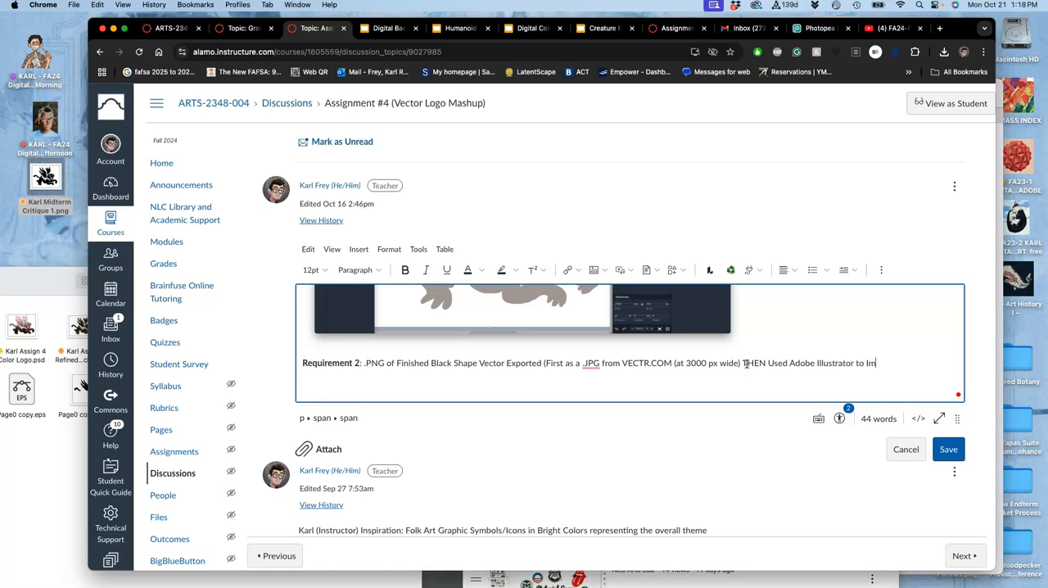
pyautogui.write('age Trace it')
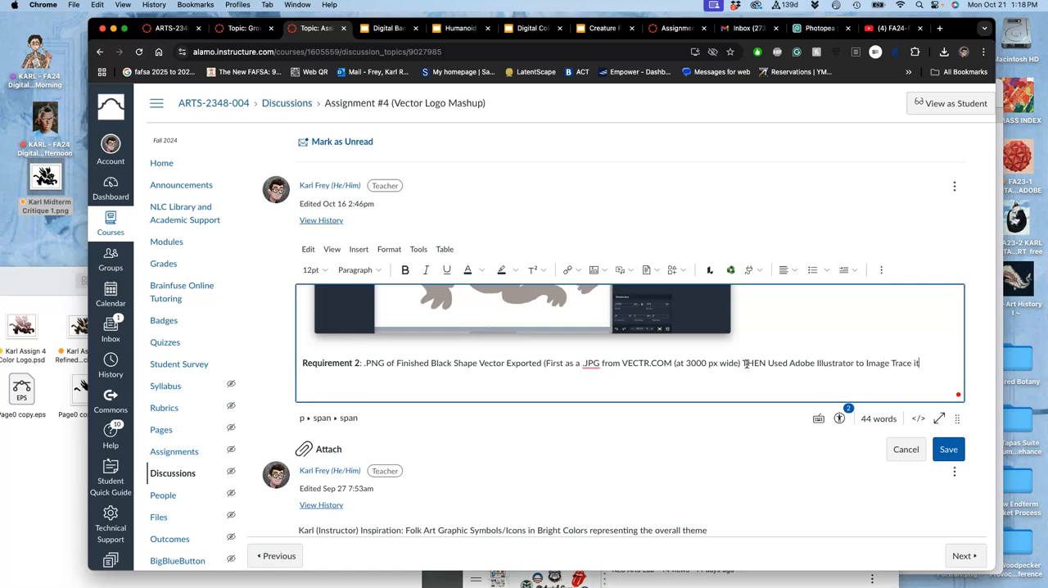
pyautogui.write('and Erase the Bac')
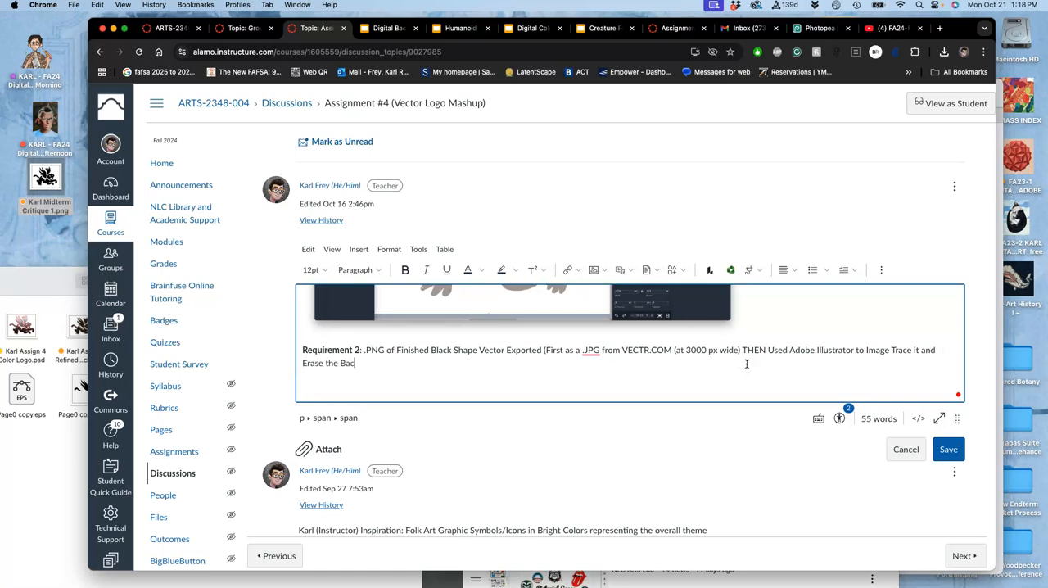
pyautogui.write('kground Whit')
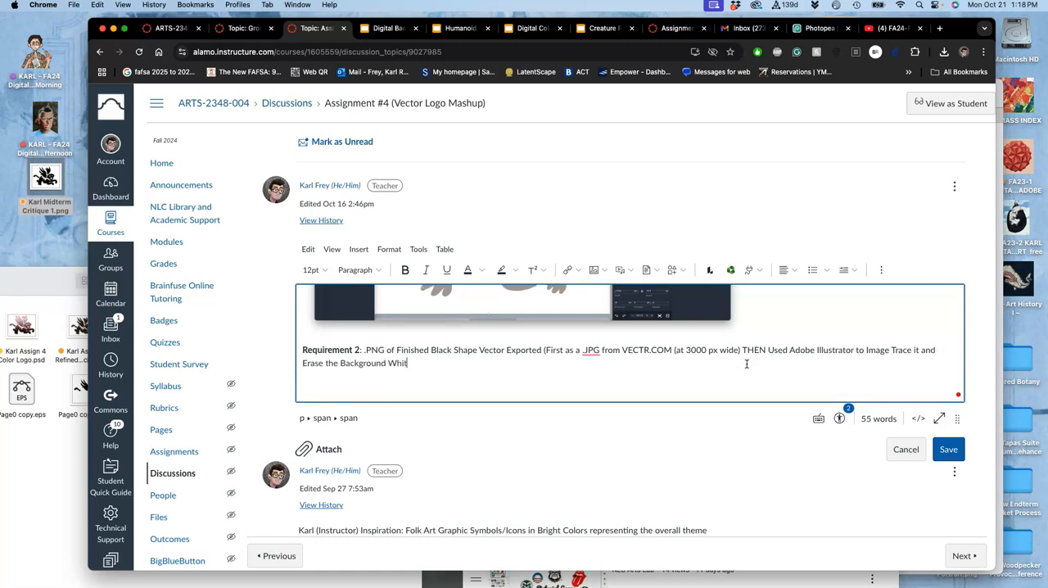
pyautogui.write('e)')
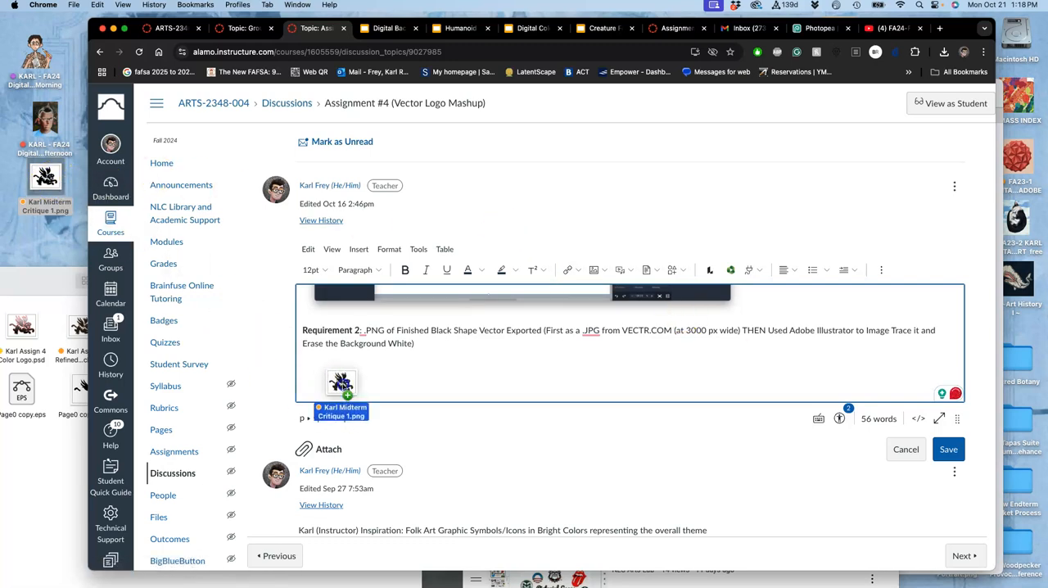
# Save the revised demo post with the tiger PNG embedded.
pyautogui.scroll(-3)
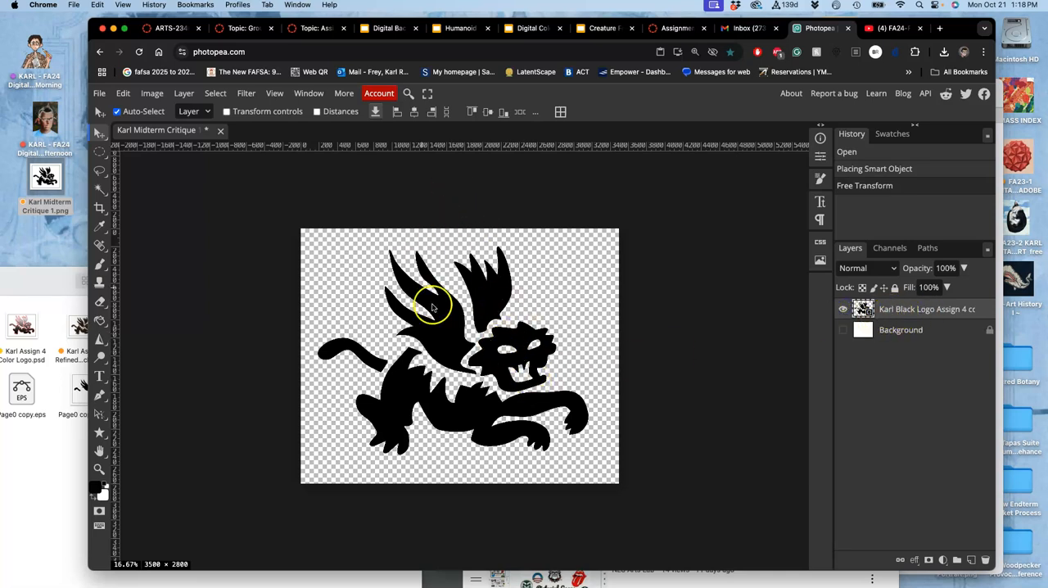
pyautogui.click(237, 28)
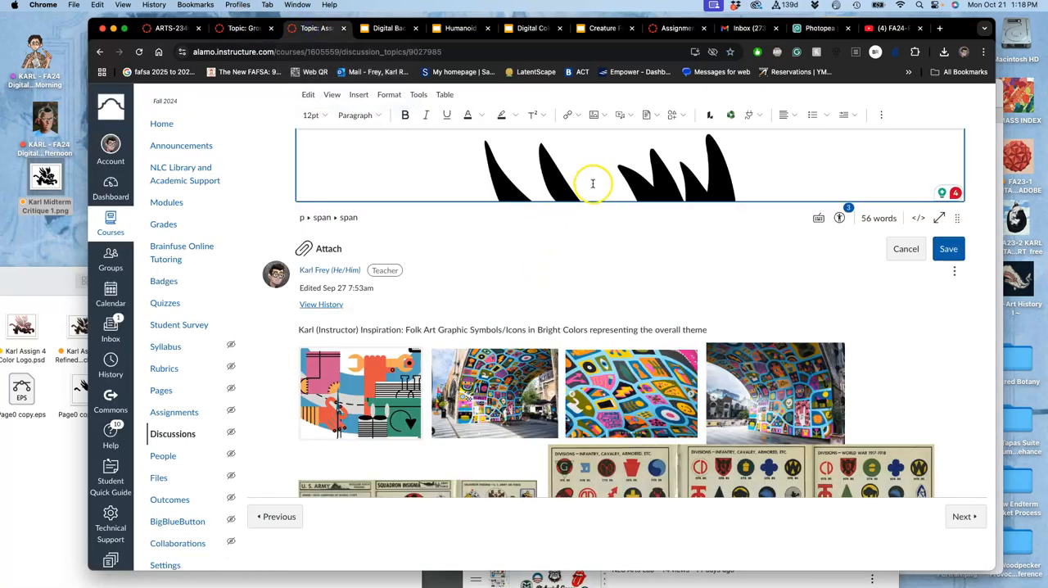
pyautogui.click(592, 172)
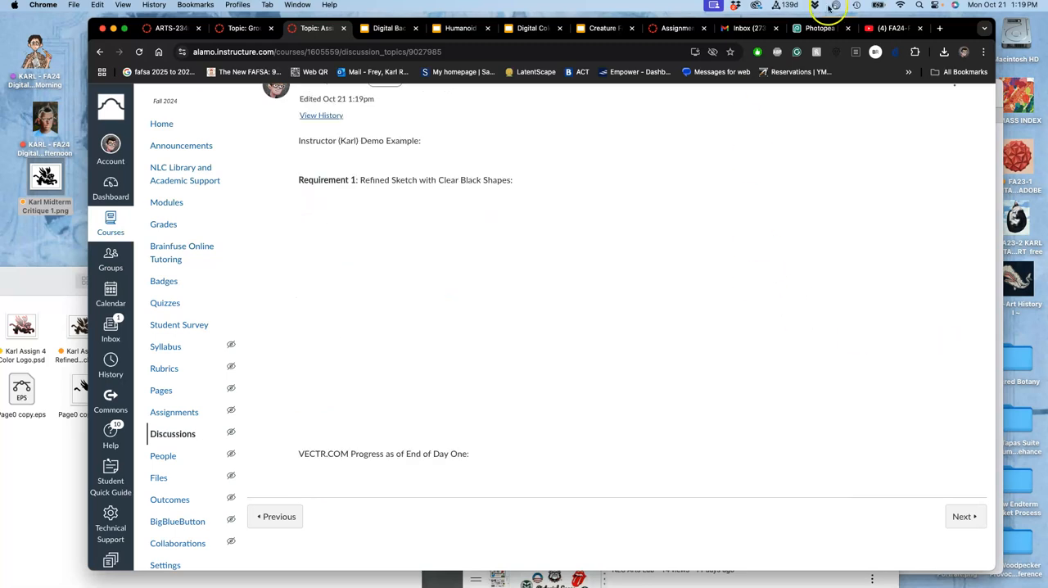
# Return to Photopea and open Layer Style for the top logo layer.
pyautogui.click(818, 28)
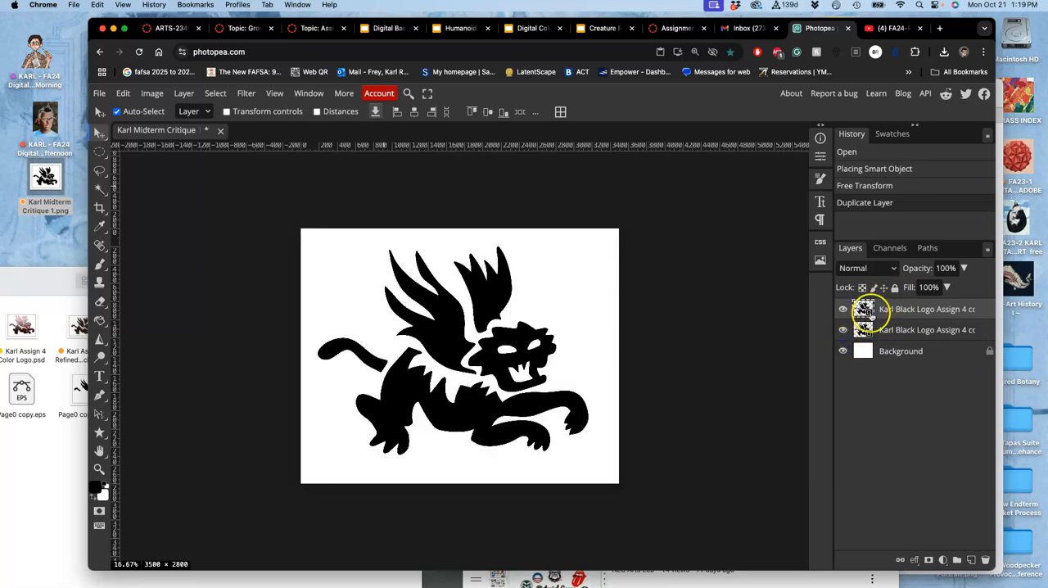
pyautogui.moveTo(975, 309)
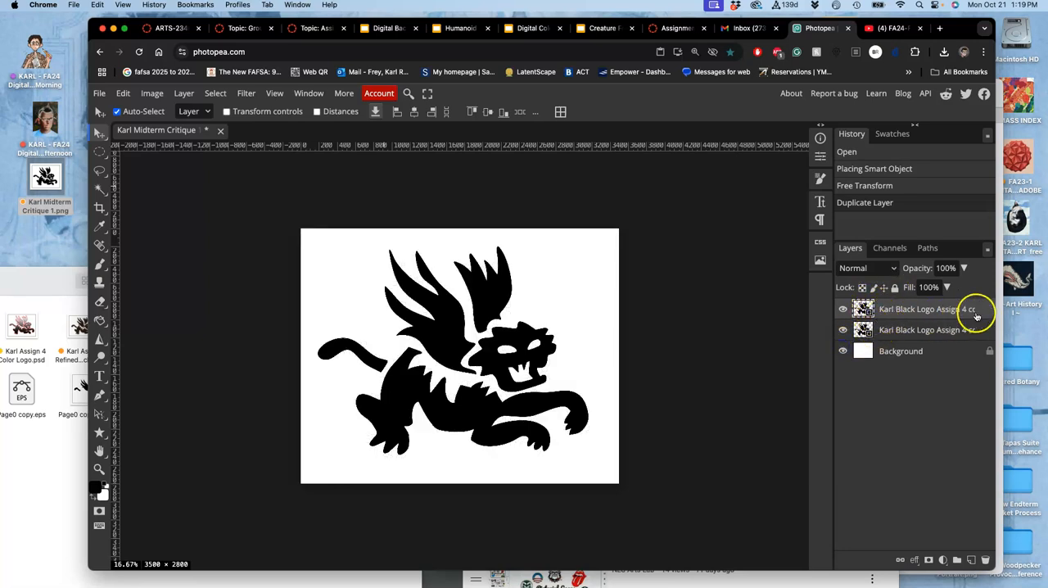
pyautogui.doubleClick(925, 309)
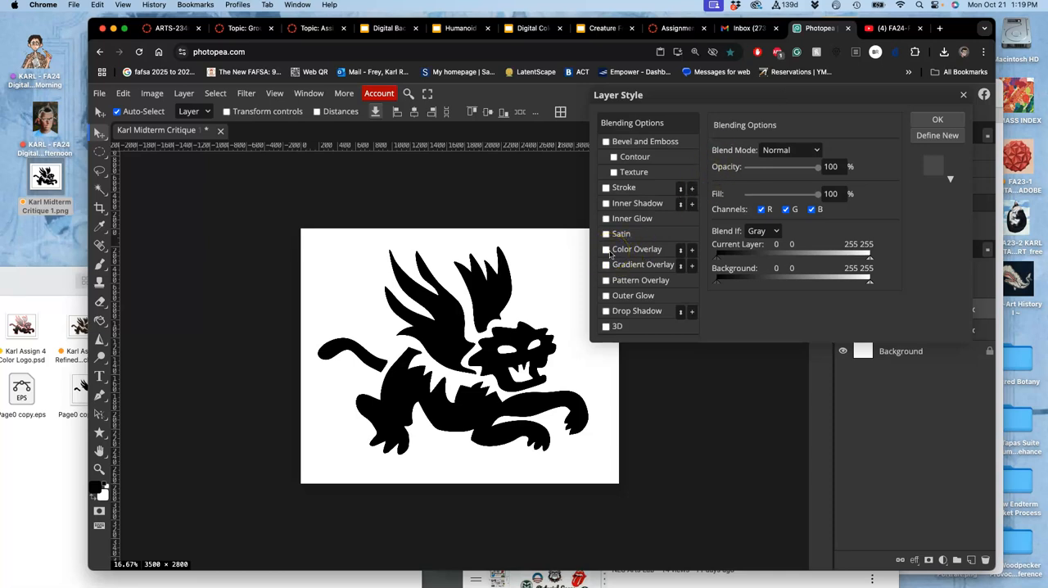
# Enable Color Overlay on the top logo copy and set its colour to muted gold.
pyautogui.click(606, 249)
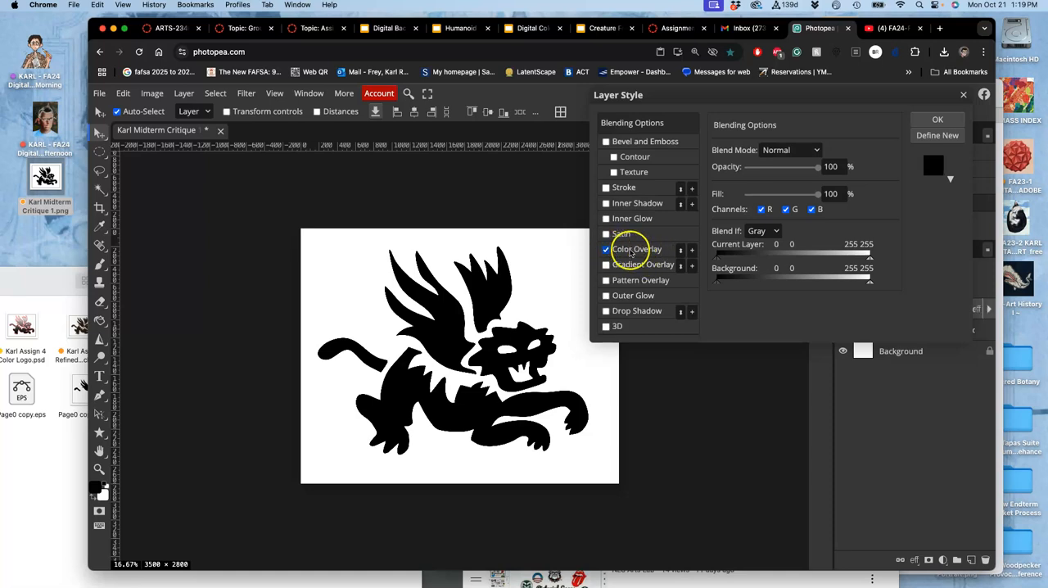
pyautogui.click(637, 249)
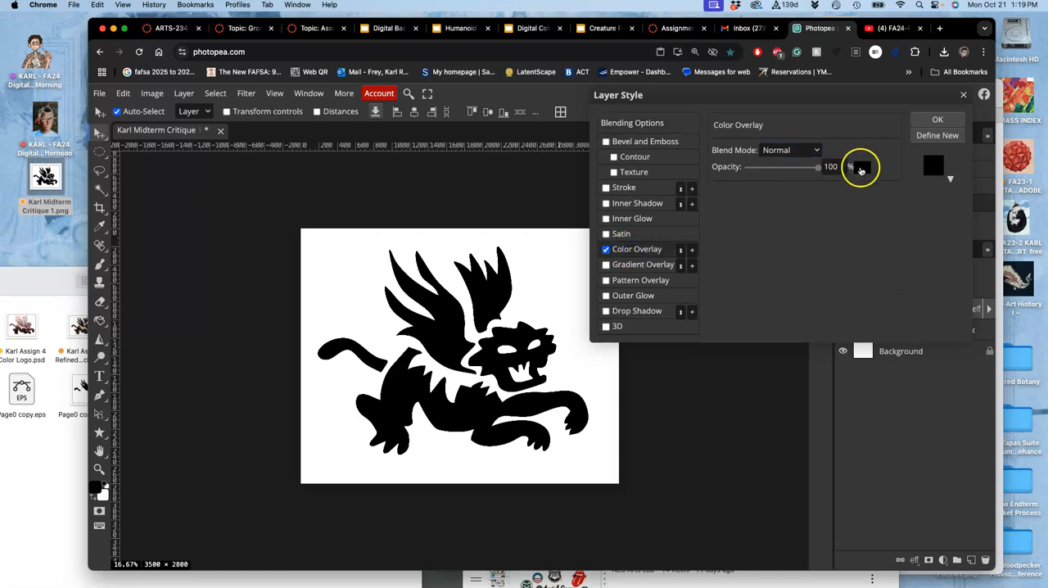
pyautogui.click(934, 165)
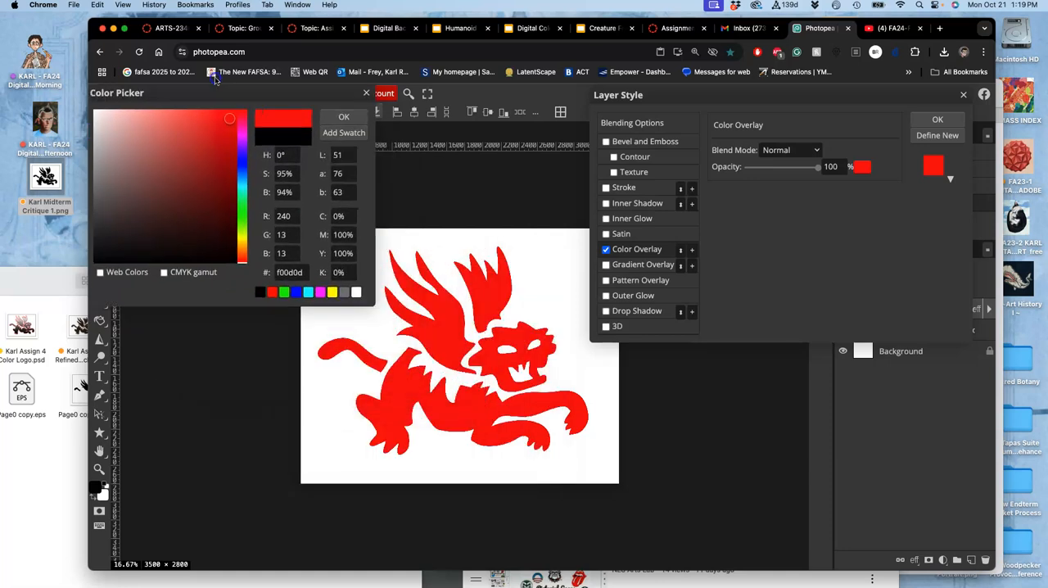
pyautogui.click(188, 207)
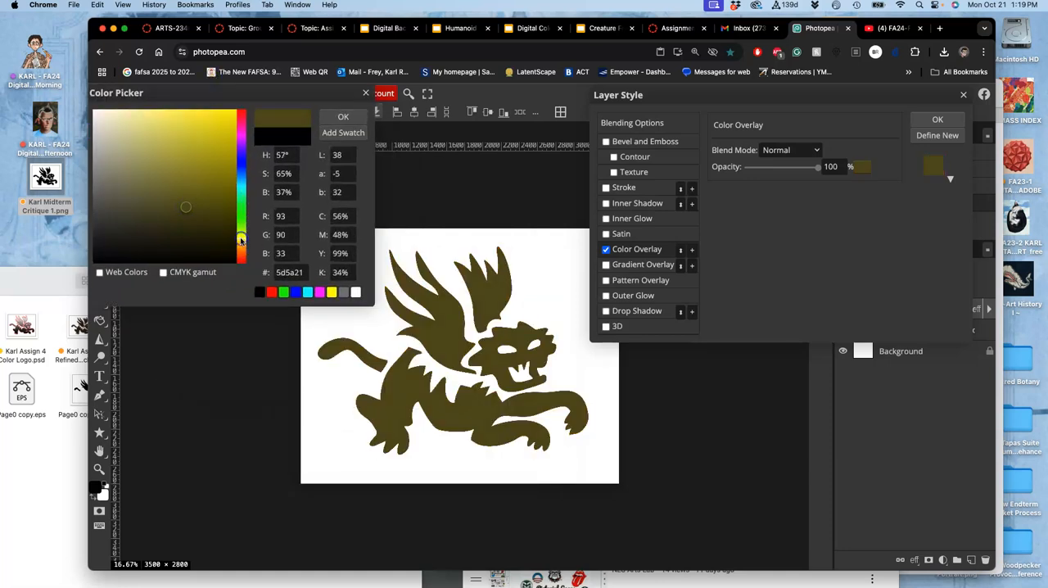
pyautogui.click(196, 178)
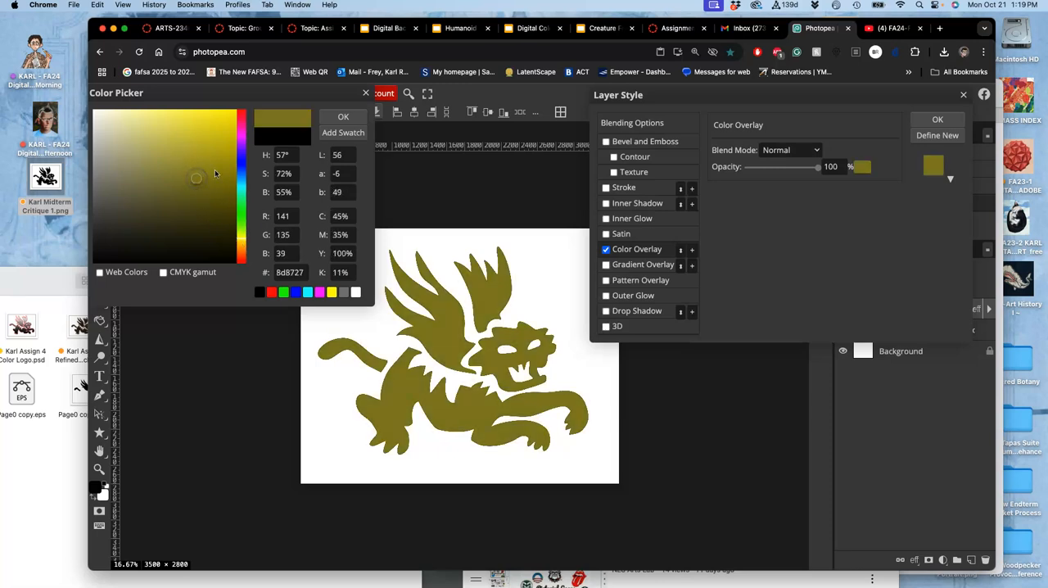
pyautogui.click(215, 165)
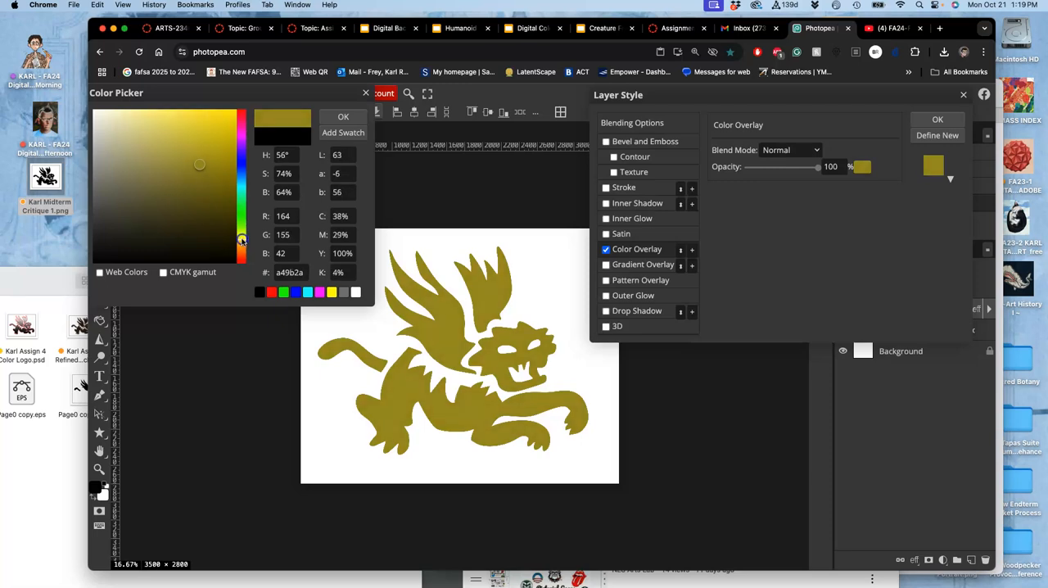
pyautogui.click(343, 116)
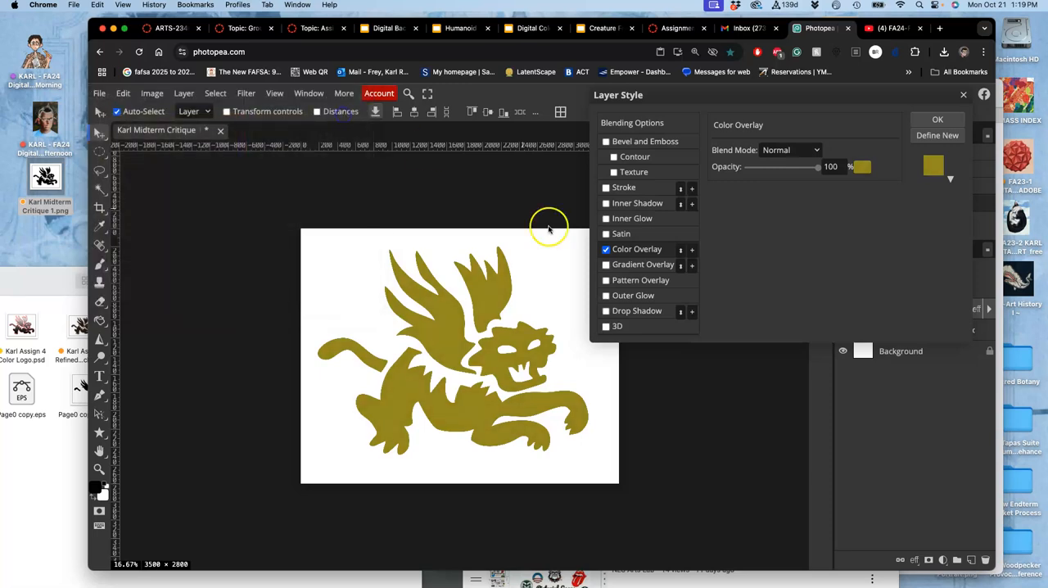
pyautogui.moveTo(685, 236)
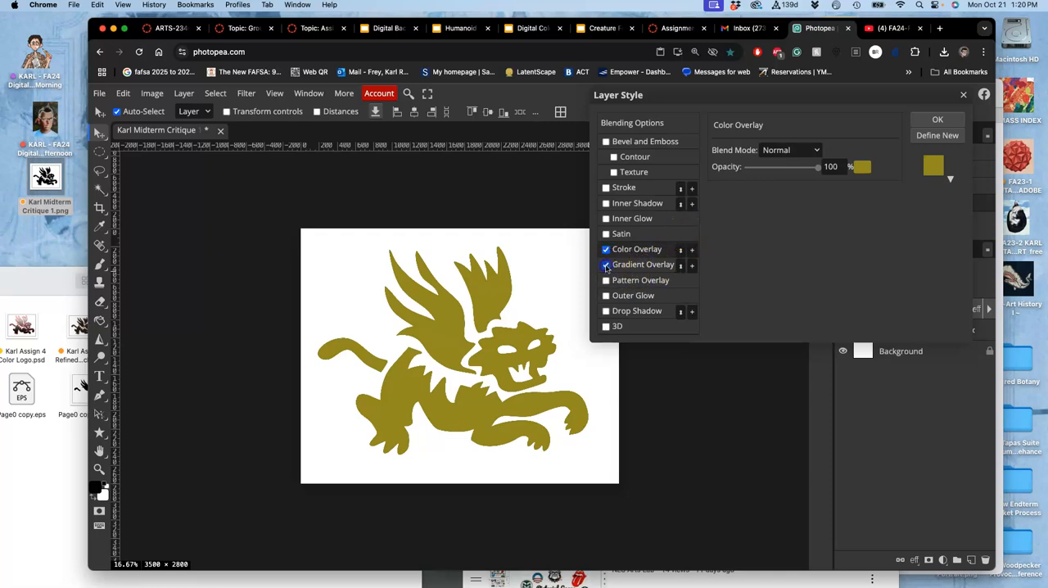
# Turn off the olive Color Overlay and enable Gradient Overlay on the logo.
pyautogui.click(606, 263)
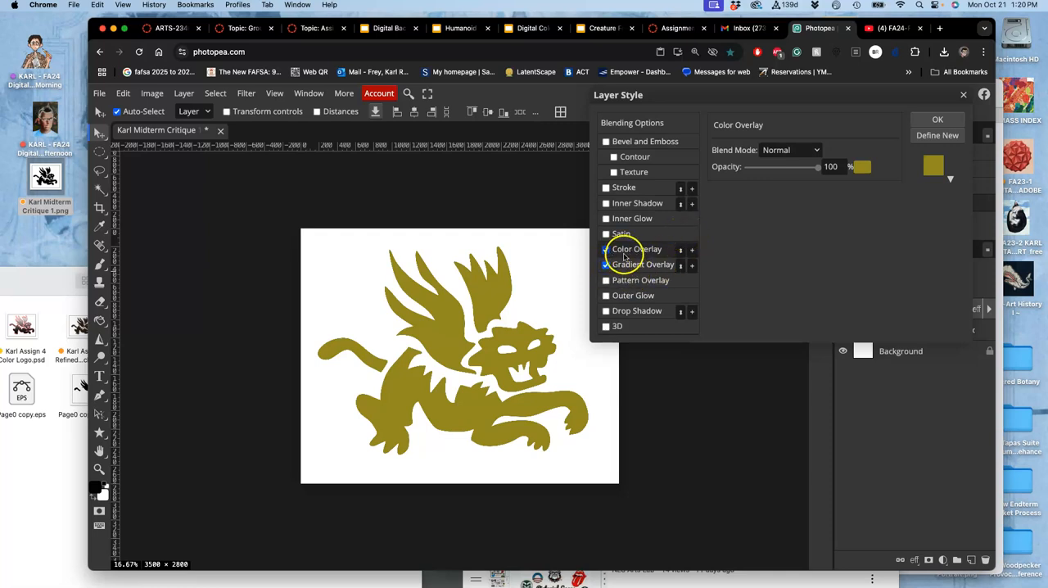
pyautogui.click(606, 263)
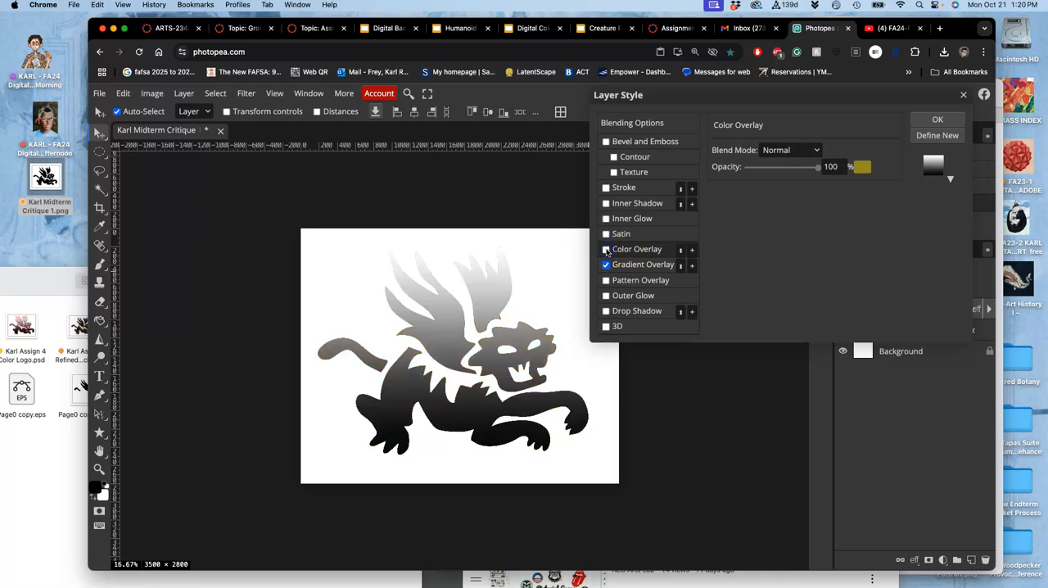
pyautogui.click(606, 249)
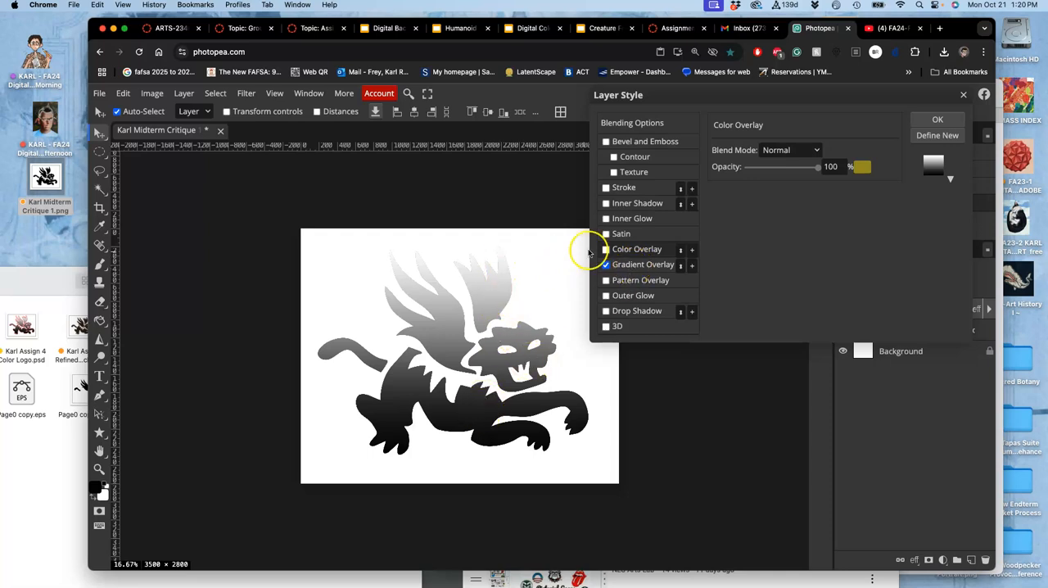
pyautogui.click(642, 264)
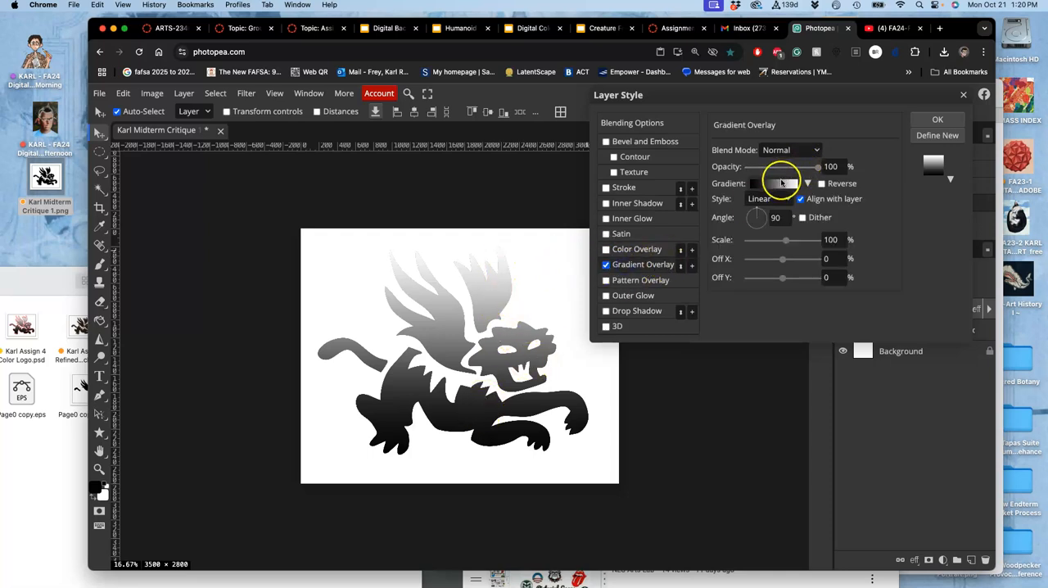
# Change the gradient's end stop to gold and add a brownish-gold stop near the dark end.
pyautogui.click(774, 183)
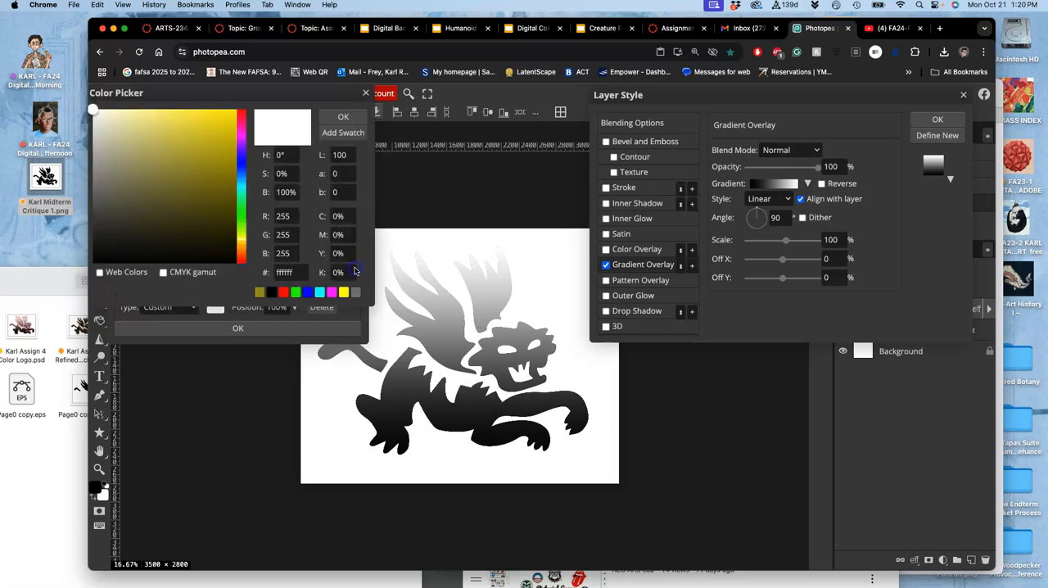
pyautogui.click(190, 129)
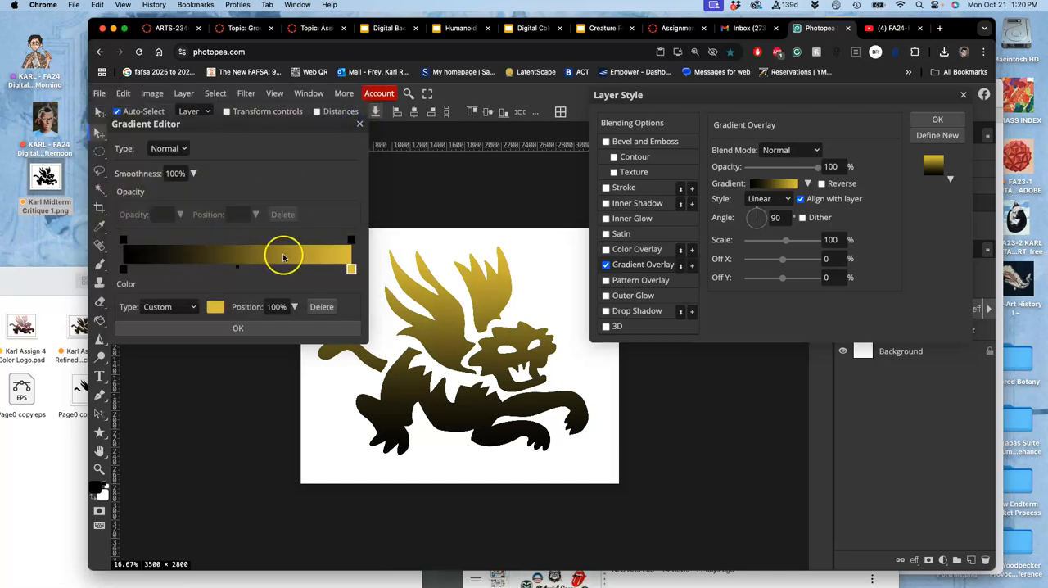
pyautogui.moveTo(352, 269); pyautogui.dragTo(253, 268)
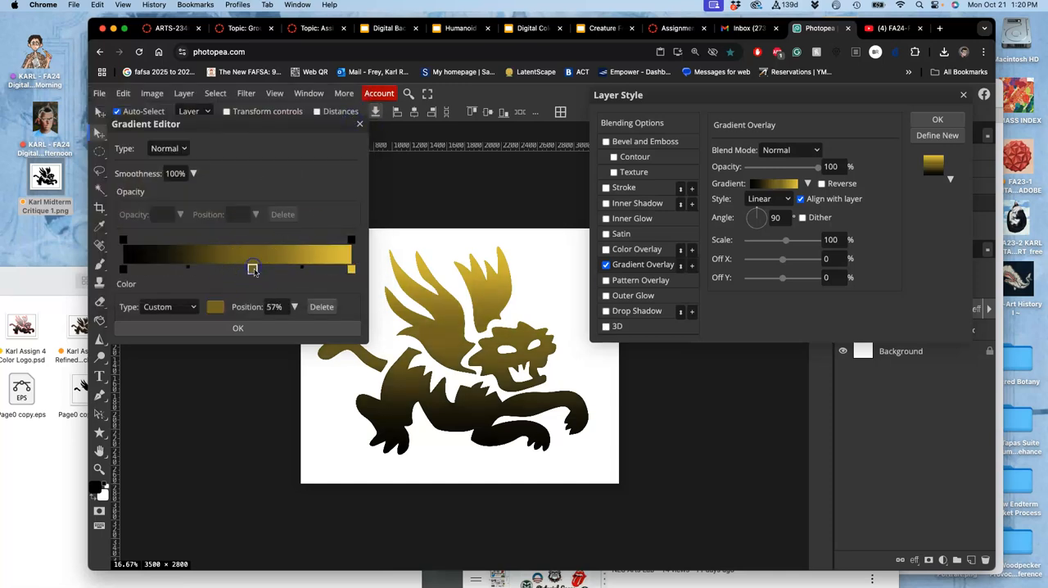
pyautogui.moveTo(253, 269); pyautogui.dragTo(181, 271)
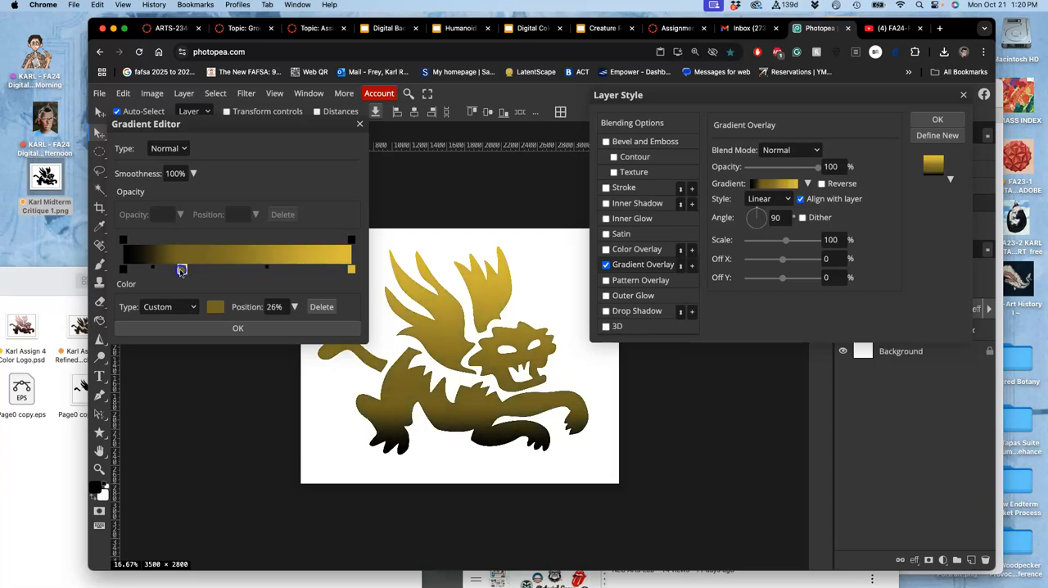
pyautogui.moveTo(181, 271); pyautogui.dragTo(189, 271)
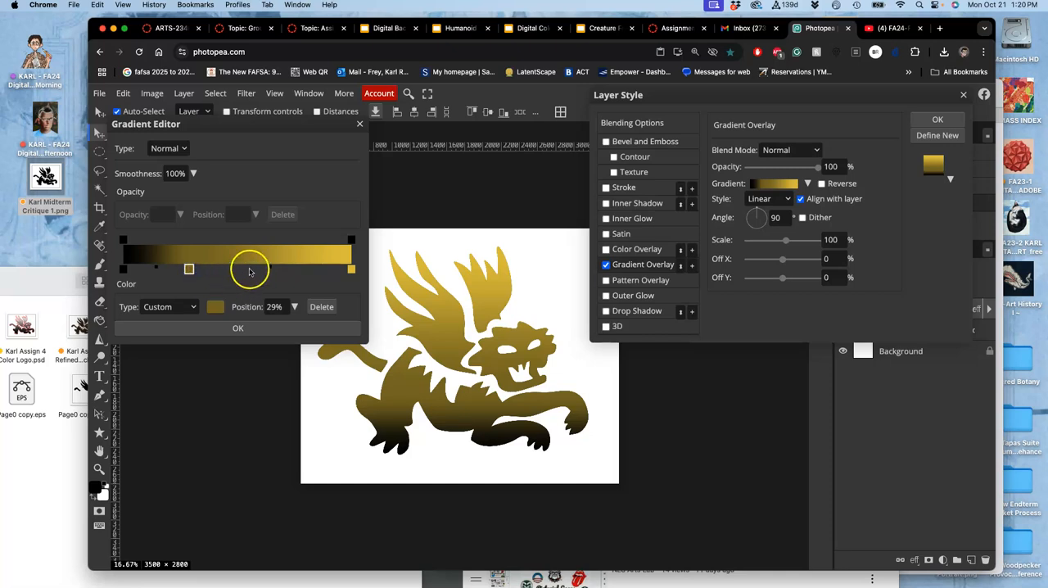
pyautogui.click(214, 306)
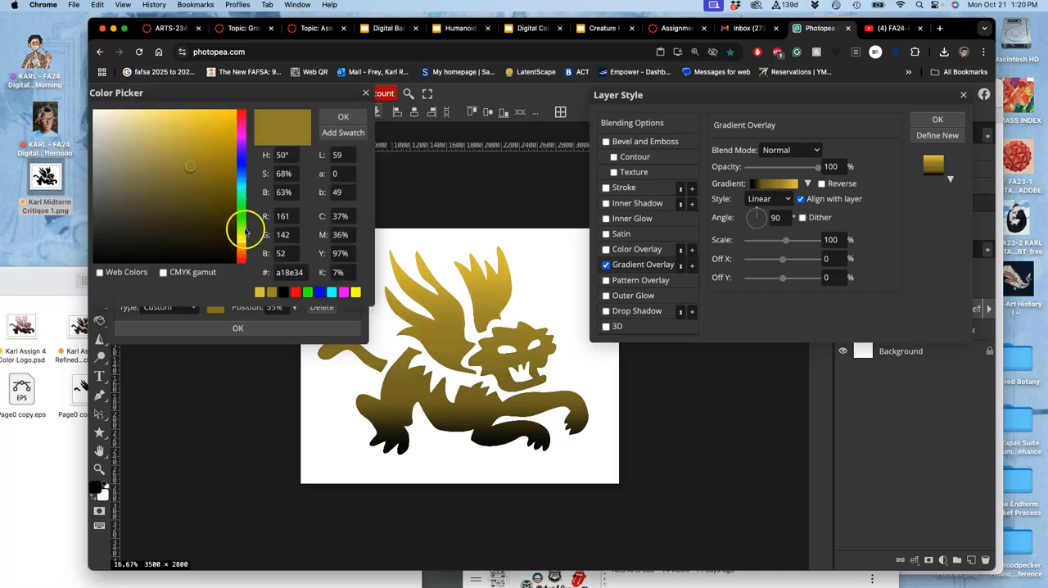
pyautogui.click(174, 184)
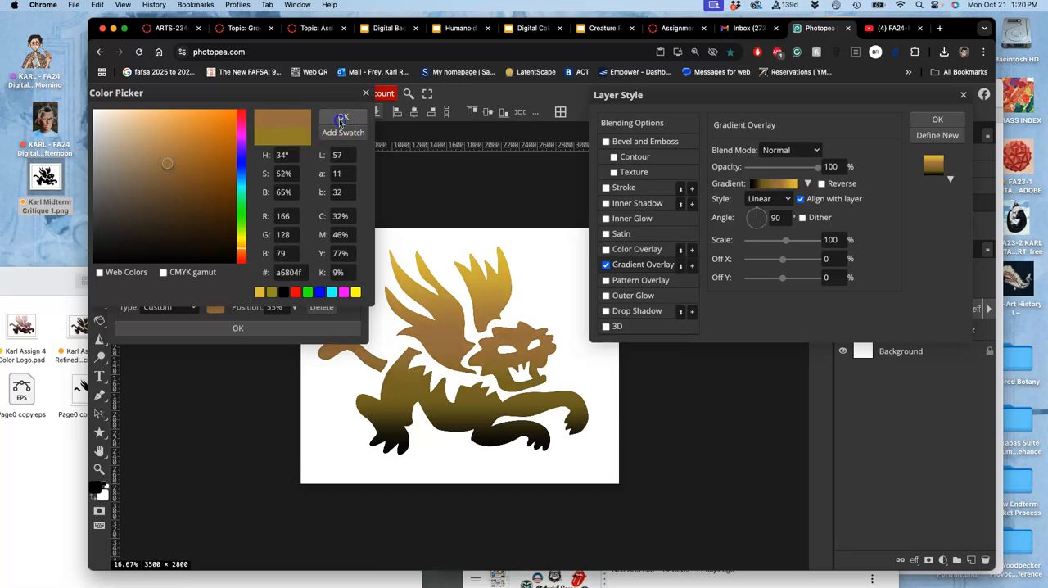
pyautogui.click(237, 328)
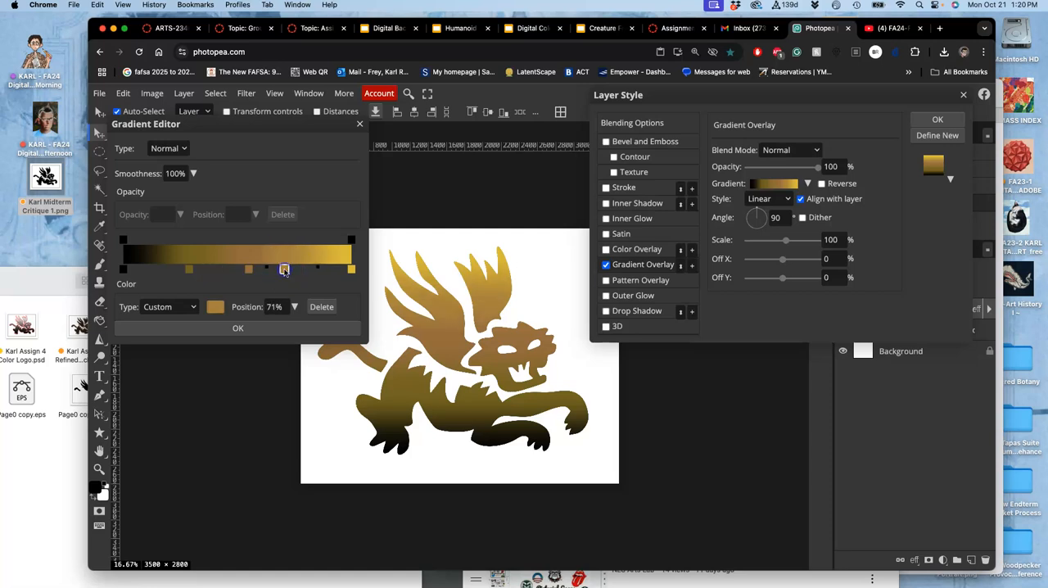
# Add a dark brown stop, slide it toward the gold end, and confirm the gradient.
pyautogui.click(214, 306)
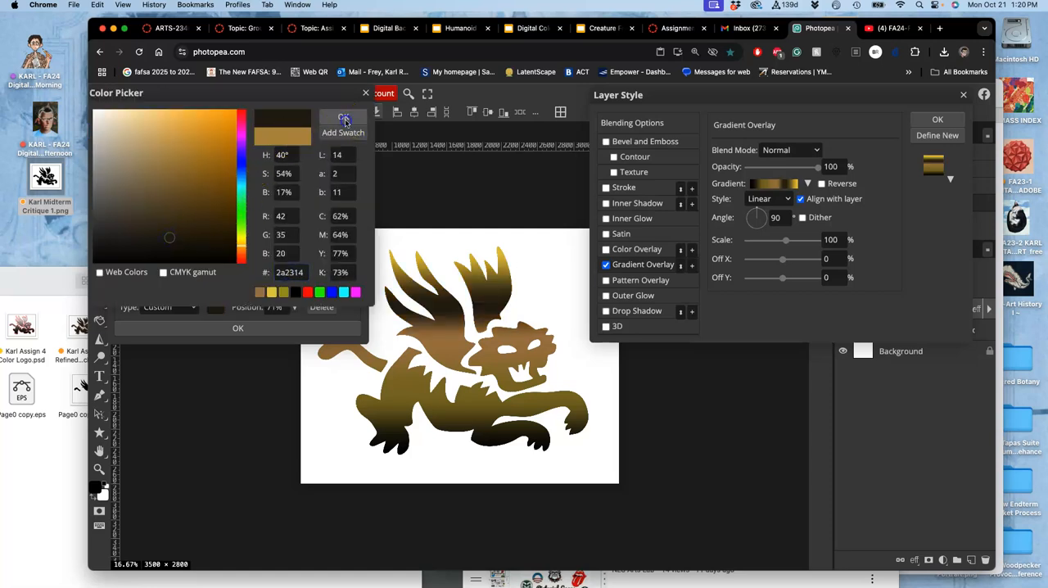
pyautogui.click(237, 327)
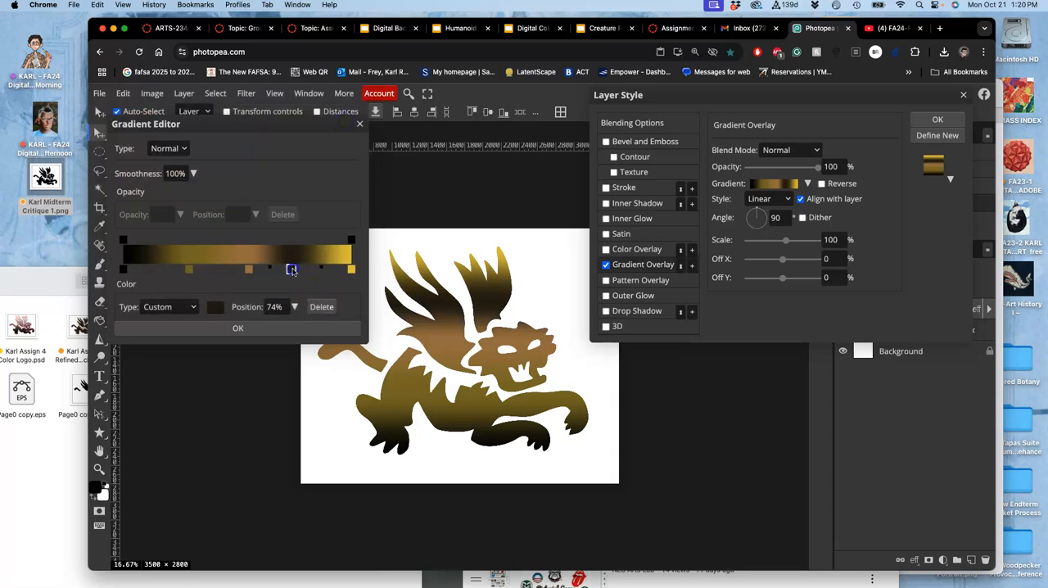
pyautogui.moveTo(292, 269); pyautogui.dragTo(319, 270)
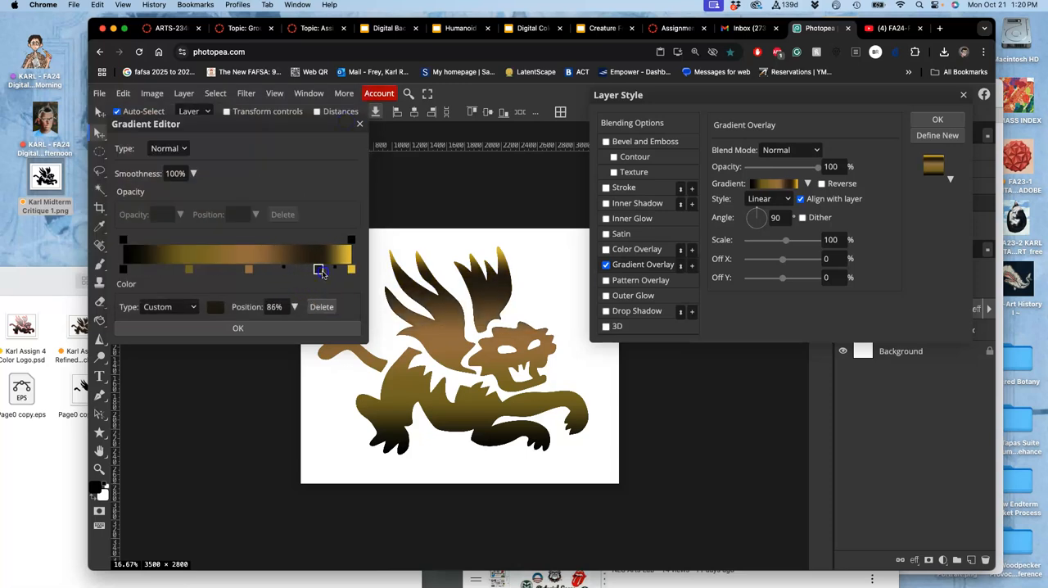
pyautogui.moveTo(320, 270); pyautogui.dragTo(314, 270)
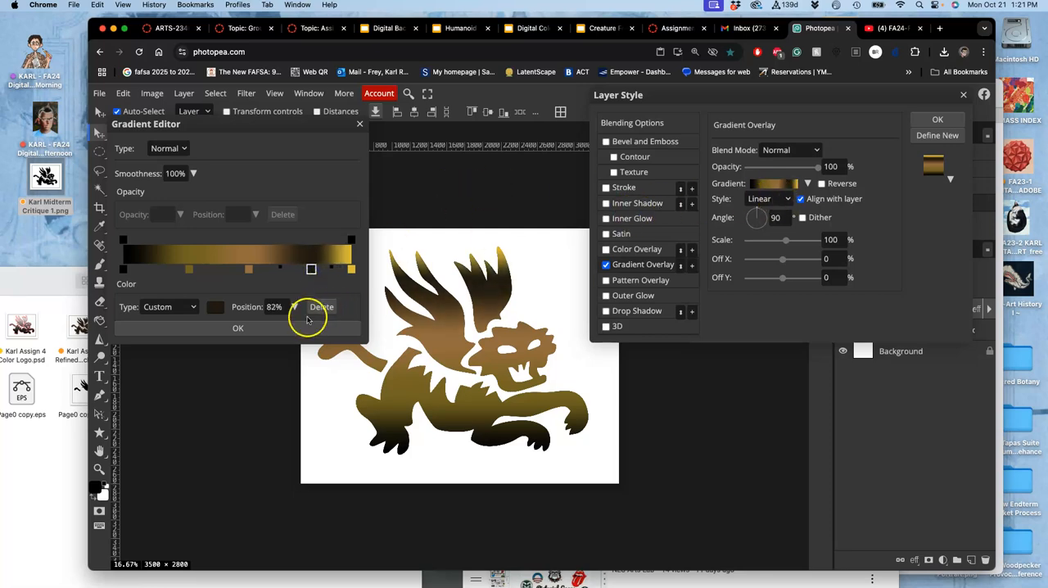
pyautogui.click(237, 328)
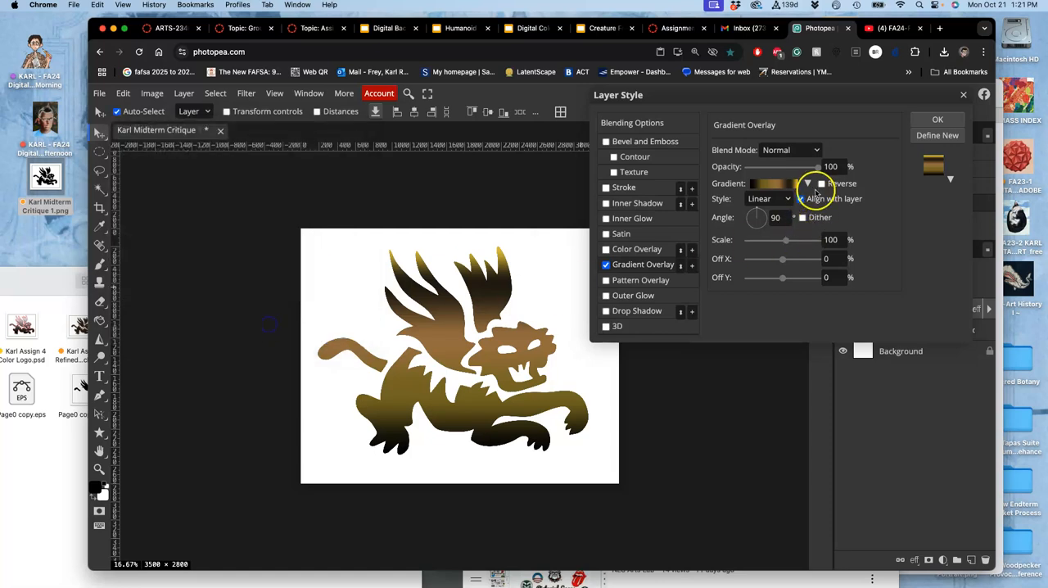
# Reverse the gradient, readjust the dark band and gold stops, tilt the angle, and apply.
pyautogui.click(821, 184)
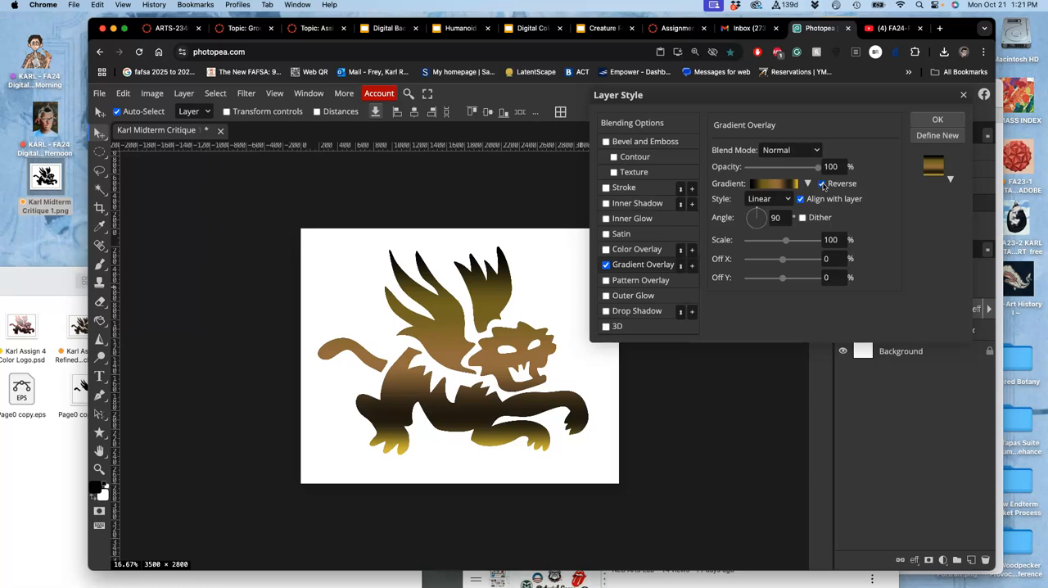
pyautogui.click(772, 183)
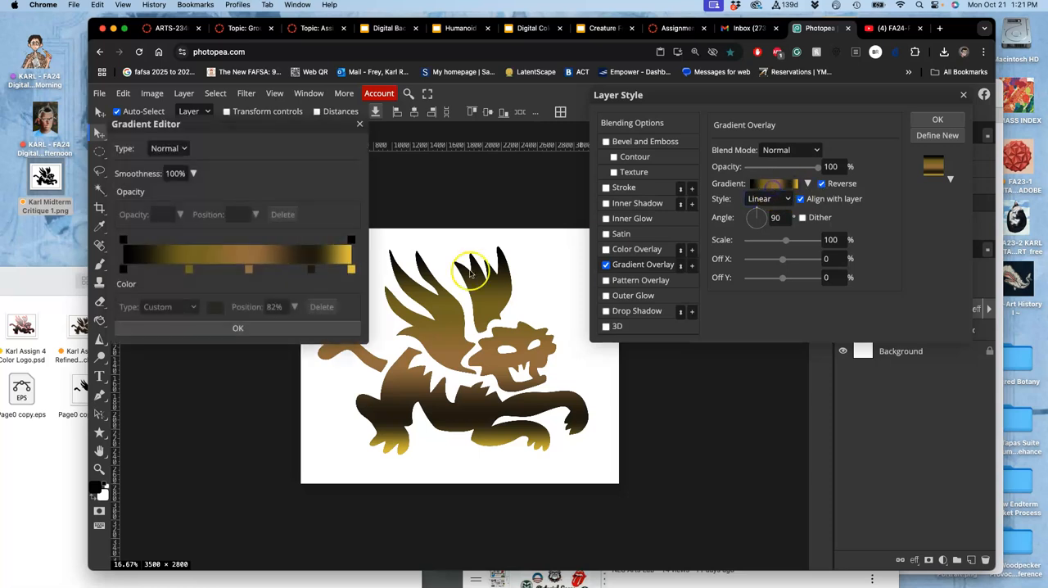
pyautogui.moveTo(249, 269); pyautogui.dragTo(289, 268)
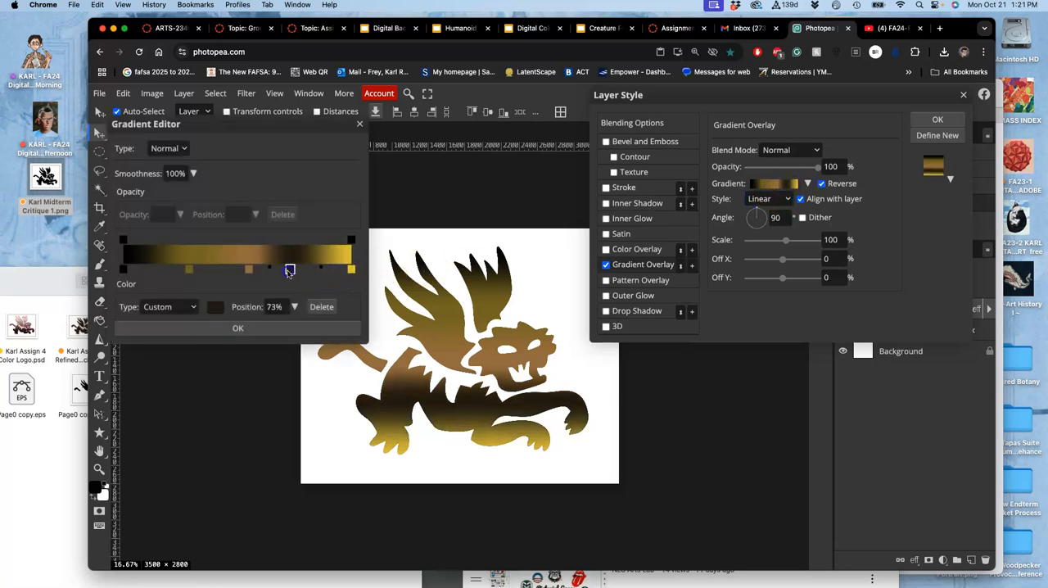
pyautogui.moveTo(290, 268); pyautogui.dragTo(282, 268)
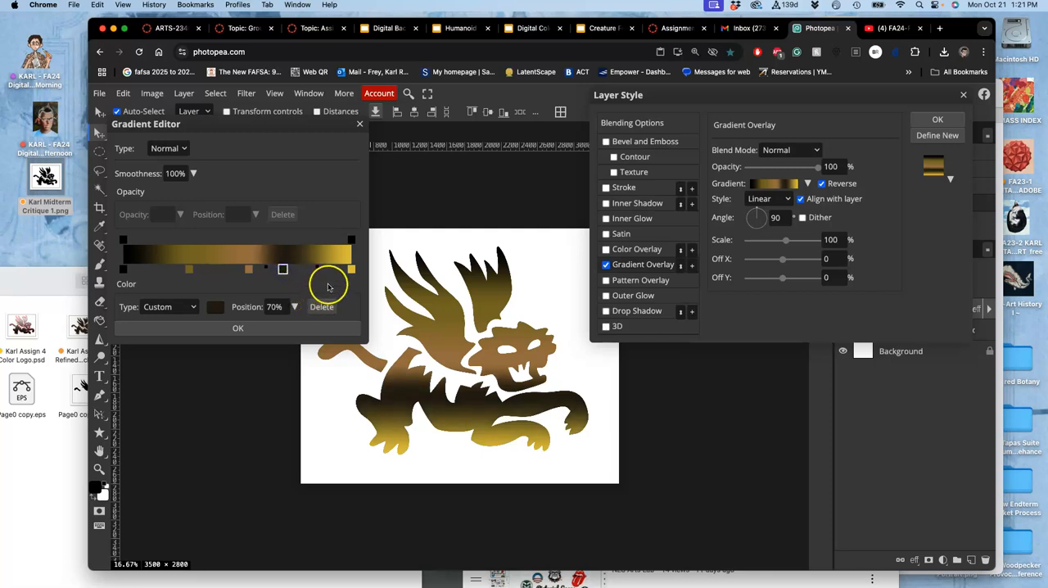
pyautogui.moveTo(283, 269); pyautogui.dragTo(347, 271)
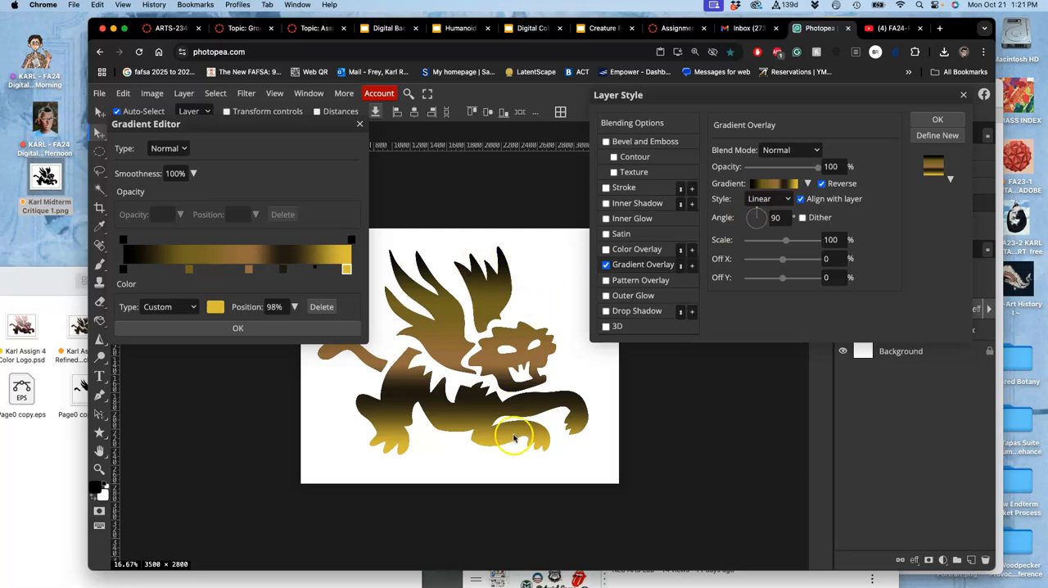
pyautogui.click(237, 328)
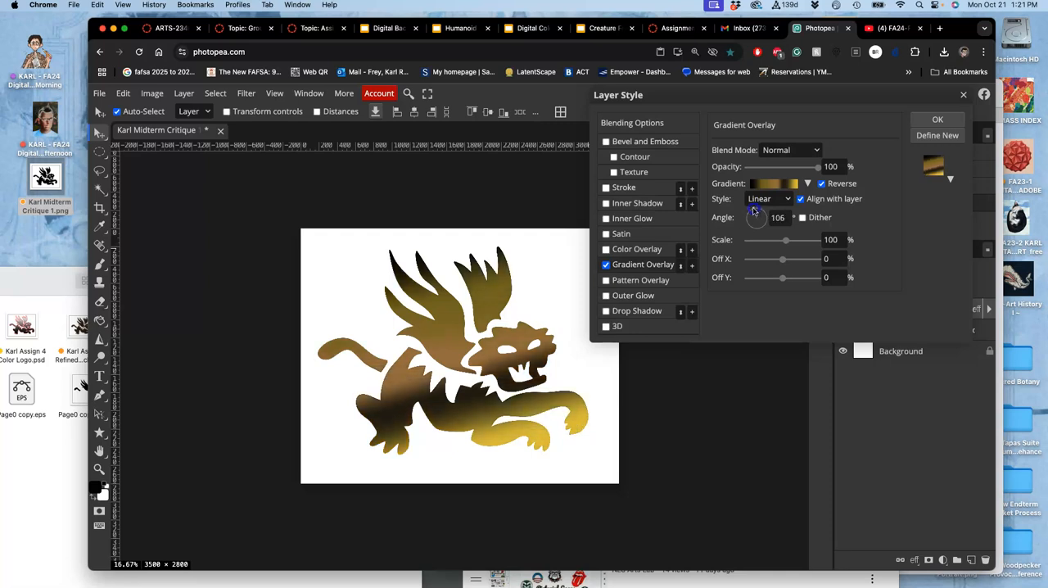
pyautogui.moveTo(757, 217); pyautogui.dragTo(752, 211)
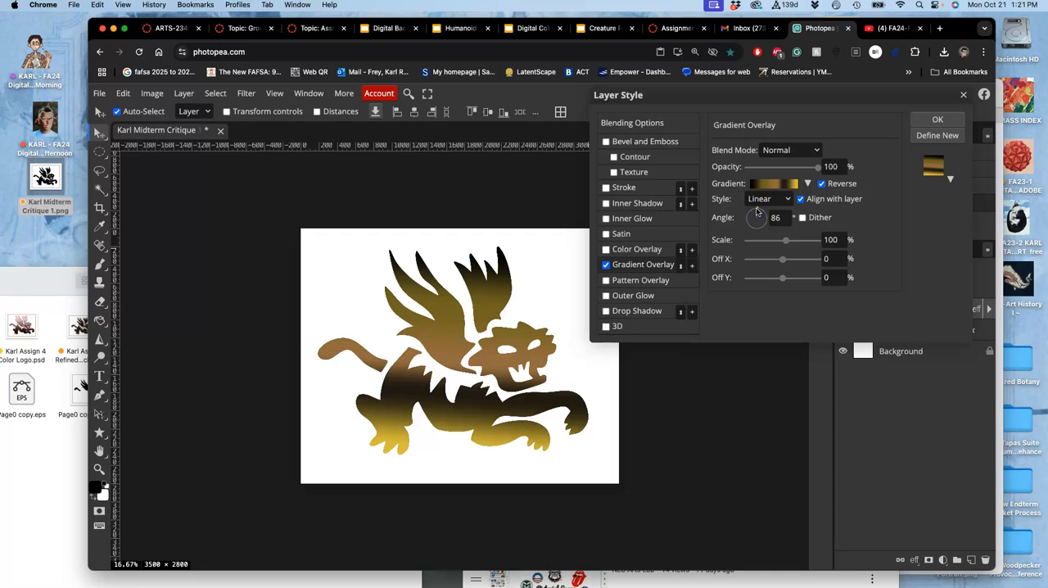
pyautogui.moveTo(937, 119)
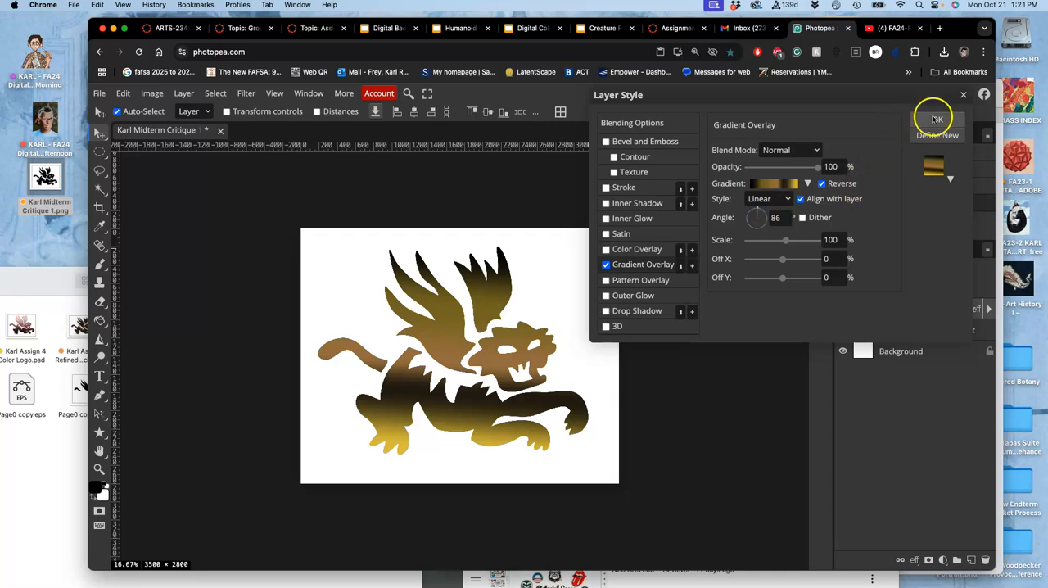
pyautogui.click(937, 120)
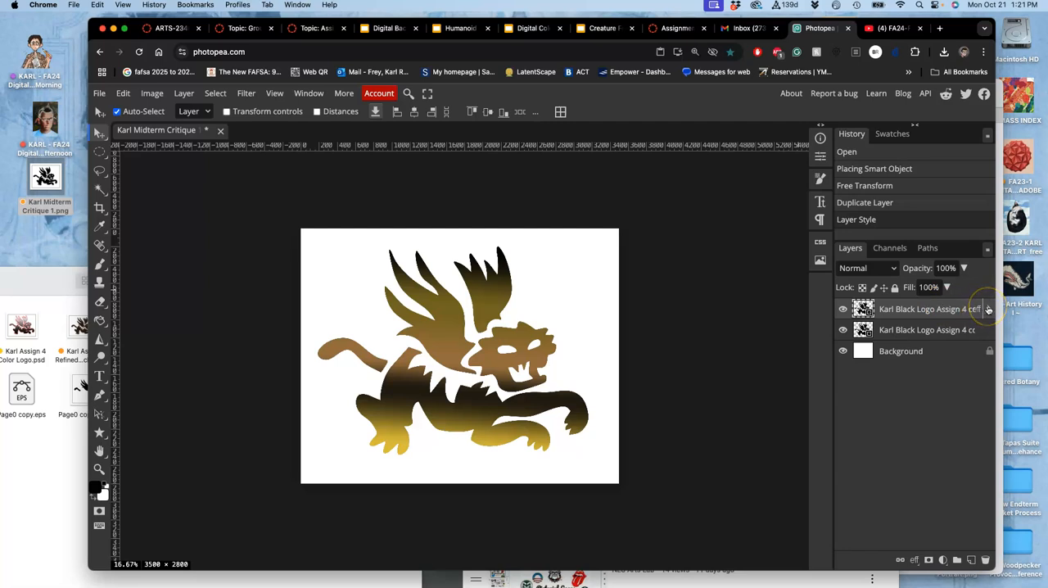
# Set the logo's color overlay to 45% opacity in Exclusion blend mode.
pyautogui.click(989, 309)
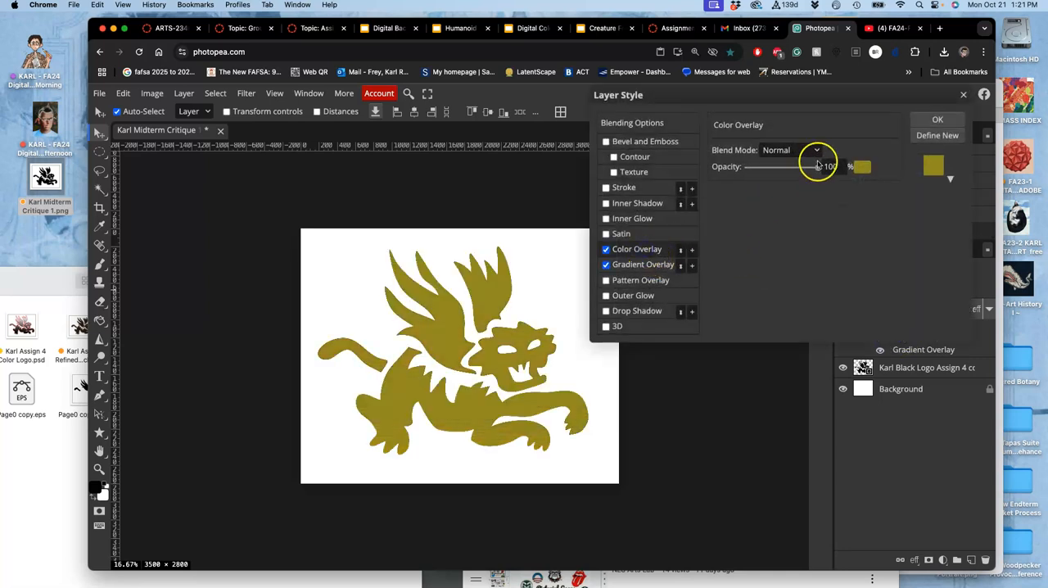
pyautogui.moveTo(817, 166); pyautogui.dragTo(776, 166)
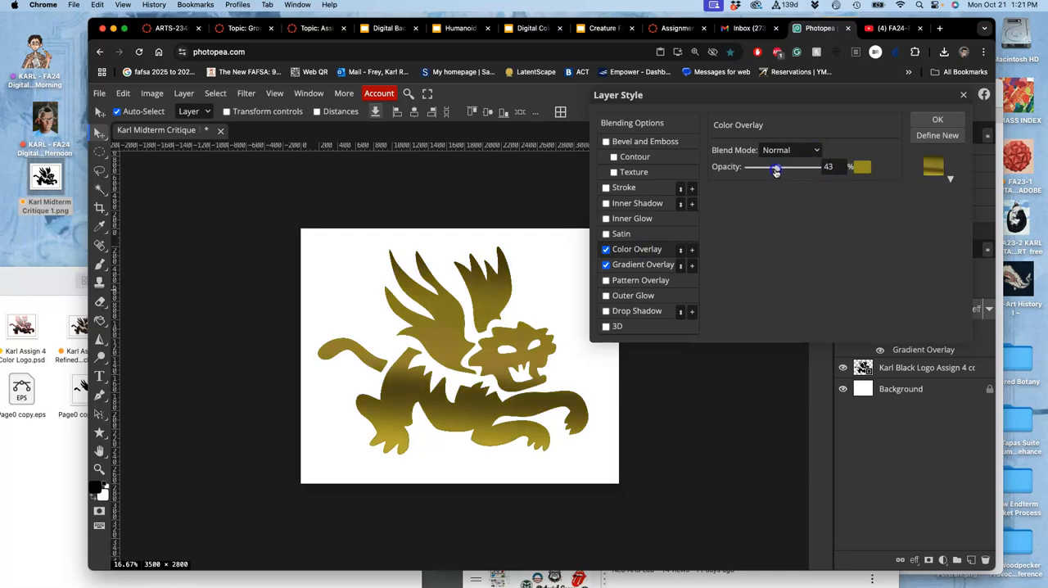
pyautogui.moveTo(777, 167); pyautogui.dragTo(775, 167)
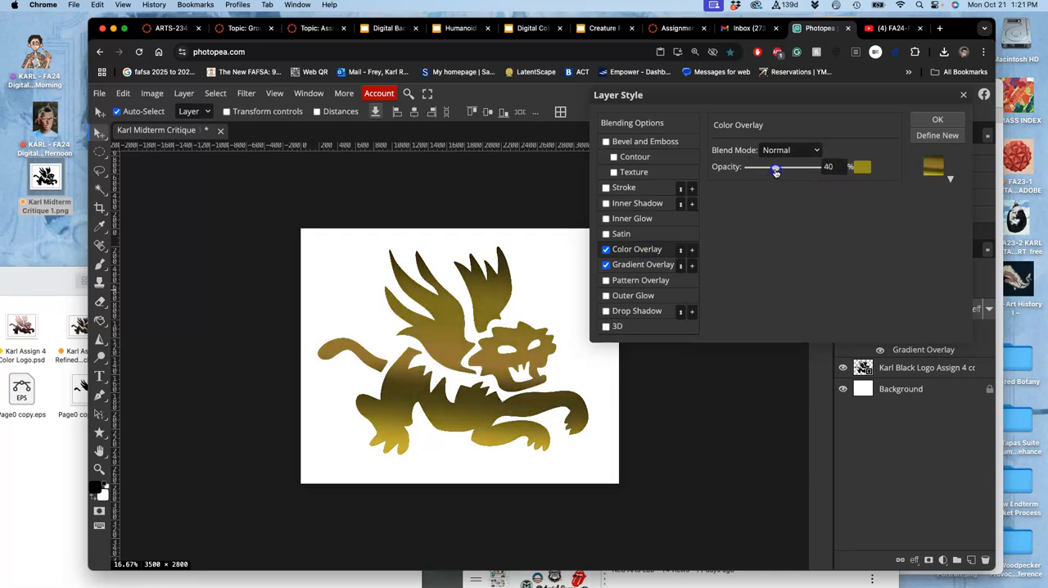
pyautogui.moveTo(776, 167); pyautogui.dragTo(778, 167)
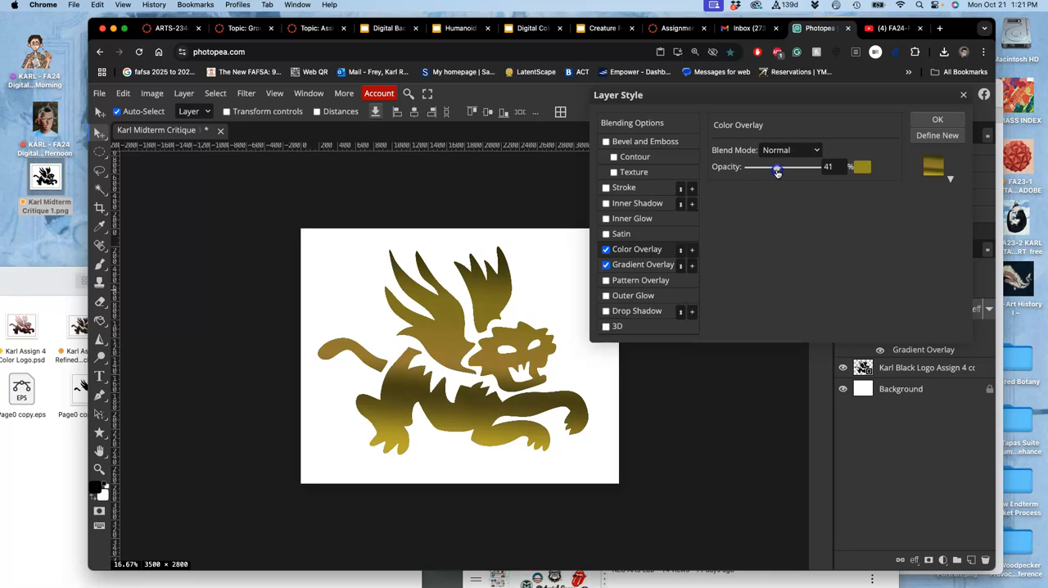
pyautogui.moveTo(777, 169); pyautogui.dragTo(780, 169)
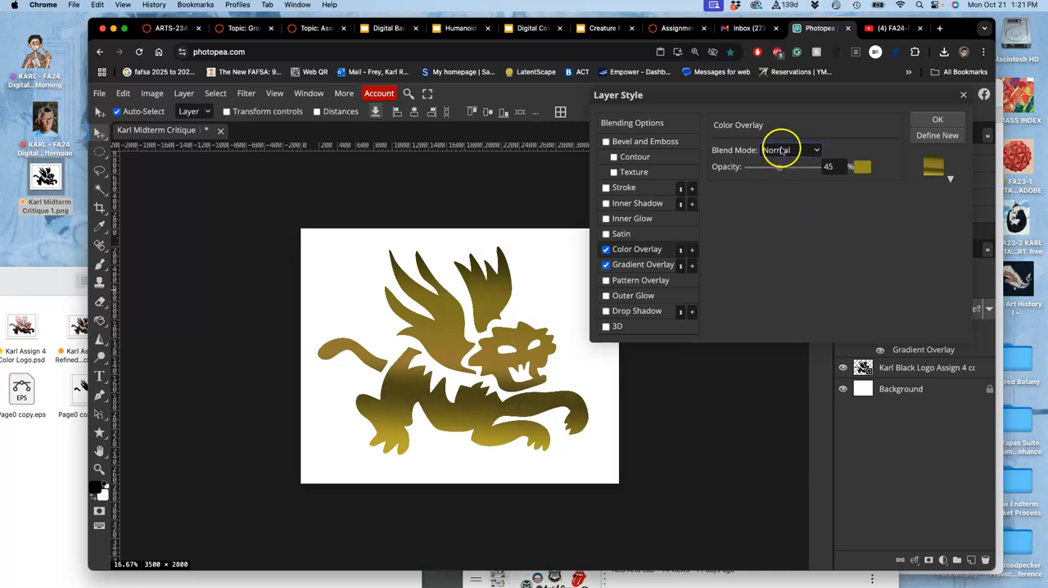
pyautogui.click(788, 149)
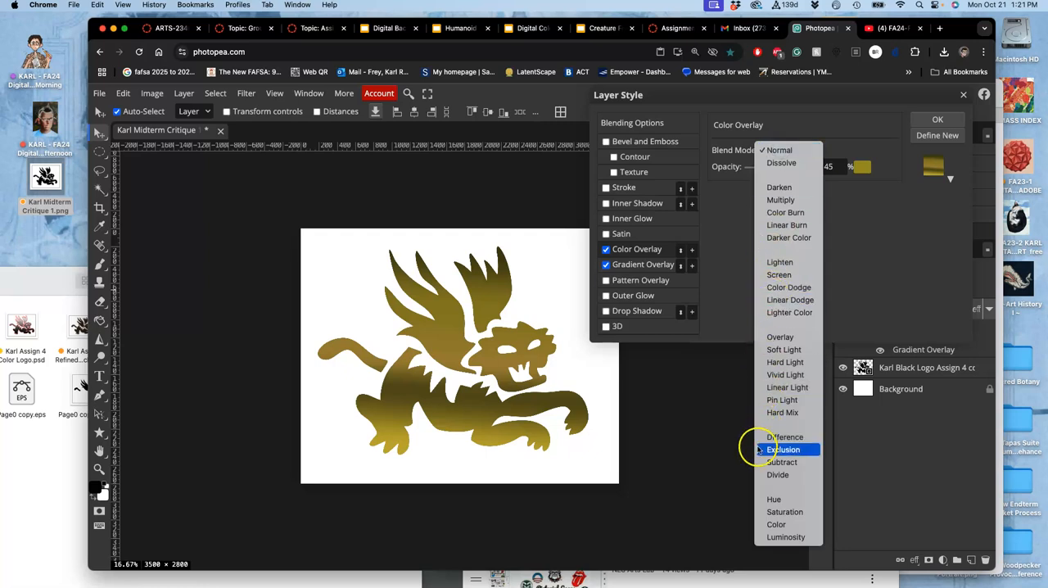
pyautogui.click(783, 449)
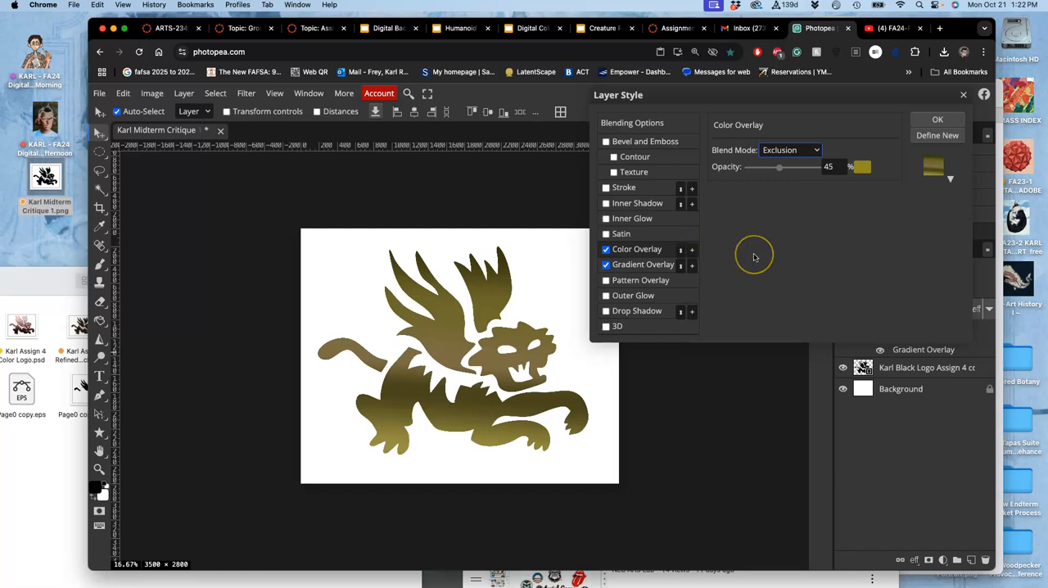
pyautogui.moveTo(755, 256)
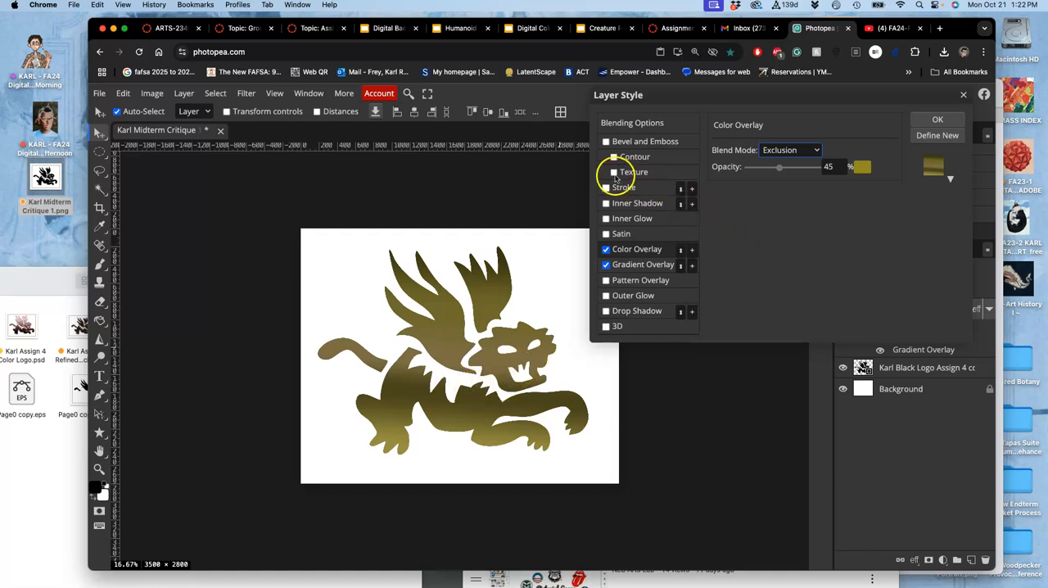
# Enable the Bevel and Emboss texture and shrink its pattern scale to 5%.
pyautogui.click(607, 172)
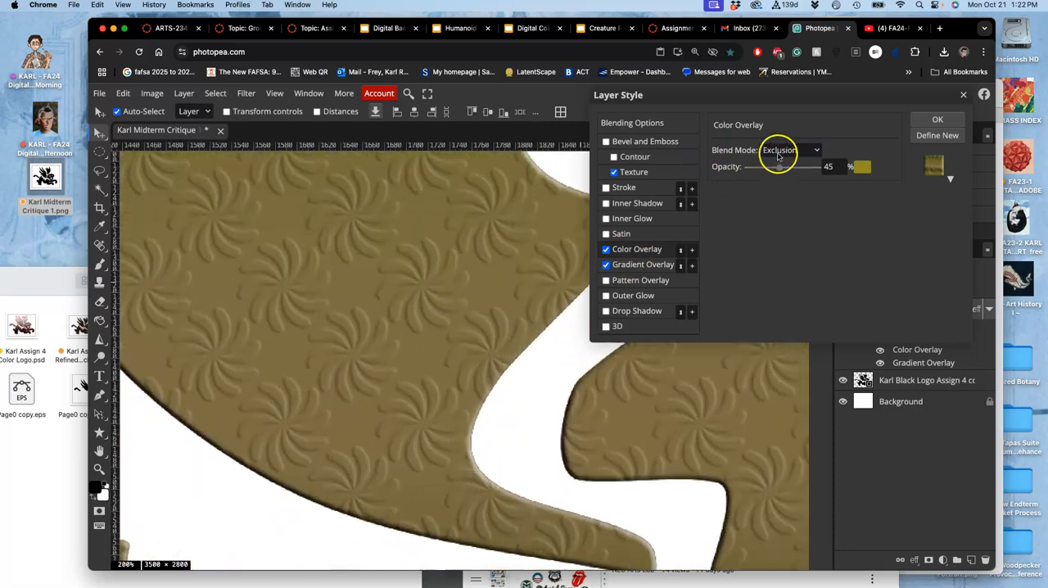
pyautogui.click(634, 172)
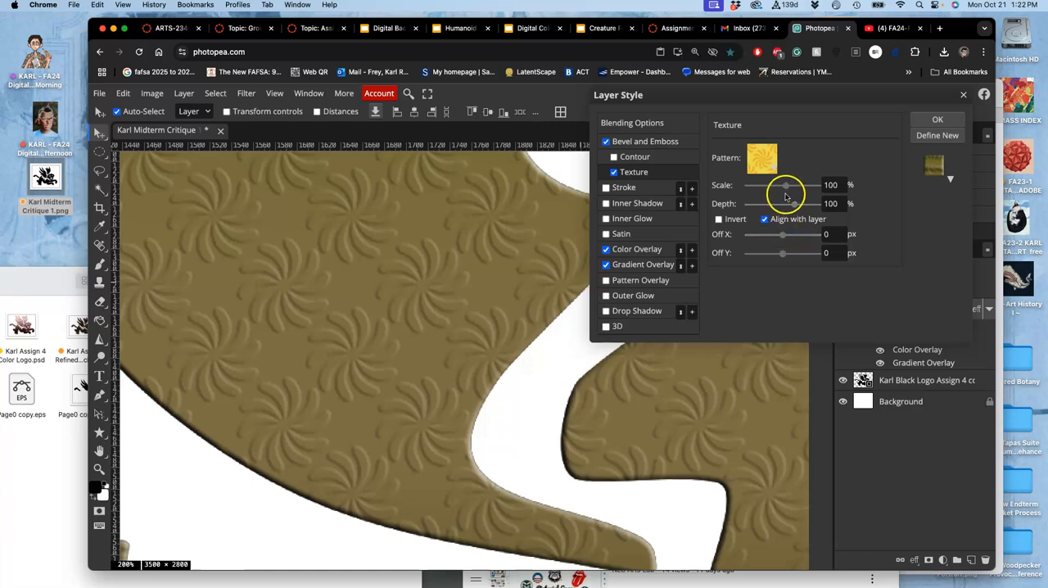
pyautogui.moveTo(784, 186); pyautogui.dragTo(761, 185)
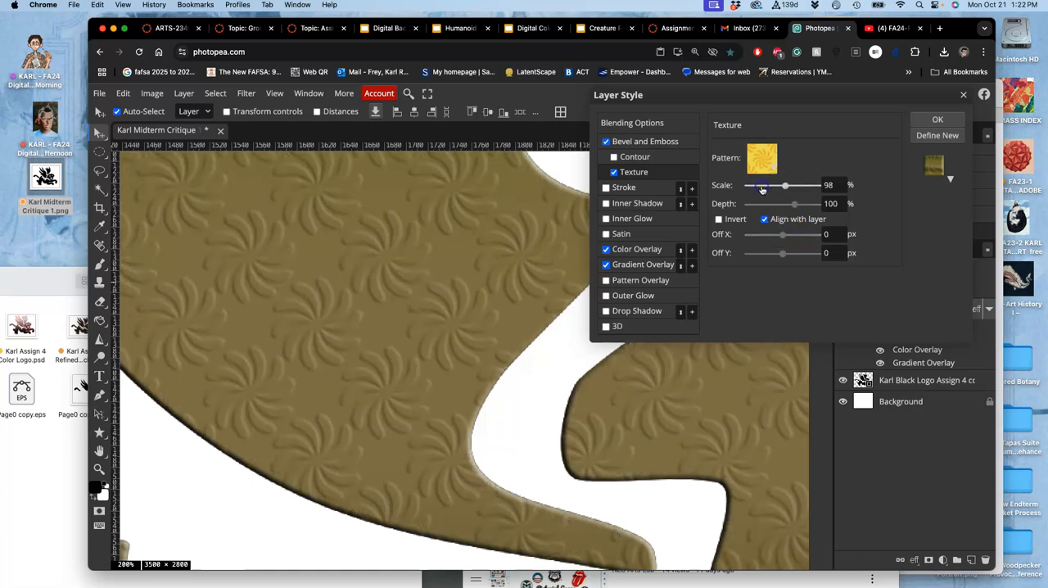
pyautogui.moveTo(786, 185); pyautogui.dragTo(752, 185)
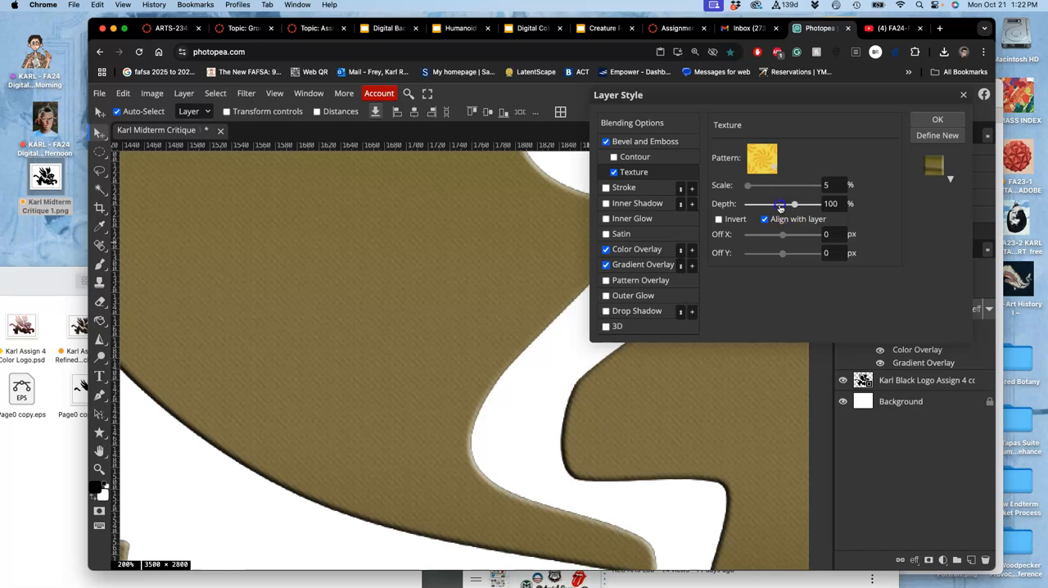
pyautogui.rightClick(766, 237)
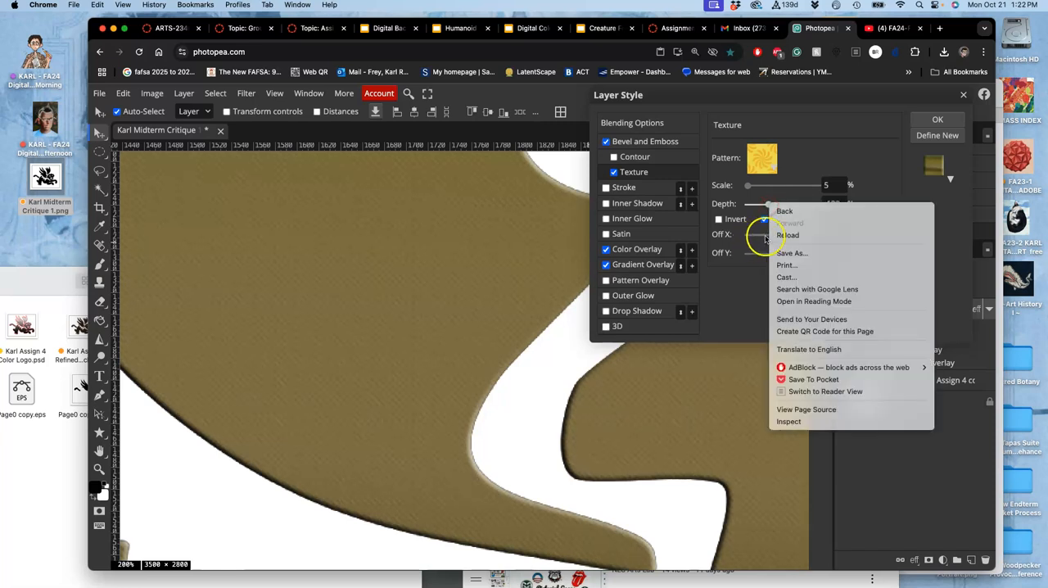
pyautogui.moveTo(561, 302)
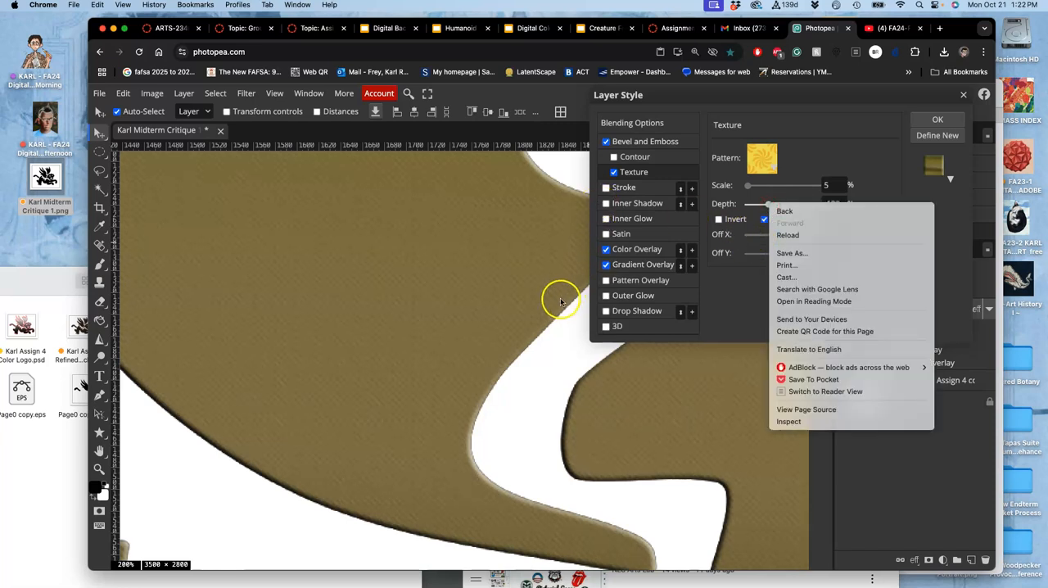
pyautogui.moveTo(867, 153)
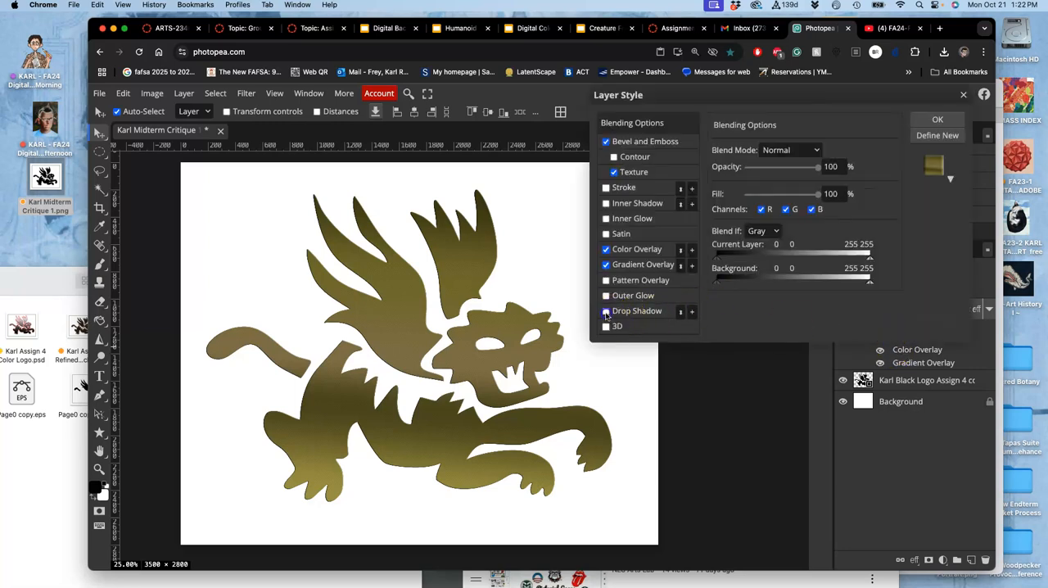
# Add a drop shadow with size 33 px, spread 16%, opacity 40%, distance 13 px.
pyautogui.click(636, 310)
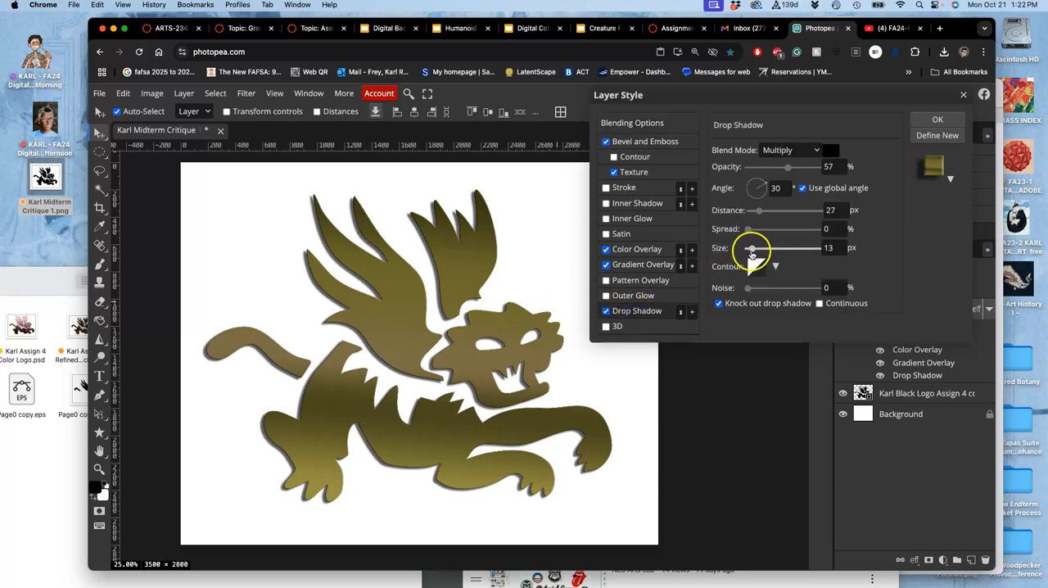
pyautogui.moveTo(754, 248); pyautogui.dragTo(747, 248)
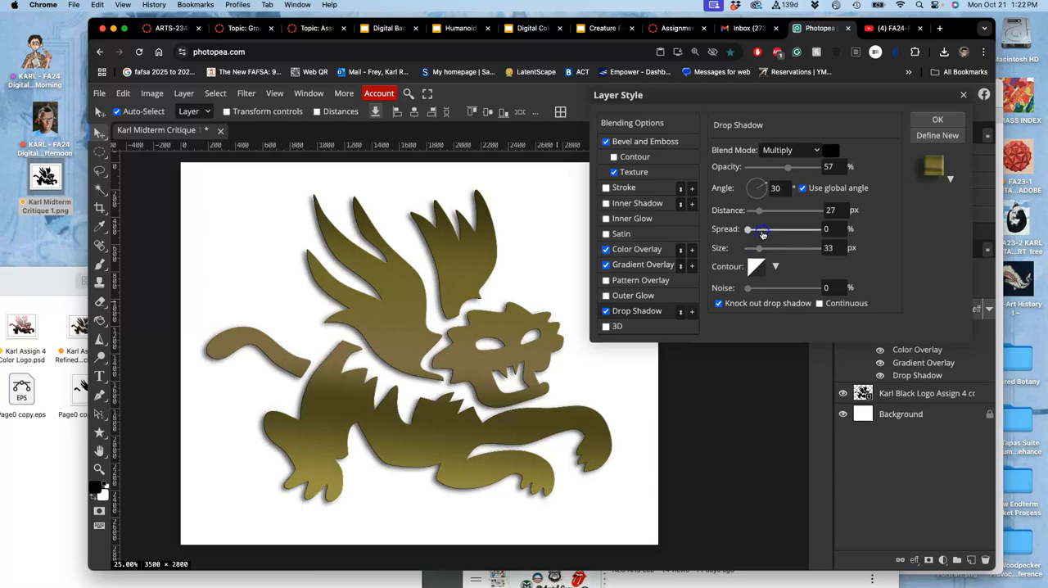
pyautogui.moveTo(746, 229); pyautogui.dragTo(767, 229)
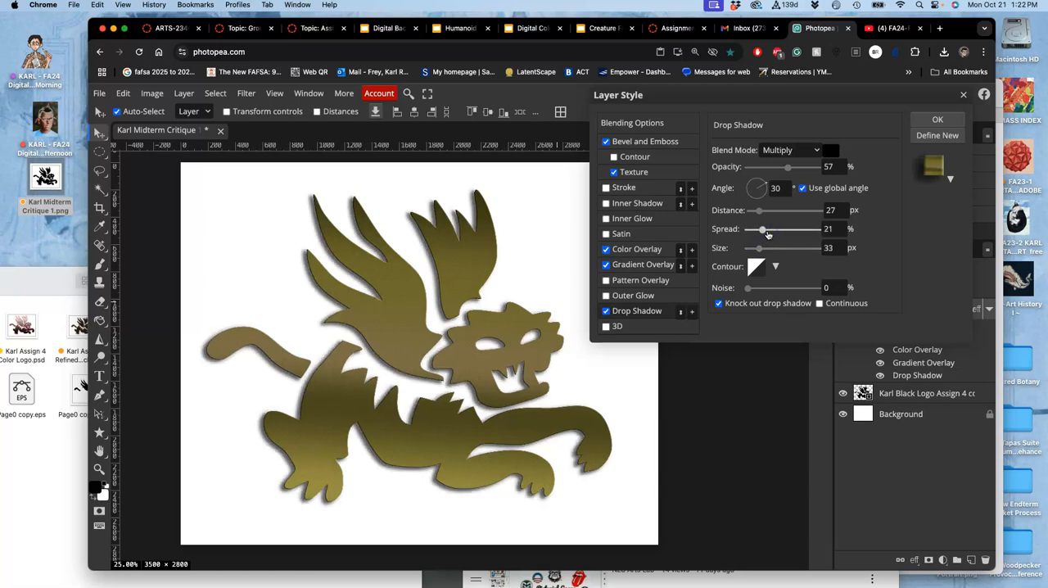
pyautogui.moveTo(766, 228); pyautogui.dragTo(758, 228)
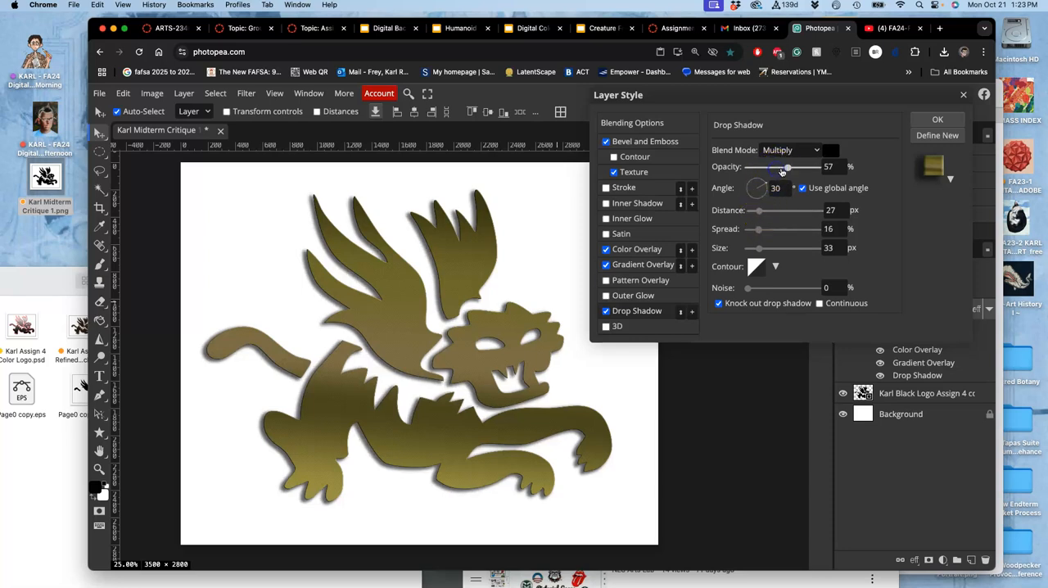
pyautogui.moveTo(786, 166); pyautogui.dragTo(776, 166)
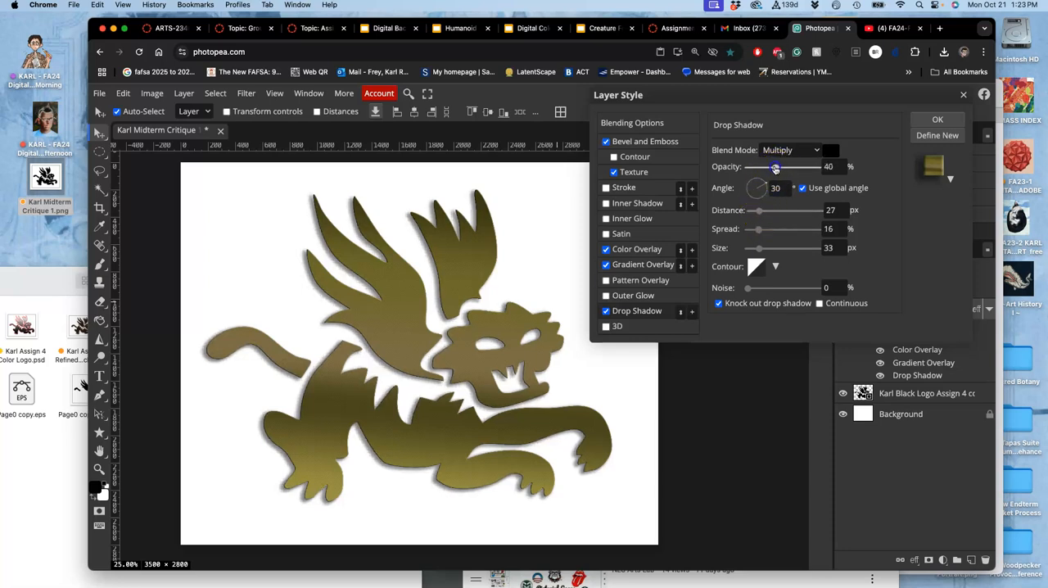
pyautogui.moveTo(777, 166); pyautogui.dragTo(775, 167)
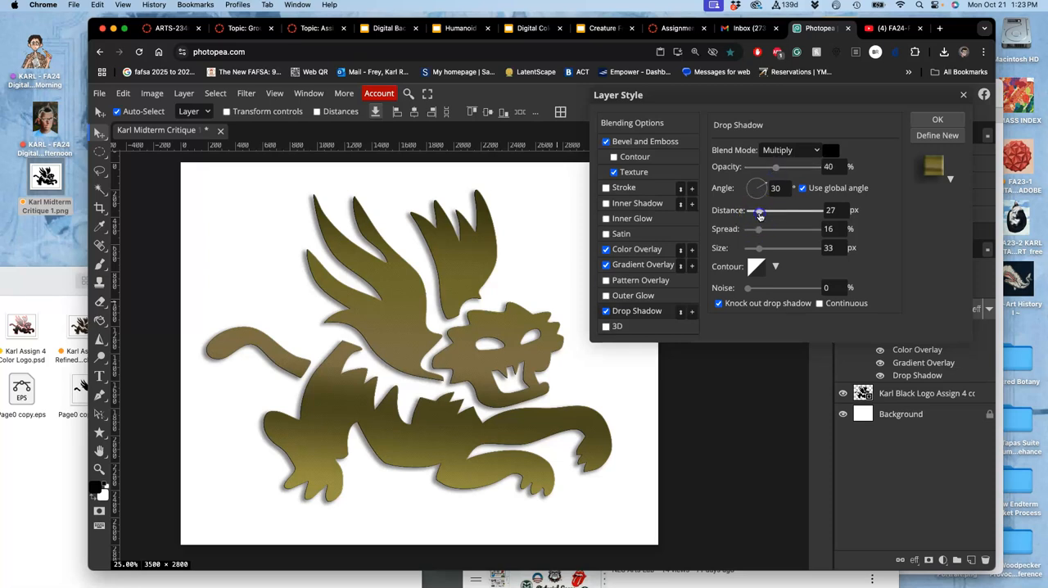
pyautogui.moveTo(757, 211); pyautogui.dragTo(760, 211)
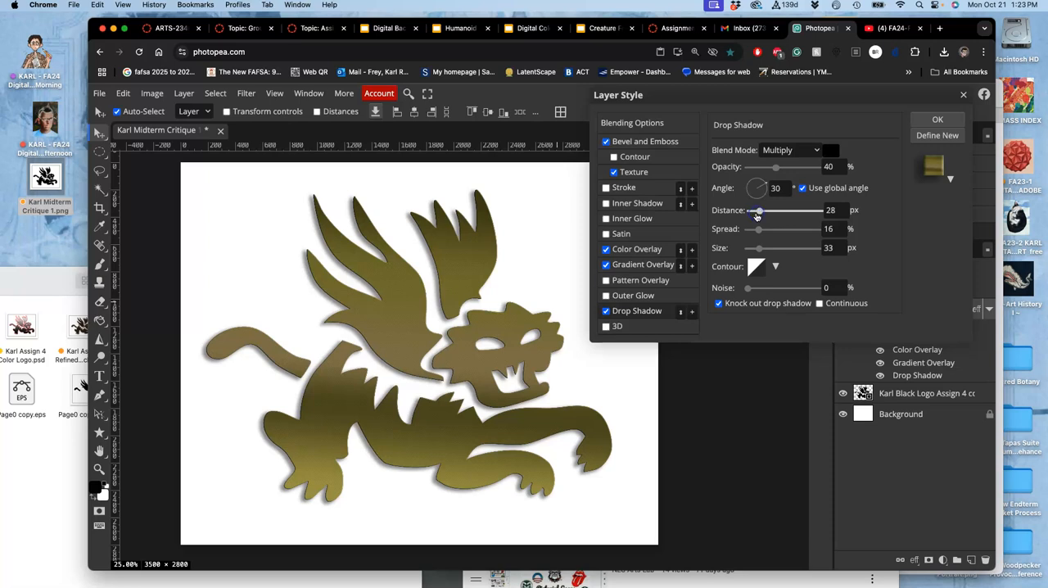
pyautogui.moveTo(759, 211); pyautogui.dragTo(752, 211)
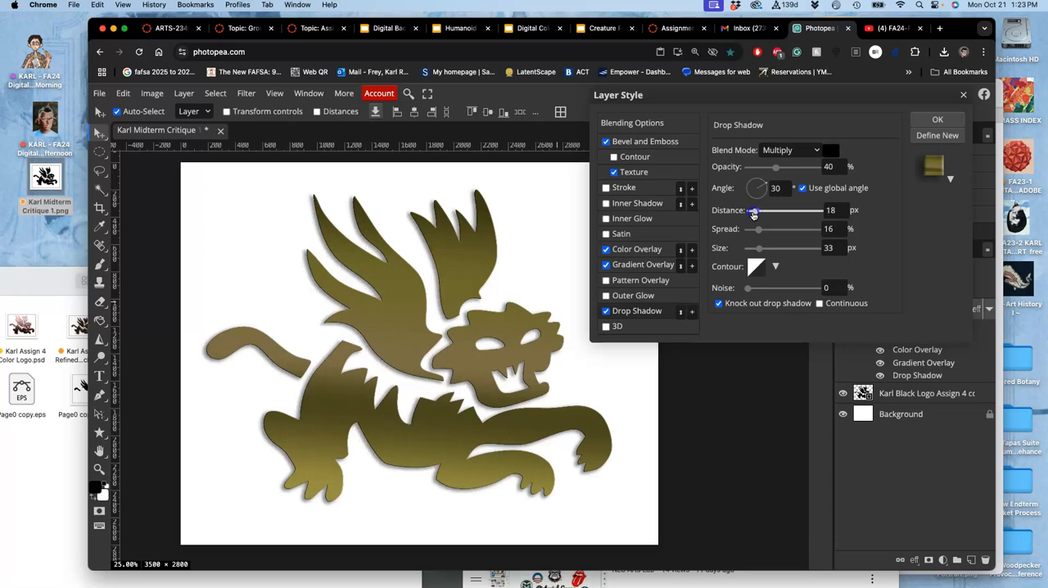
pyautogui.moveTo(755, 210); pyautogui.dragTo(749, 210)
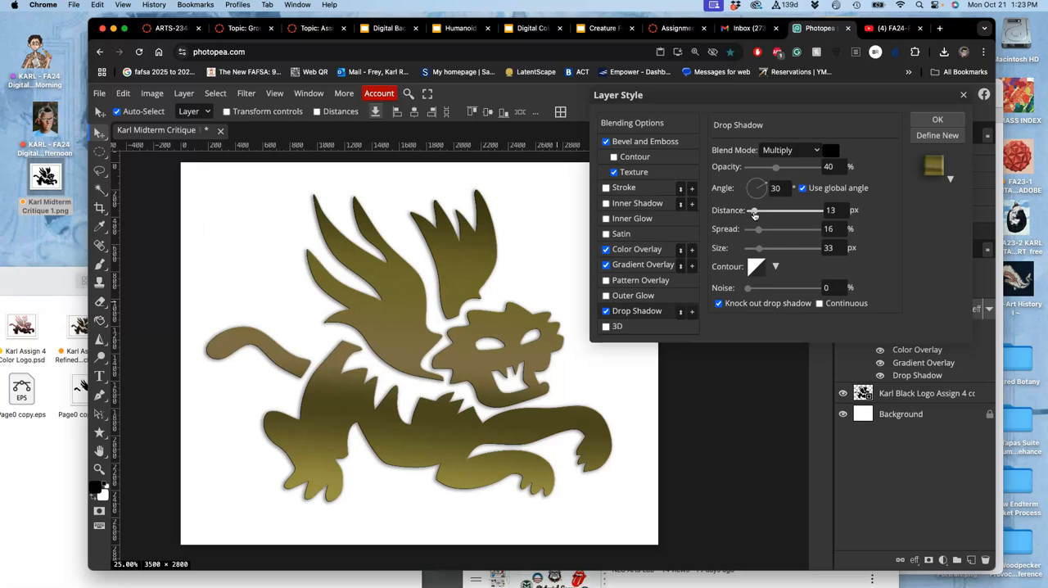
pyautogui.moveTo(774, 227)
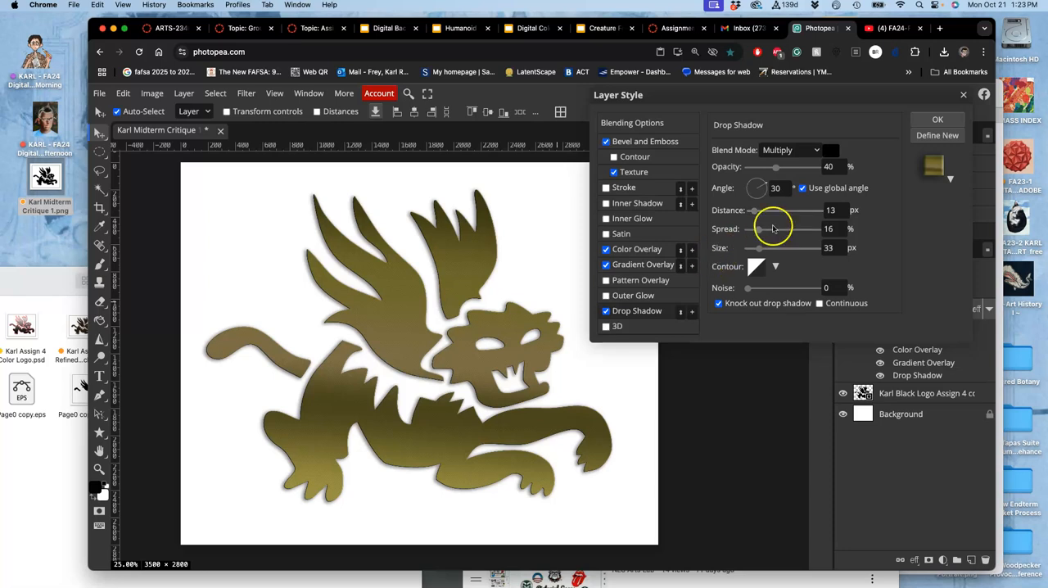
pyautogui.moveTo(874, 119)
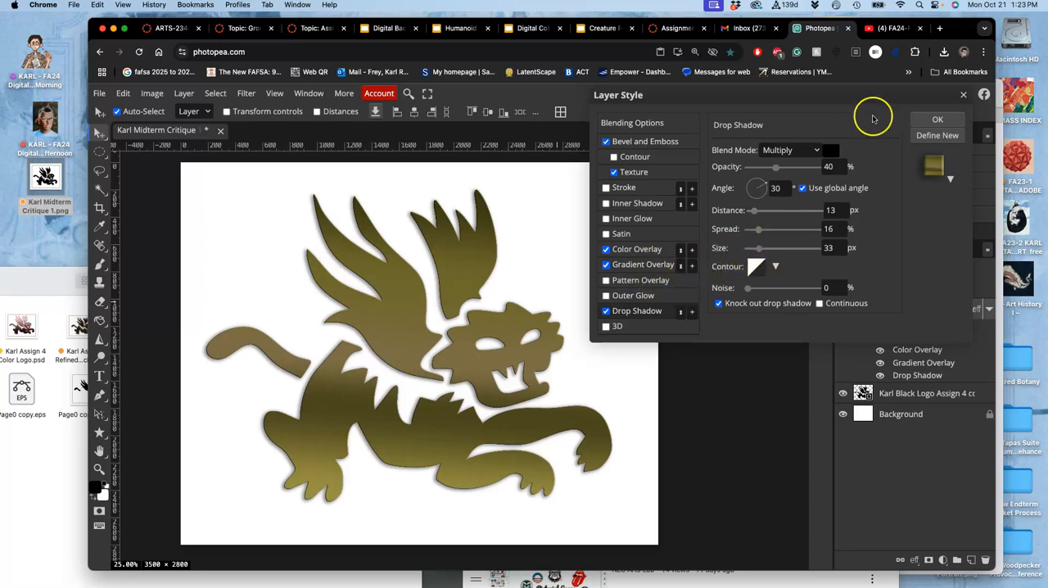
pyautogui.moveTo(606, 234)
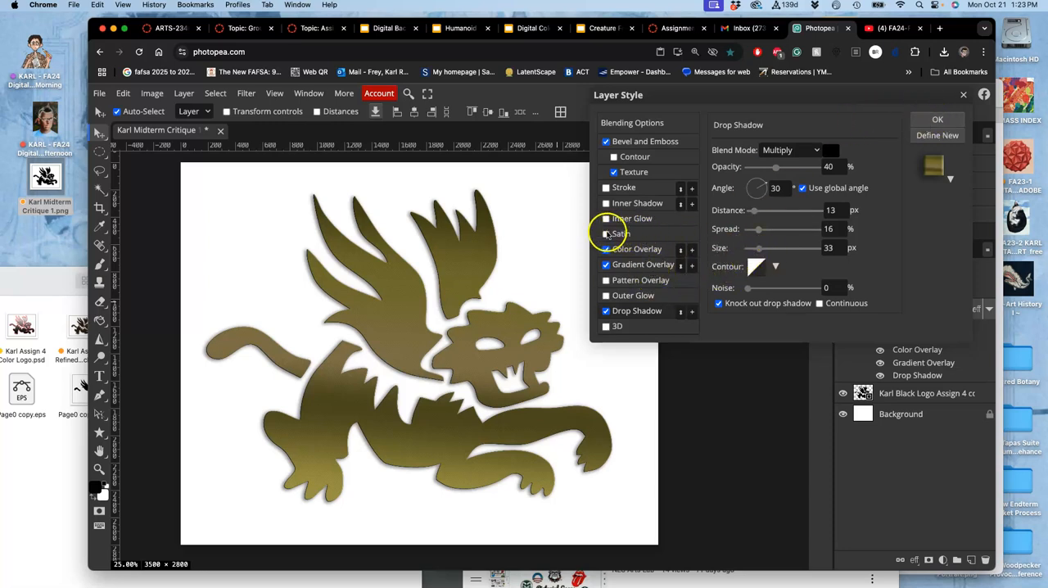
# Enable Satin in Lighten blend mode and raise its opacity to 89%.
pyautogui.click(605, 234)
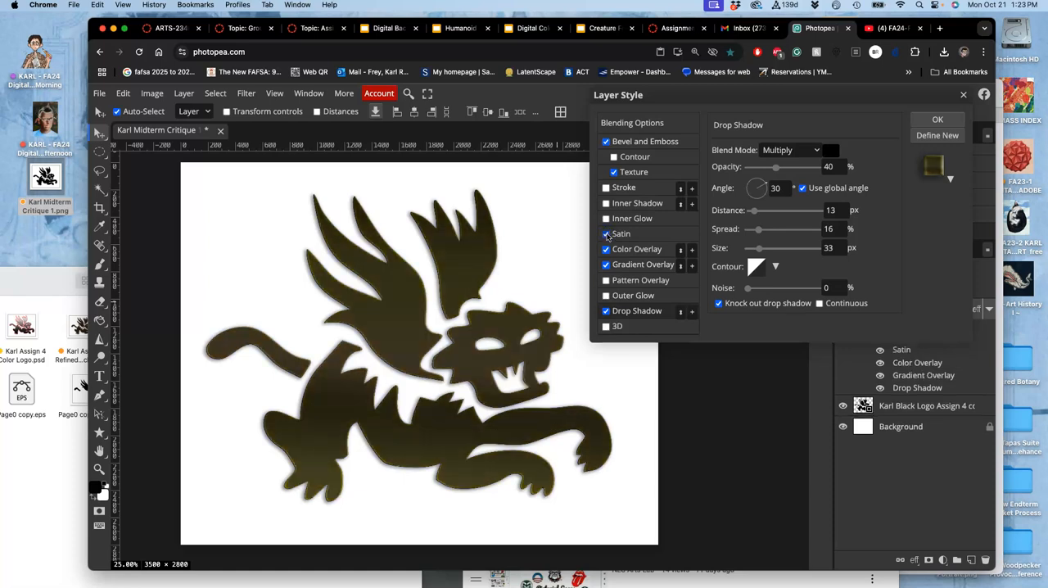
pyautogui.click(621, 233)
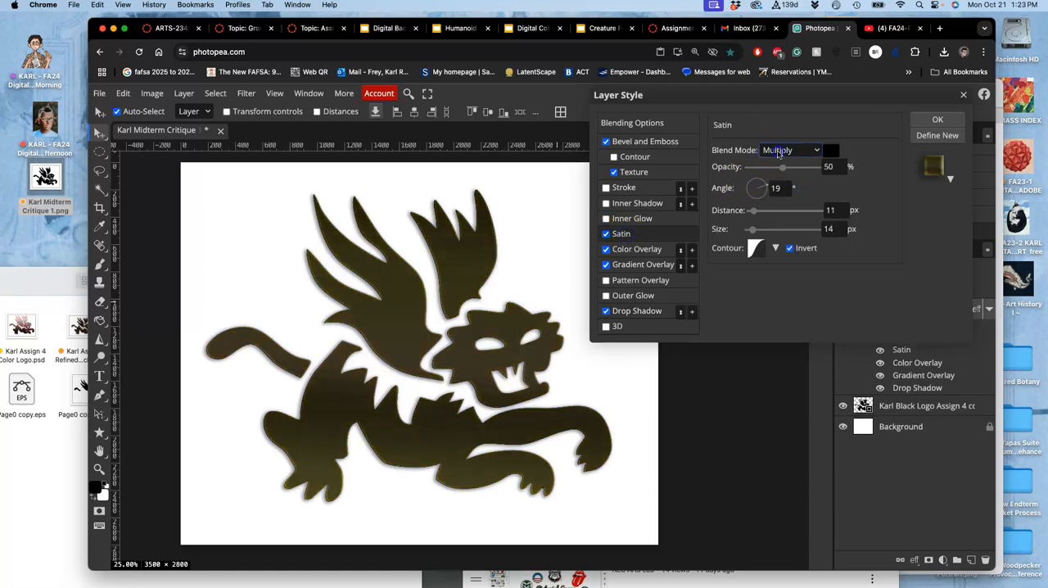
pyautogui.click(788, 150)
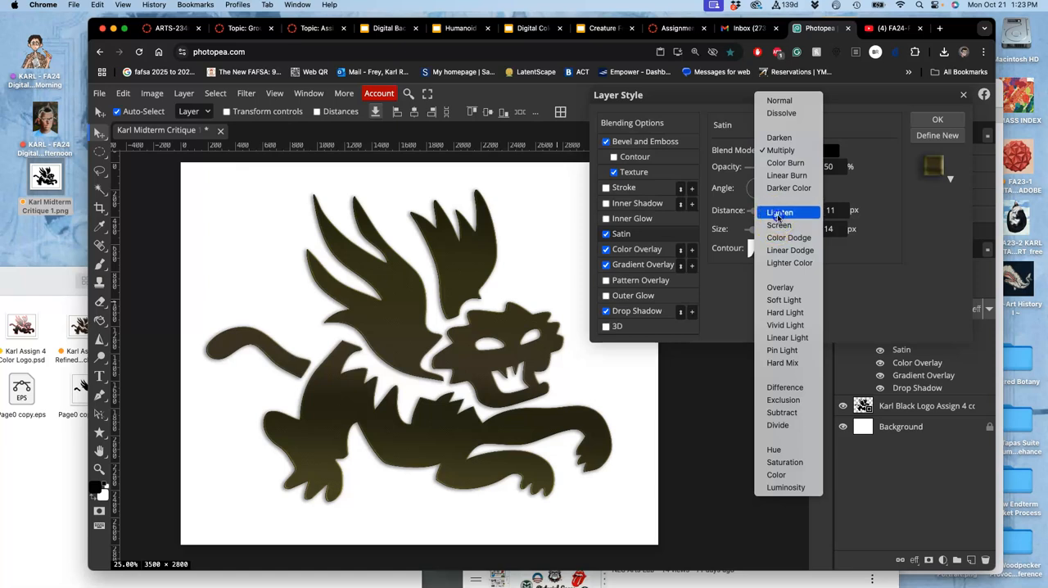
pyautogui.click(780, 213)
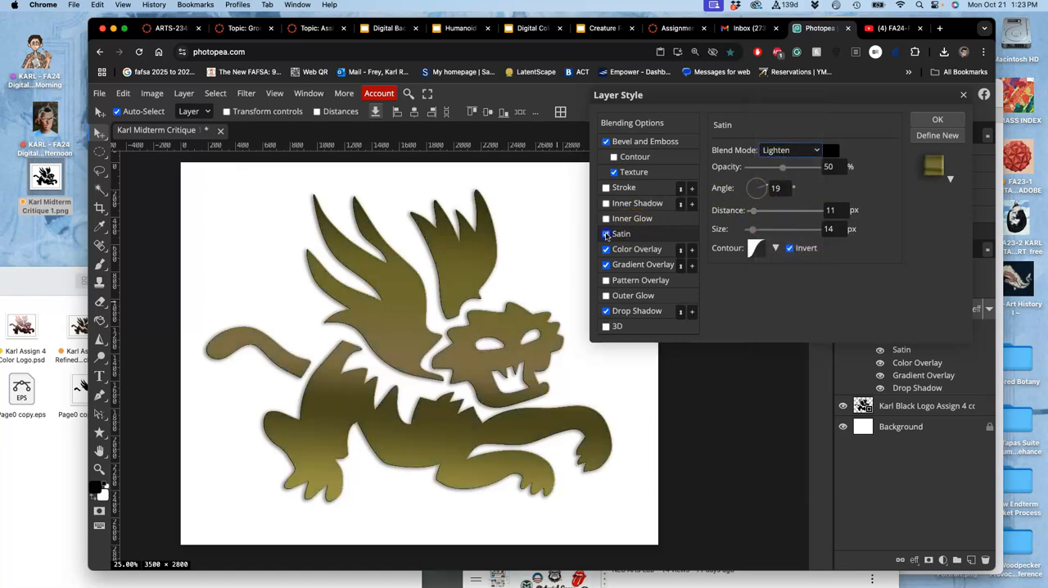
pyautogui.click(606, 233)
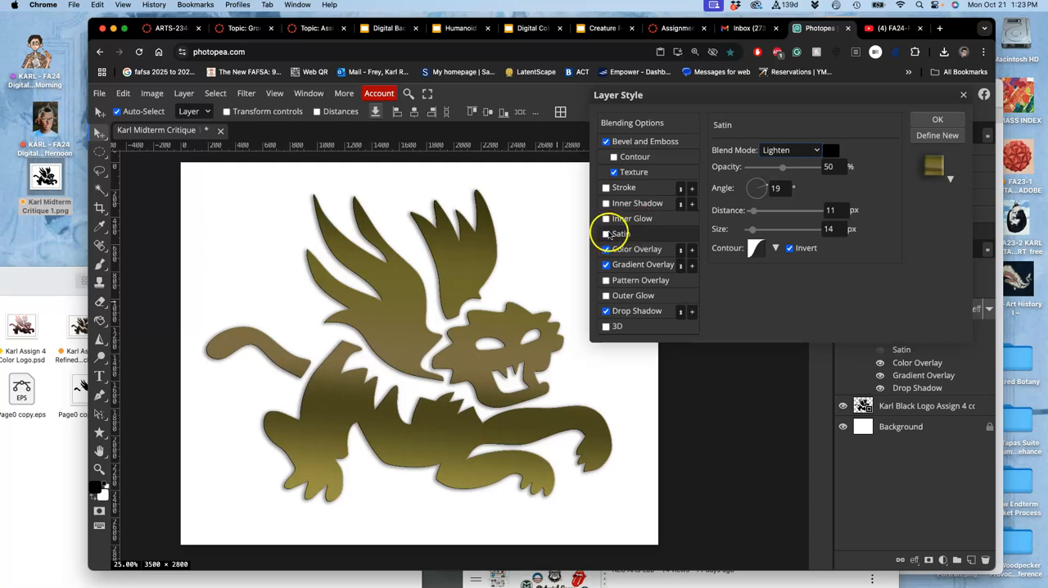
pyautogui.click(606, 233)
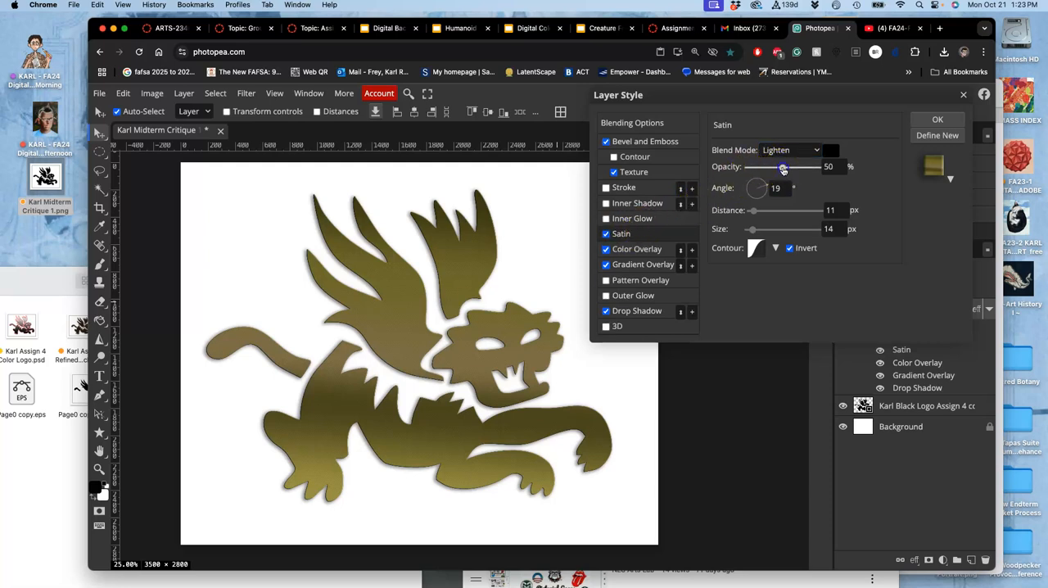
pyautogui.moveTo(783, 166); pyautogui.dragTo(811, 167)
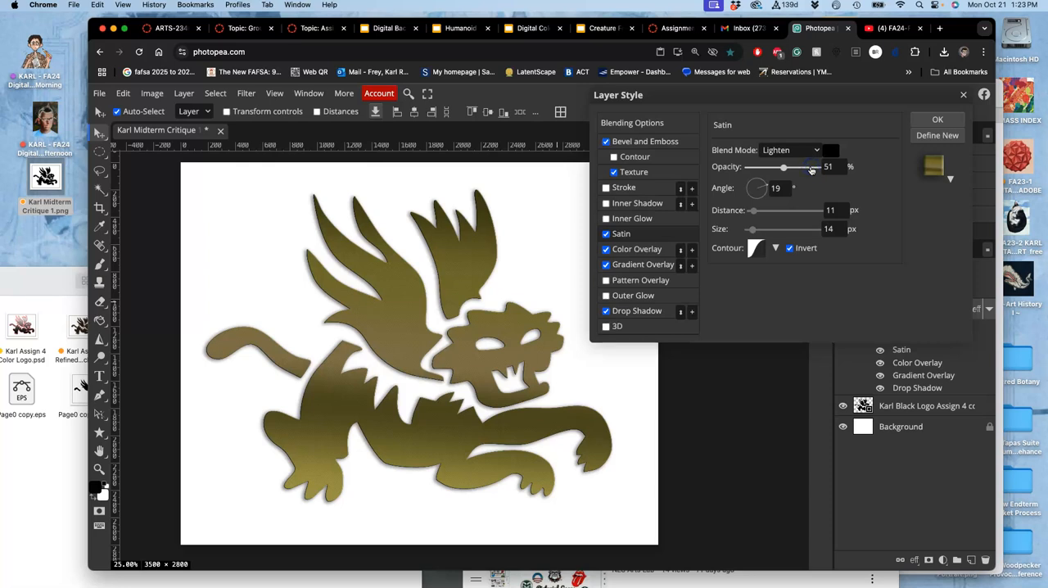
pyautogui.moveTo(784, 167); pyautogui.dragTo(810, 167)
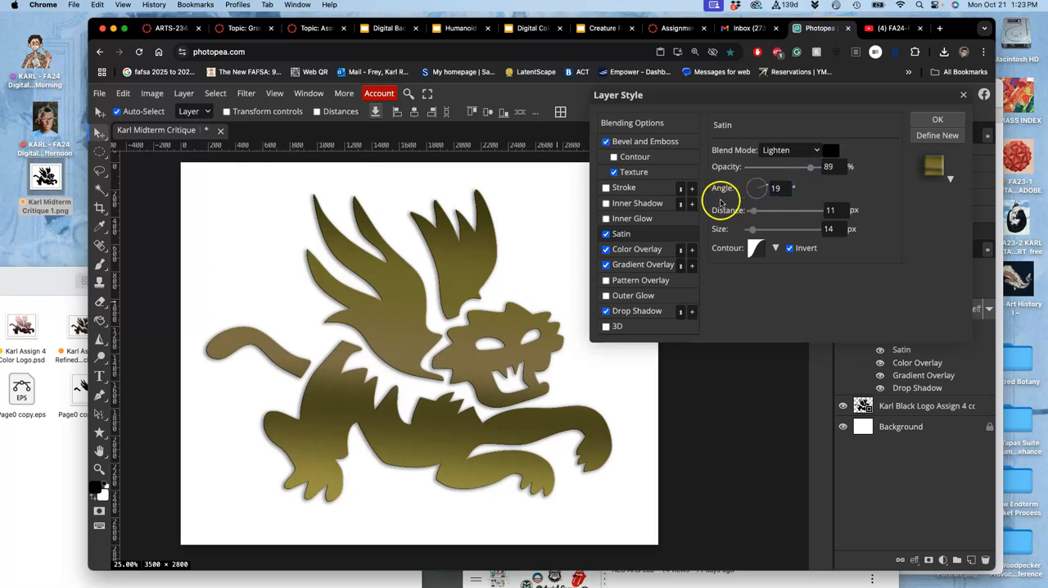
pyautogui.moveTo(504, 333)
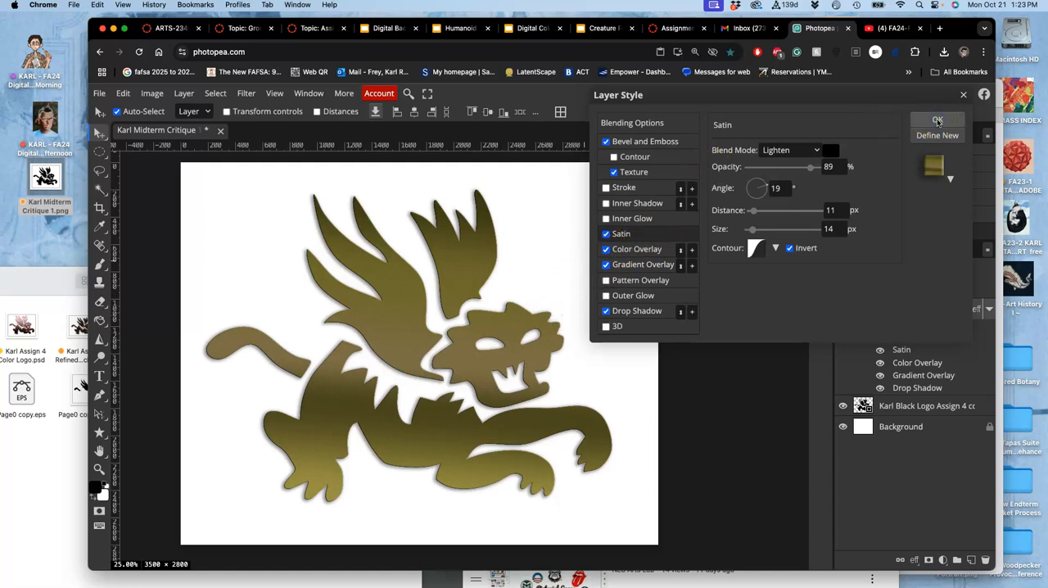
# Apply the layer styles, export the logo as 'Karl Color Logo' PNG, and copy the file.
pyautogui.click(938, 121)
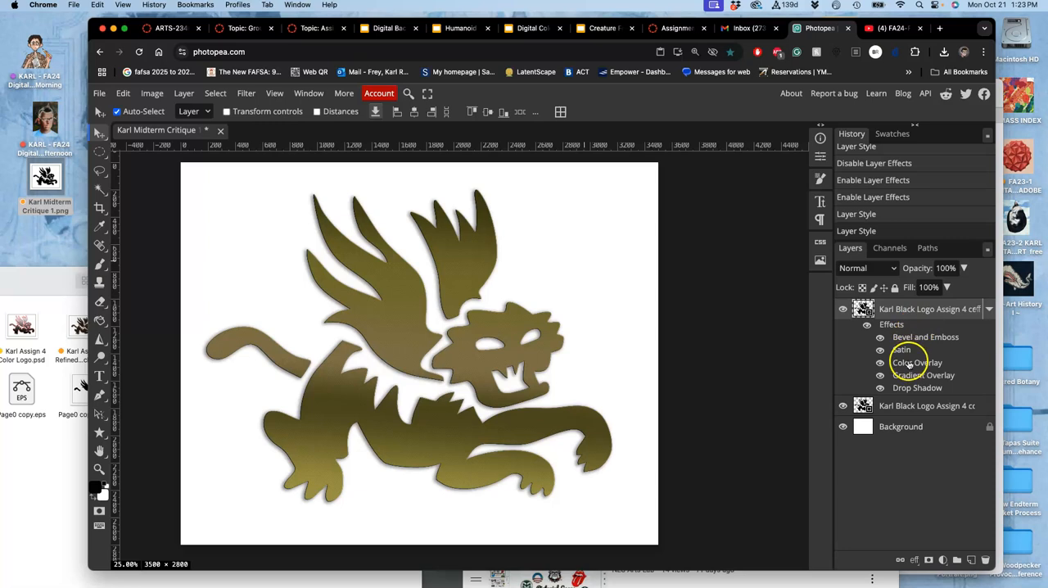
pyautogui.moveTo(874, 409)
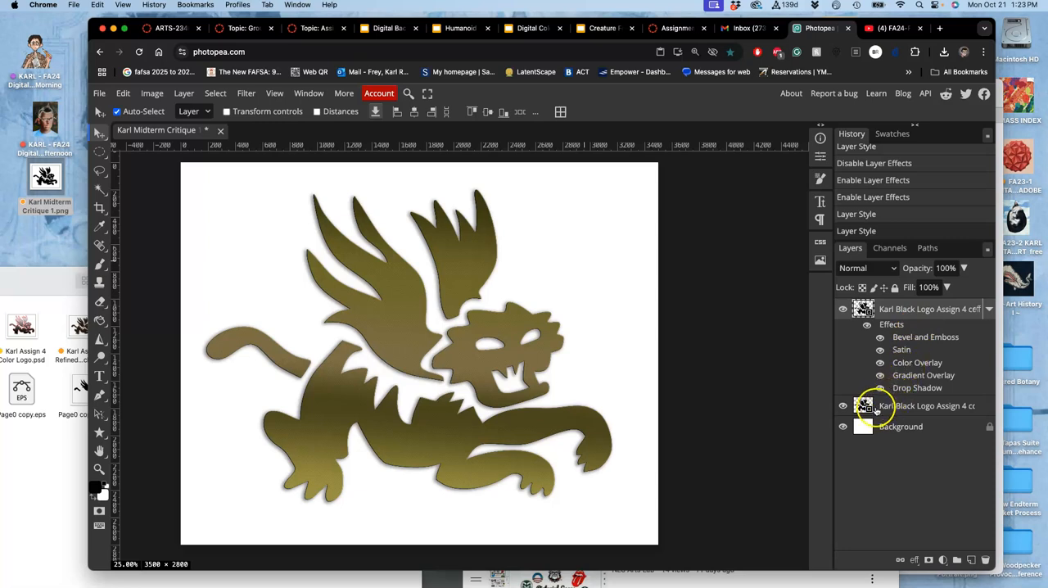
pyautogui.click(843, 426)
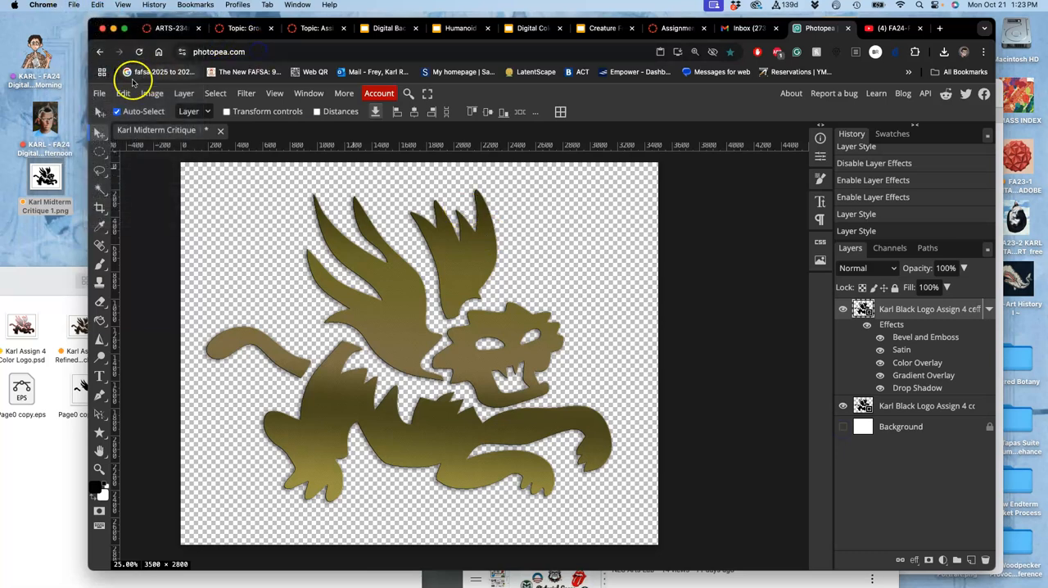
pyautogui.click(123, 93)
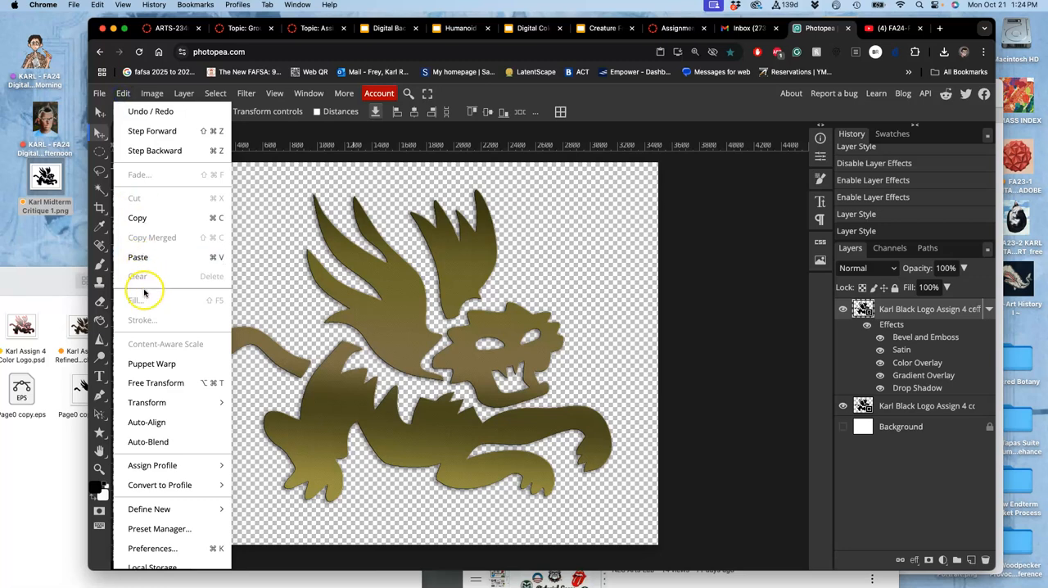
pyautogui.click(281, 199)
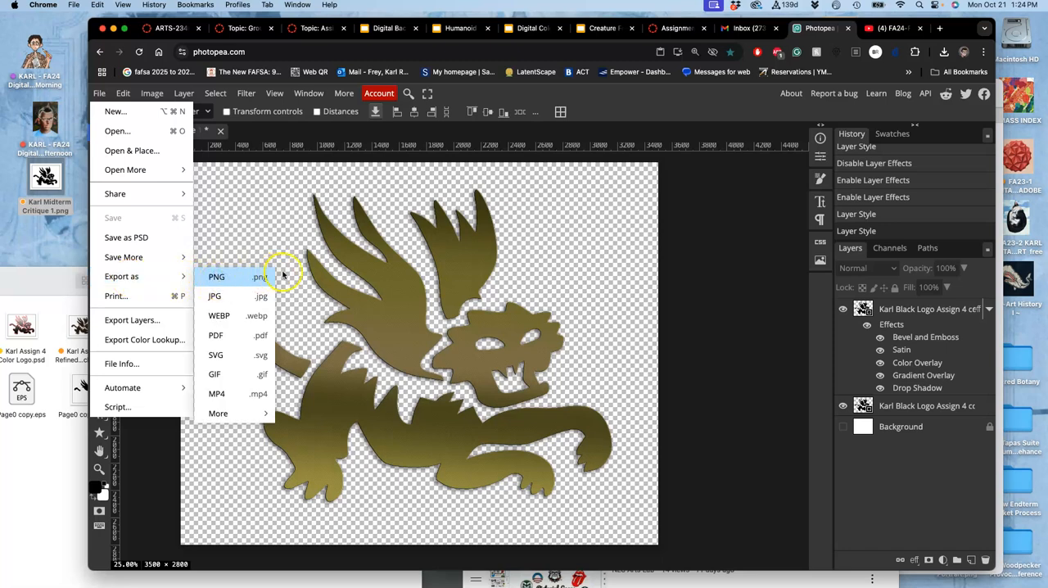
pyautogui.click(216, 277)
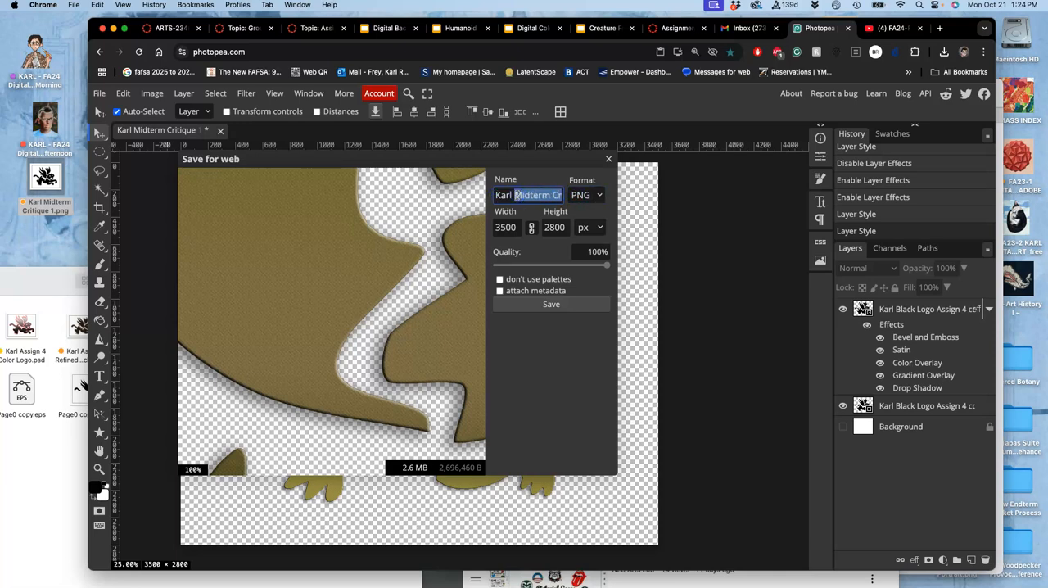
pyautogui.write('Karl Color Logo')
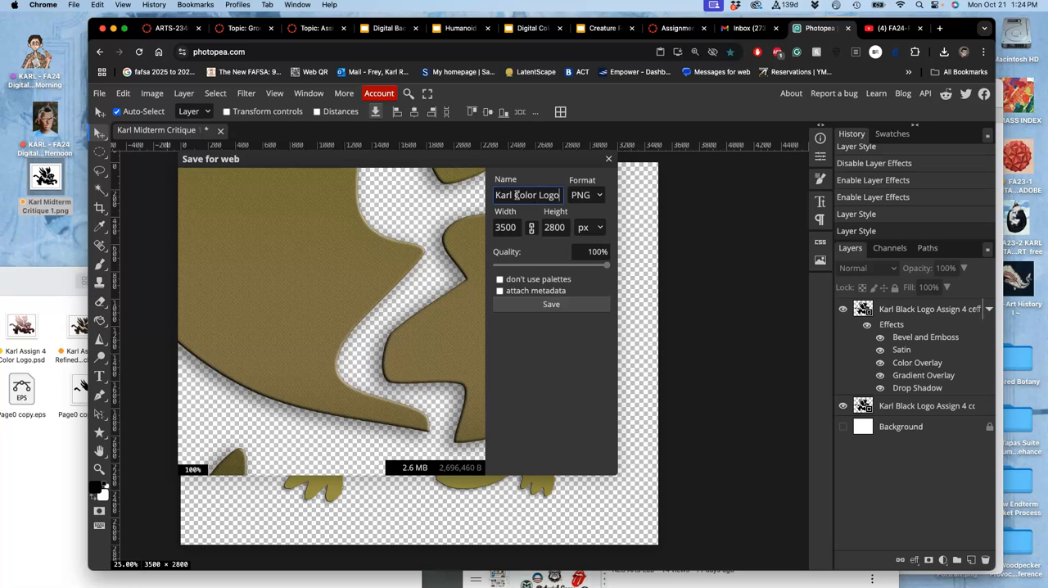
pyautogui.click(551, 304)
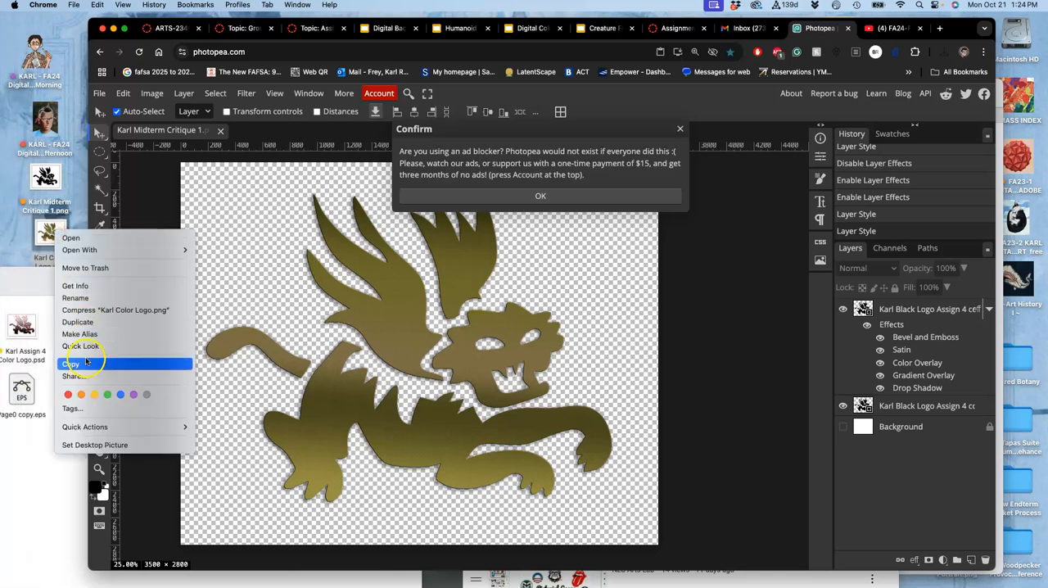
pyautogui.click(71, 364)
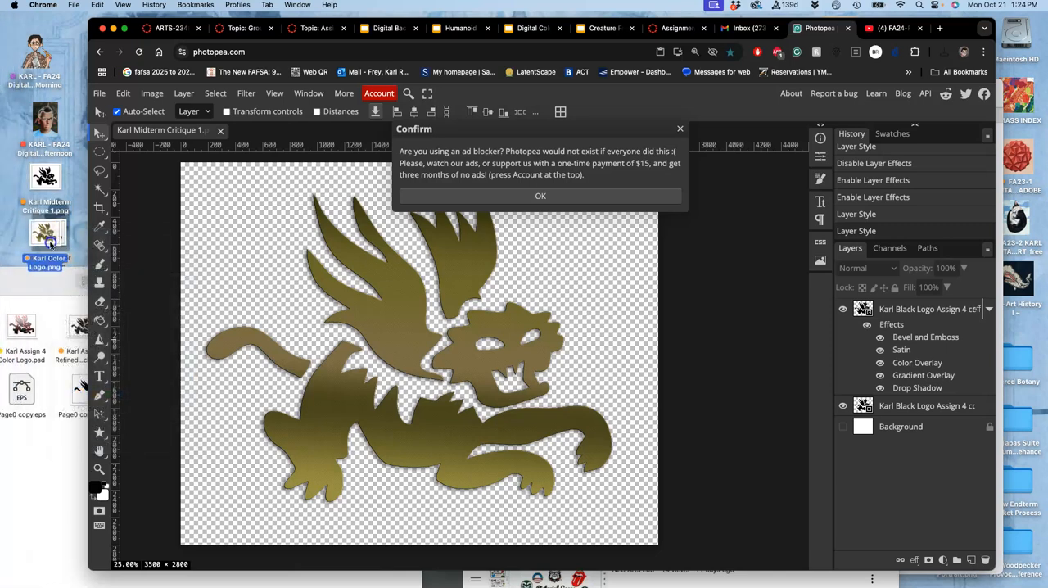
# Edit the instructor demo reply, pasting and revising the text into Requirement 3 '.PNG of Finished Color Vector'.
pyautogui.click(318, 27)
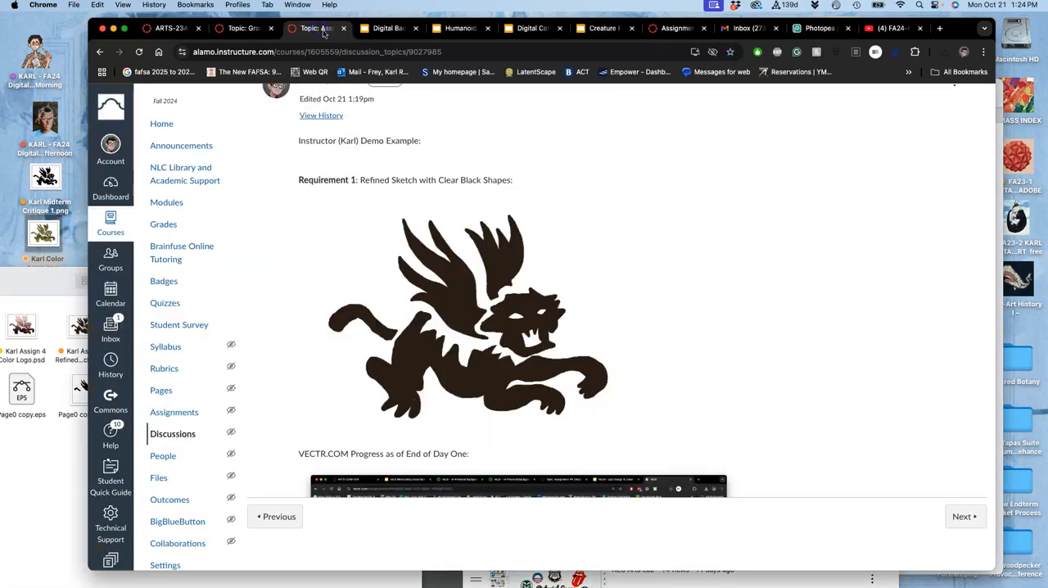
pyautogui.scroll(3)
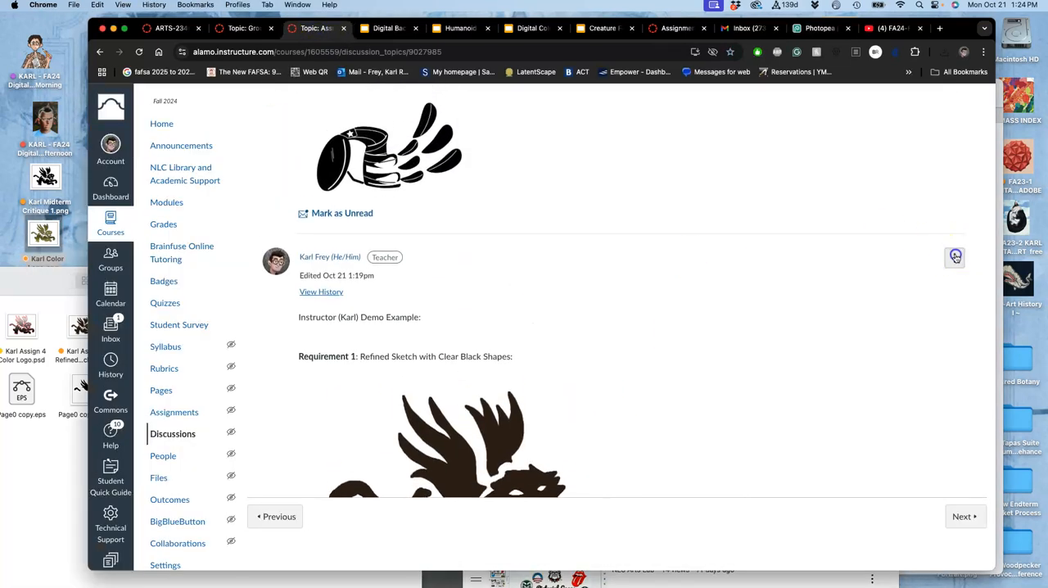
pyautogui.click(955, 257)
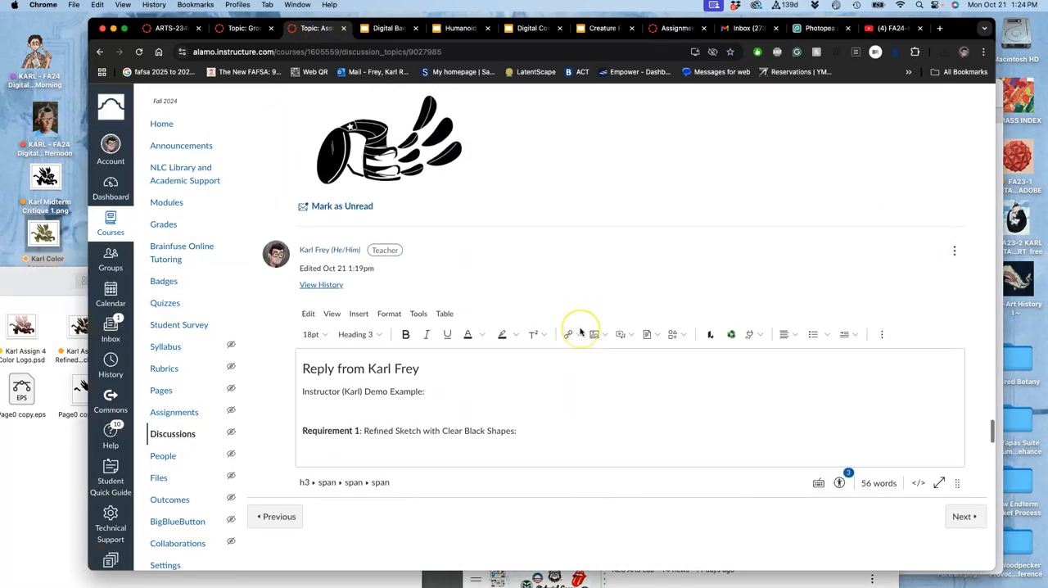
pyautogui.scroll(-3)
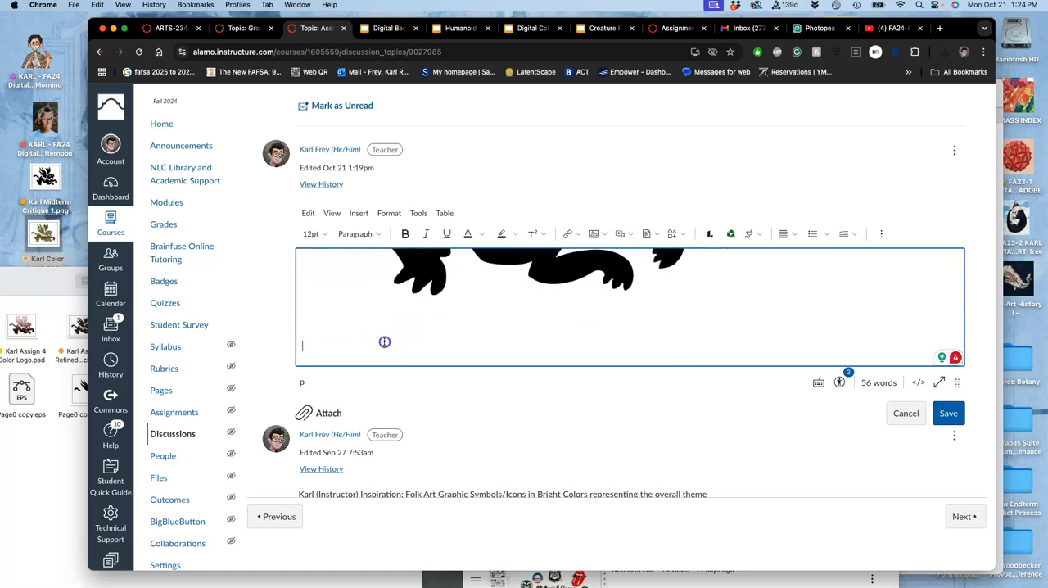
pyautogui.write('Requirement 2 .PNG of Finished Black Shape Vector Exported (First as a .JPG from VECTR.COM (at 3000 px wide) THEN Used Adobe Illustrator to Image Trace it and Erase the Background White)')
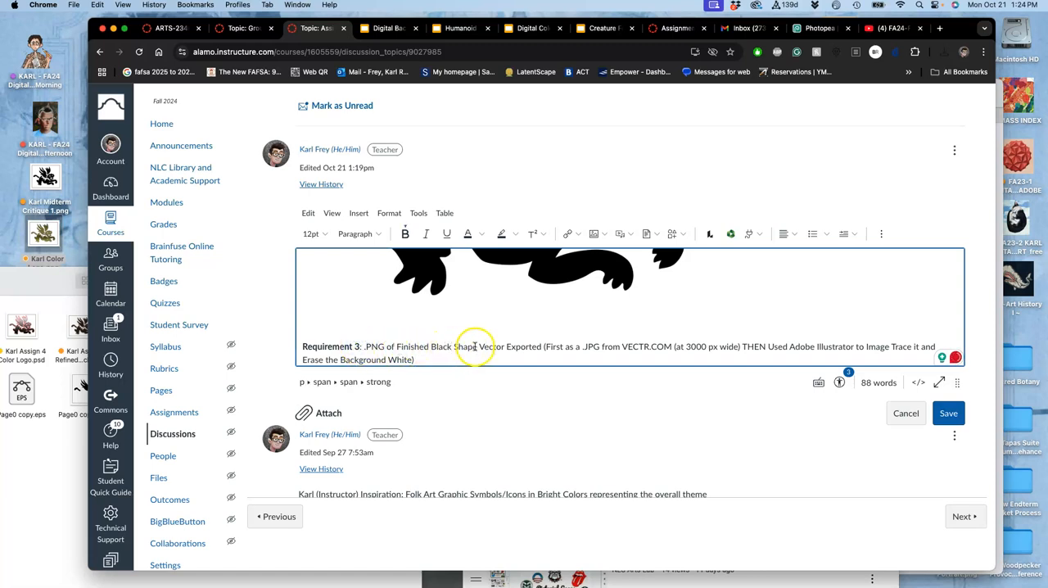
pyautogui.doubleClick(453, 346)
pyautogui.write('Color')
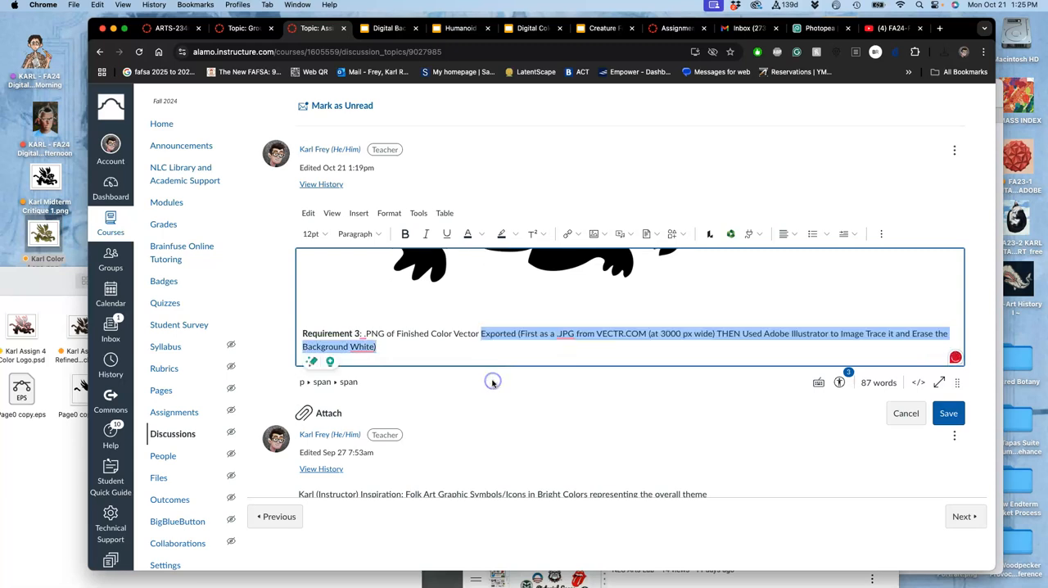
pyautogui.press('Delete')
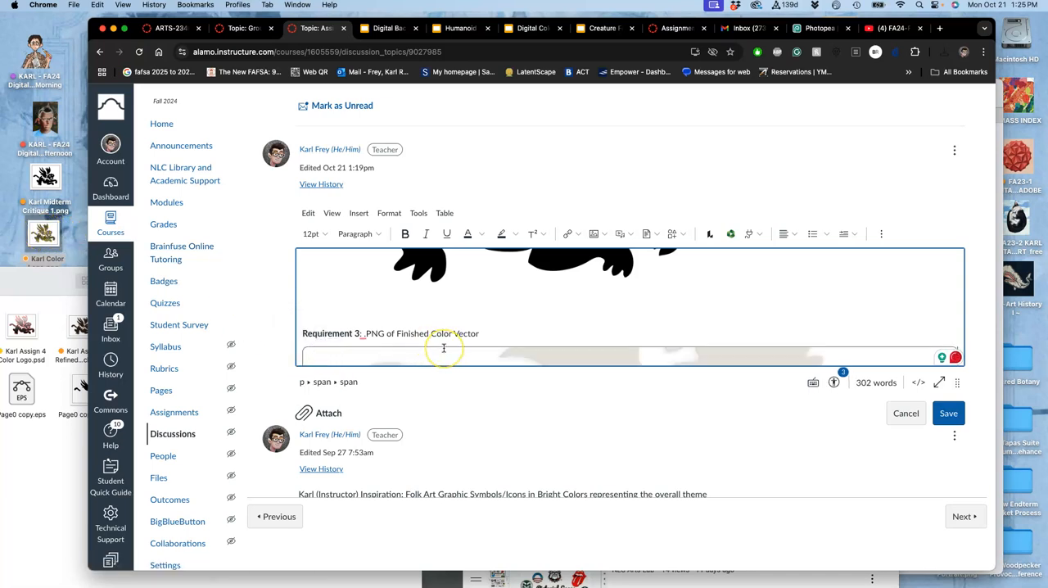
# Resize the pasted gold logo image to 772 by 618 and save the reply.
pyautogui.scroll(-3)
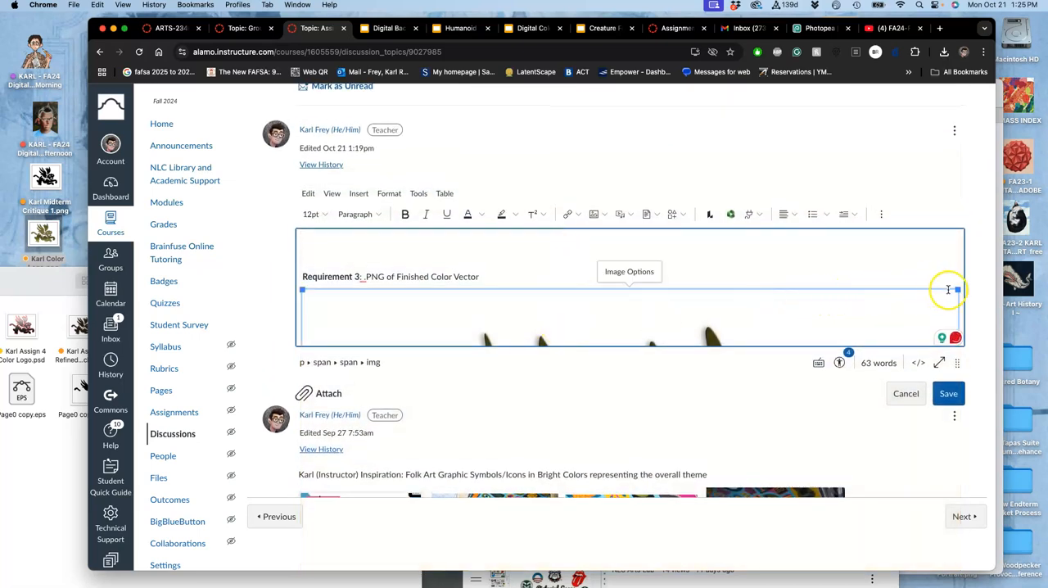
pyautogui.moveTo(956, 289); pyautogui.dragTo(725, 299)
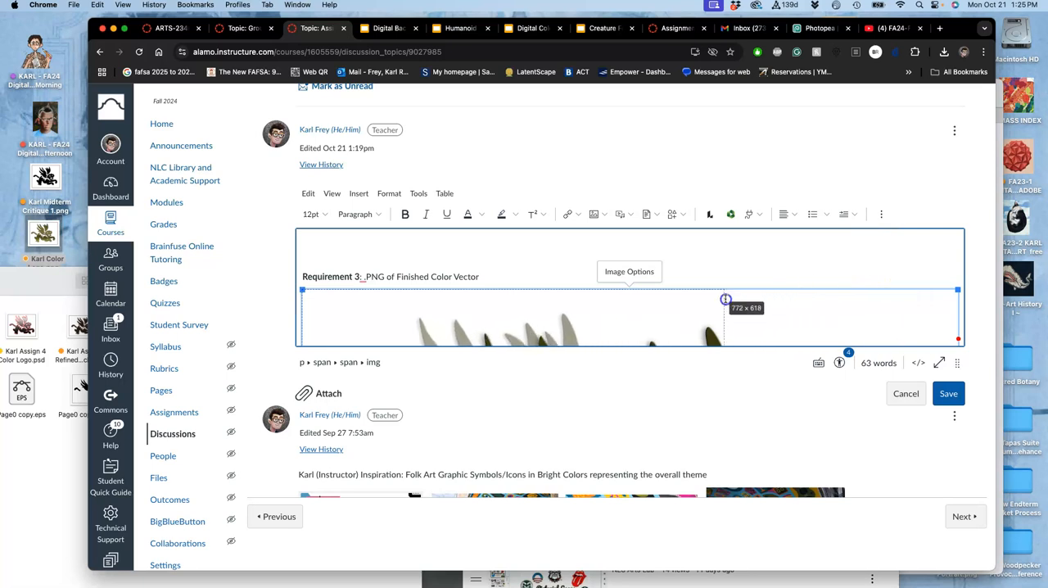
pyautogui.click(734, 356)
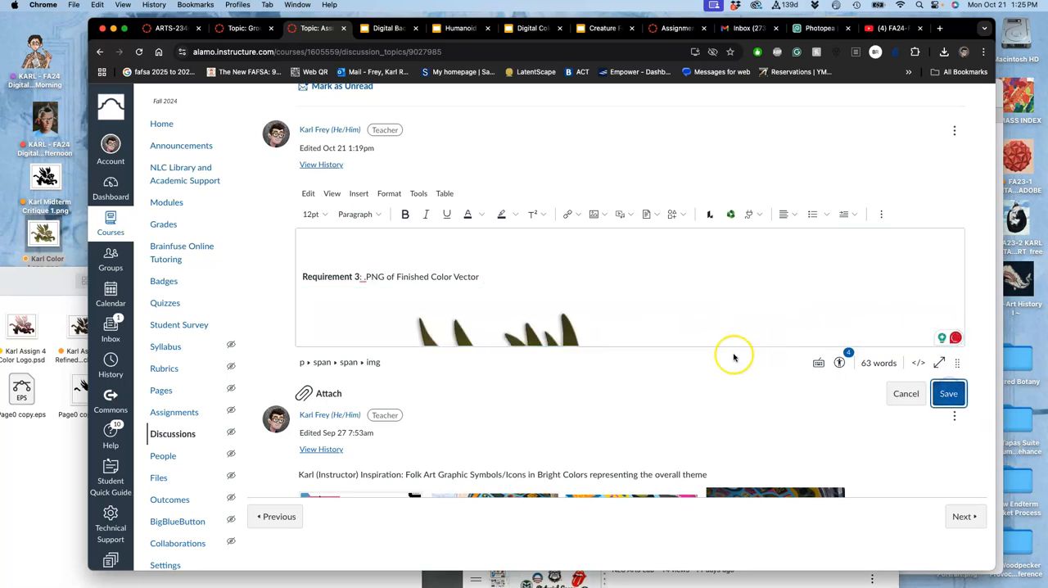
pyautogui.click(949, 393)
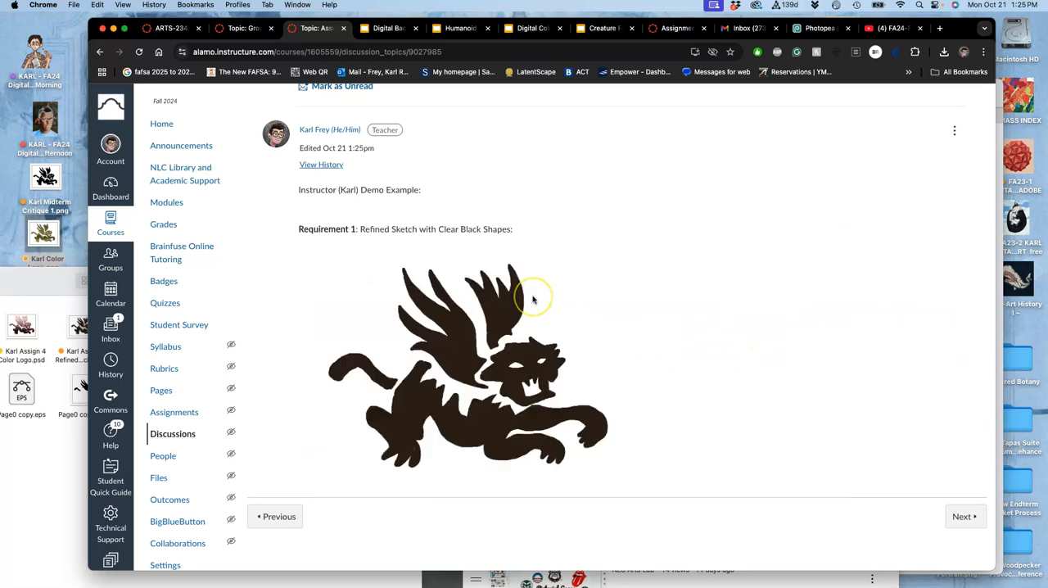
pyautogui.scroll(-3)
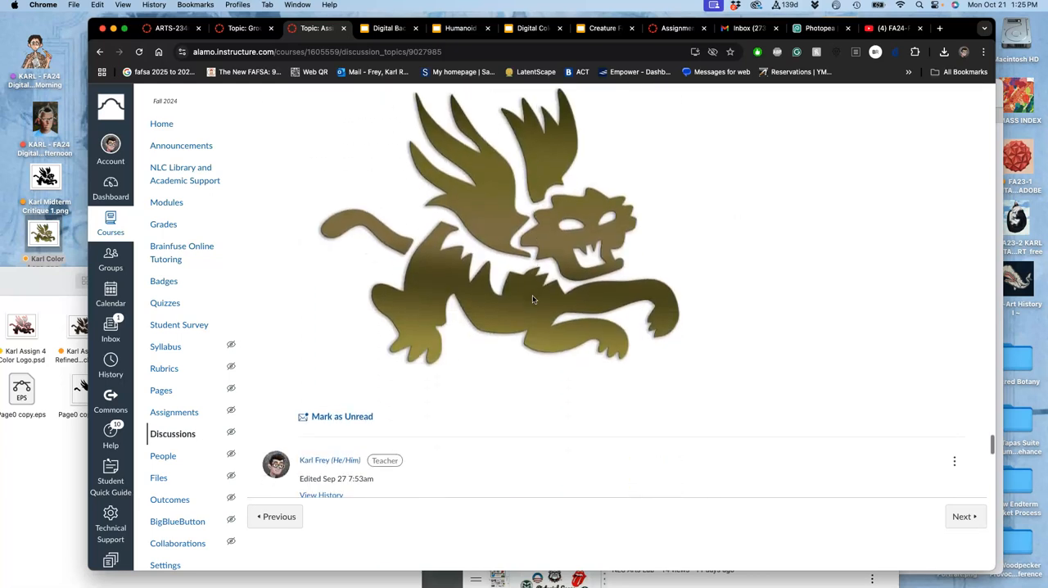
# Save the document to the desktop as PSD 'Karl Assignment #4 Black and Color LOGO'.
pyautogui.click(819, 28)
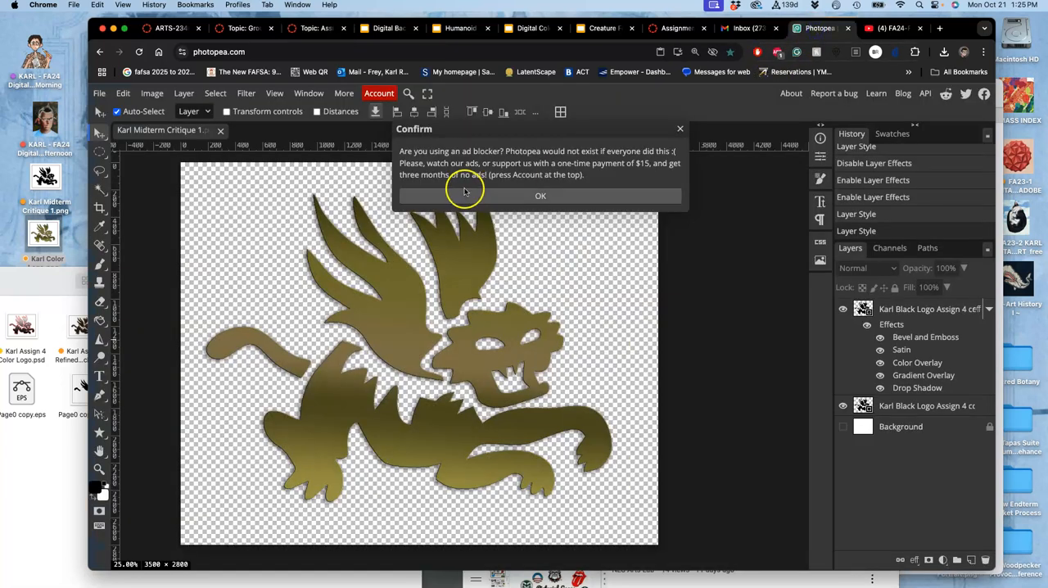
pyautogui.click(539, 195)
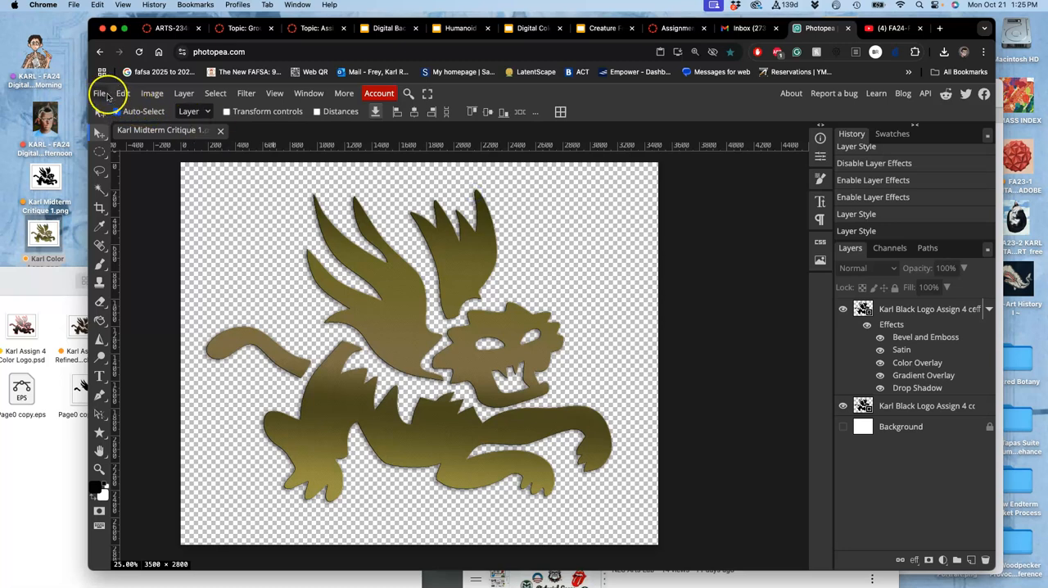
pyautogui.click(99, 92)
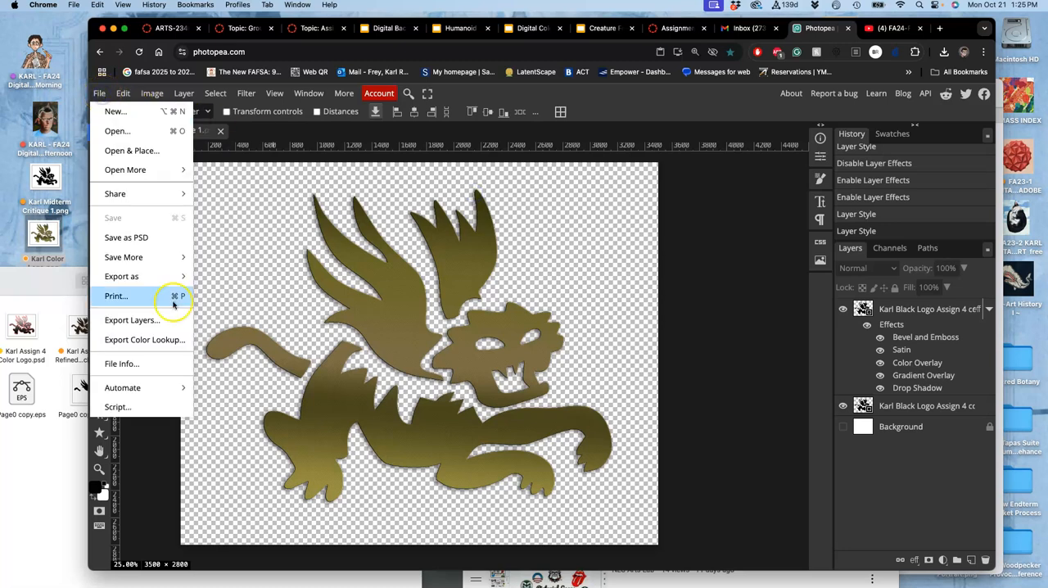
pyautogui.moveTo(126, 238)
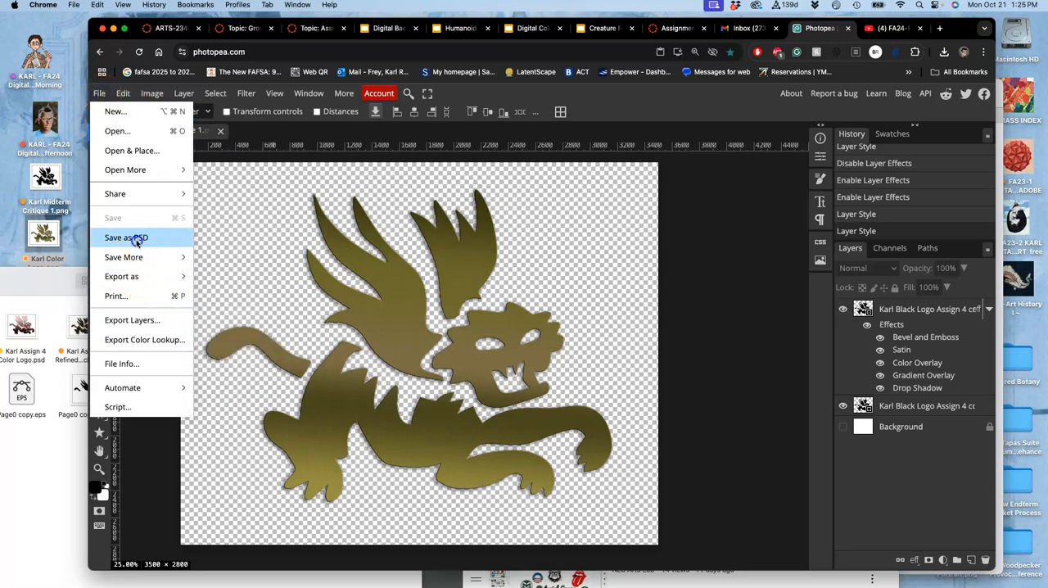
pyautogui.click(126, 238)
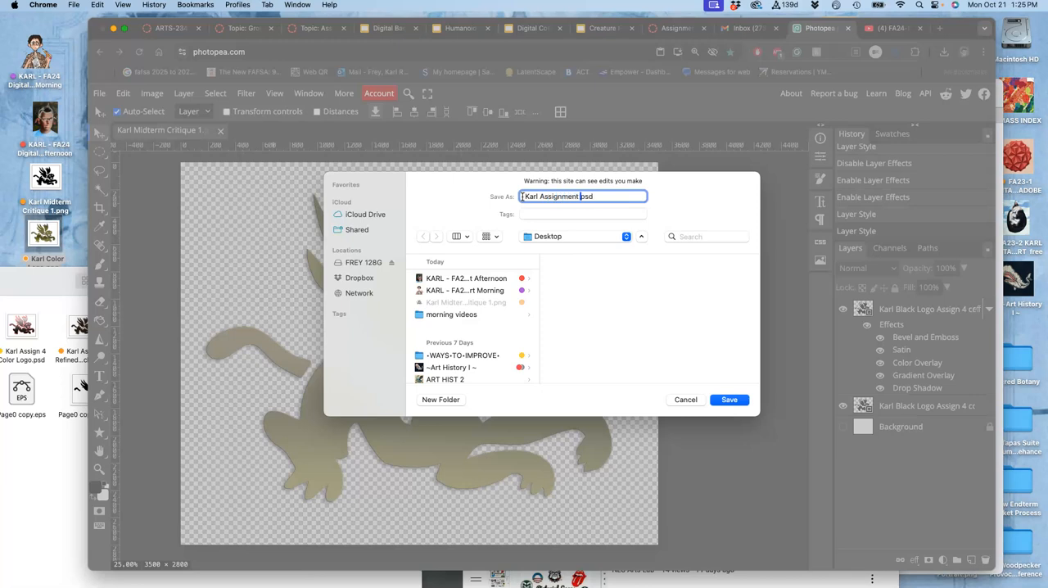
pyautogui.write('#4')
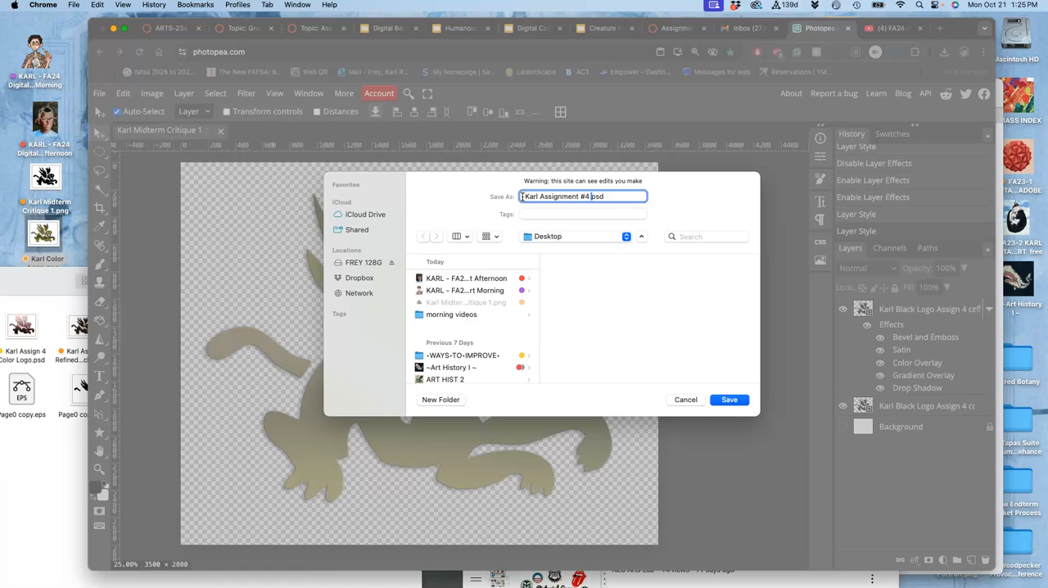
pyautogui.write('Black and Color')
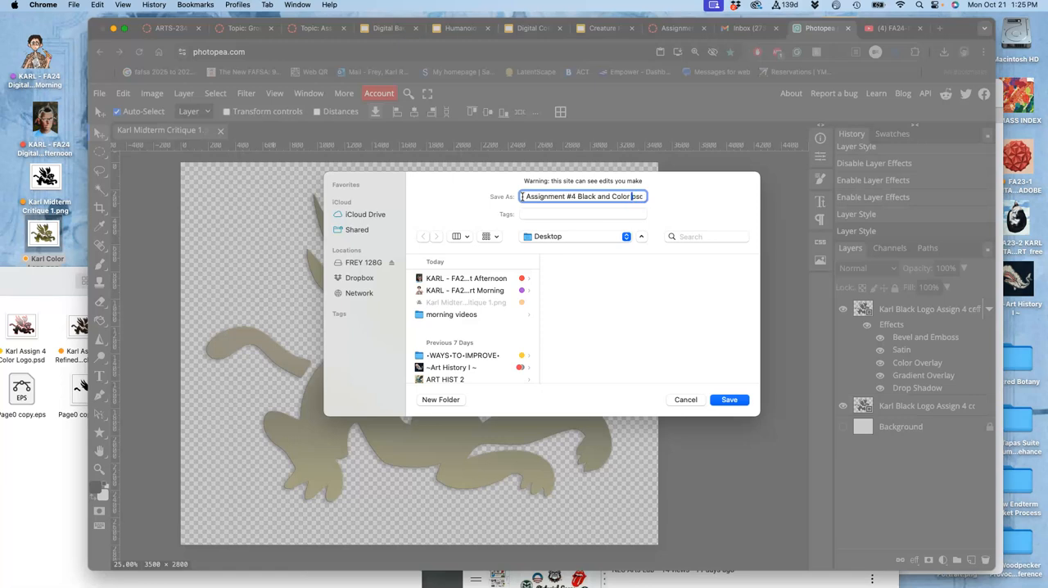
pyautogui.write('LOGO')
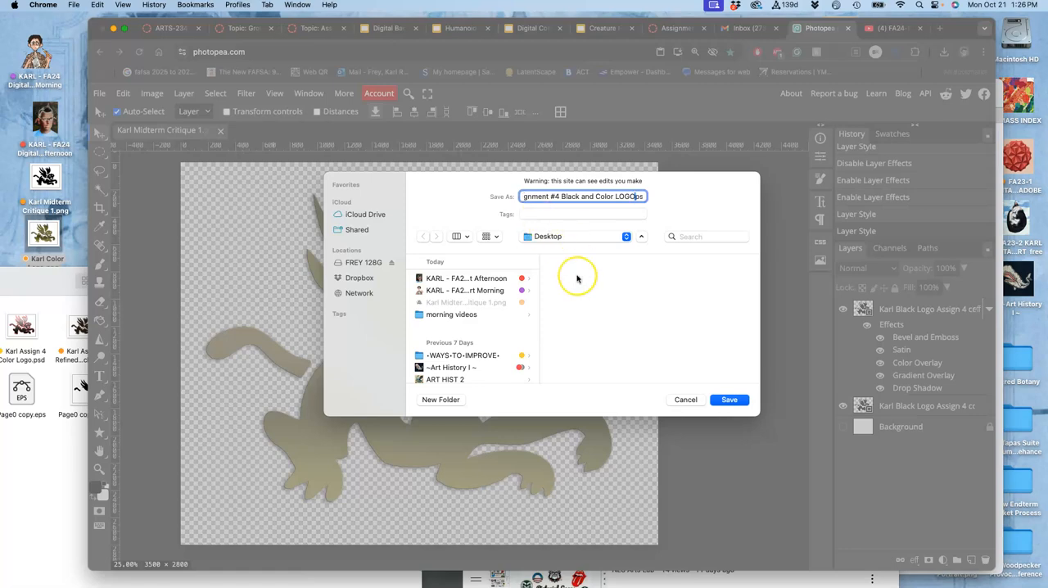
pyautogui.moveTo(698, 369)
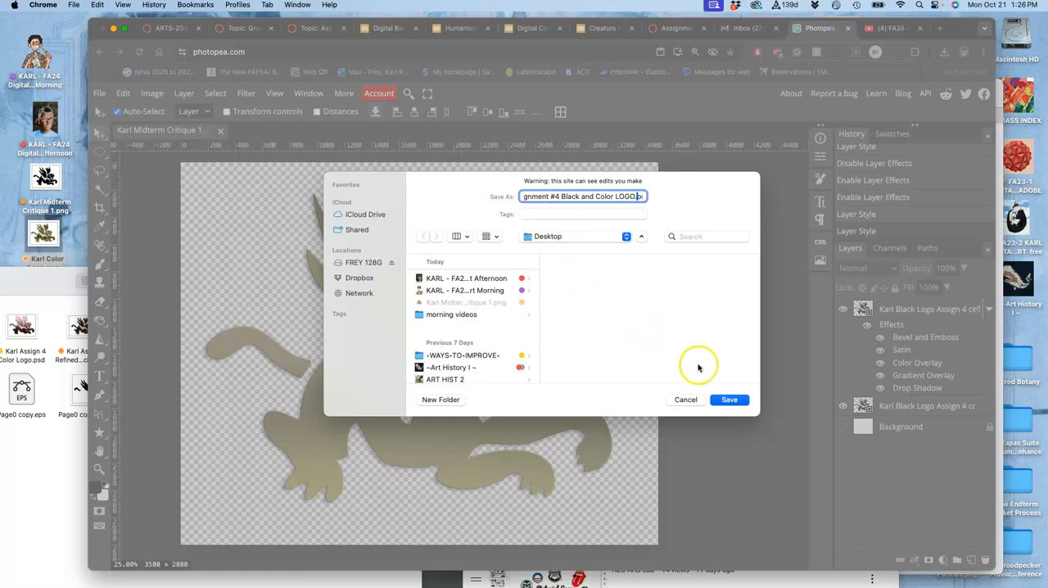
pyautogui.click(728, 399)
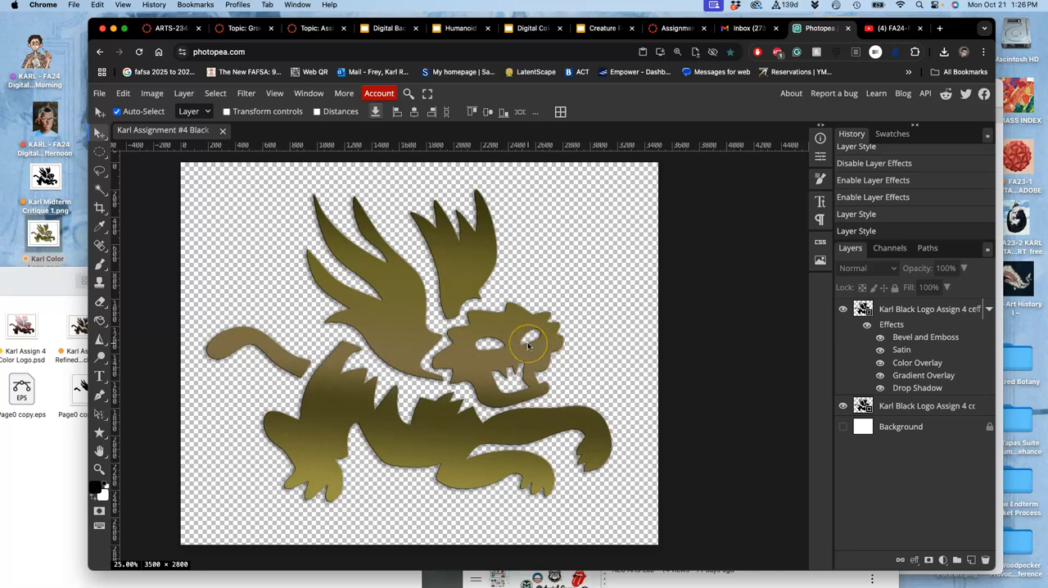
pyautogui.moveTo(528, 344)
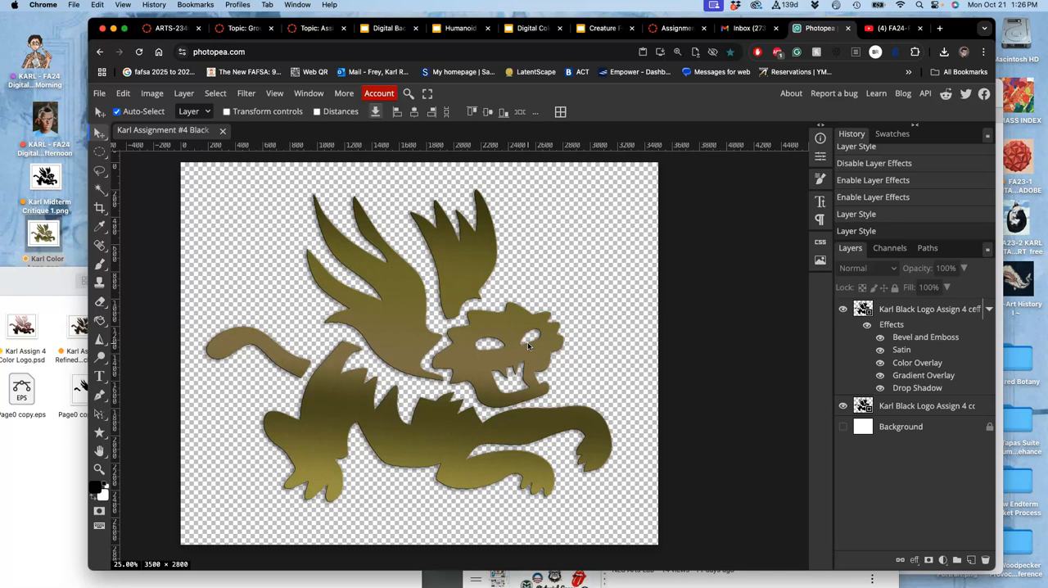
pyautogui.moveTo(565, 150)
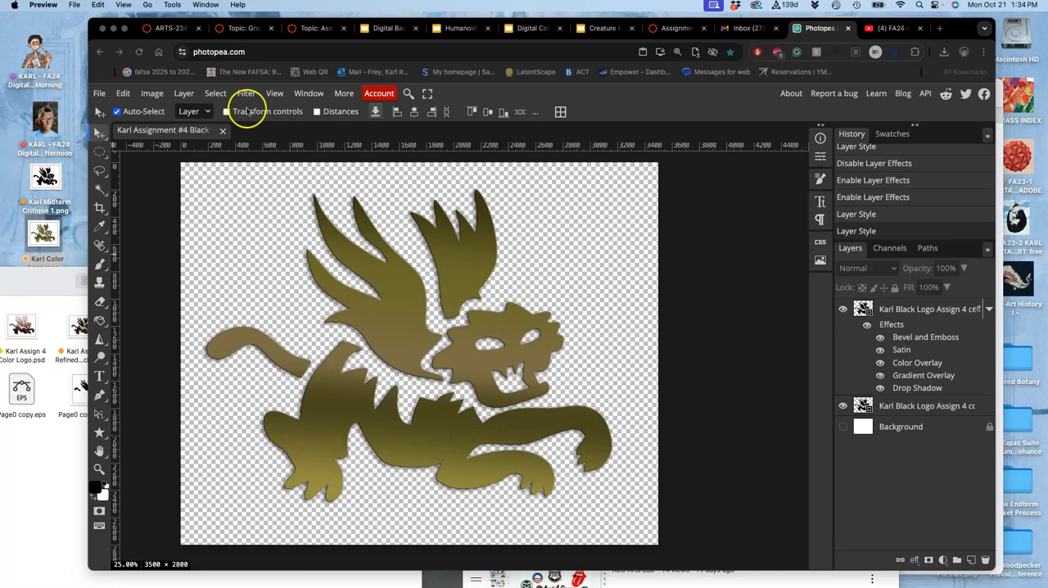
# Scroll the Canvas page down to the course outline's October 21 schedule listing Assignment #4.
pyautogui.click(315, 28)
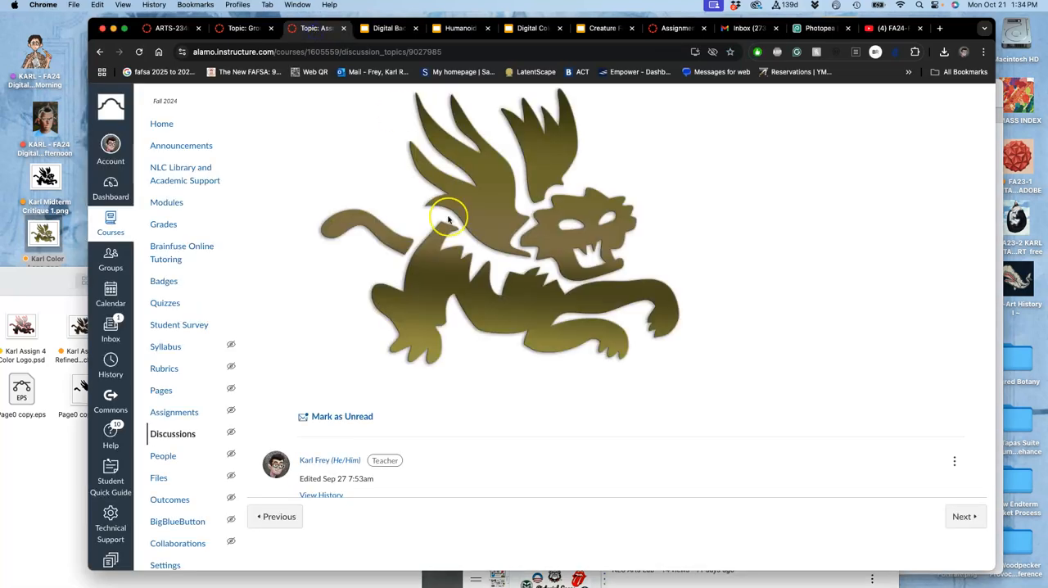
pyautogui.scroll(-3)
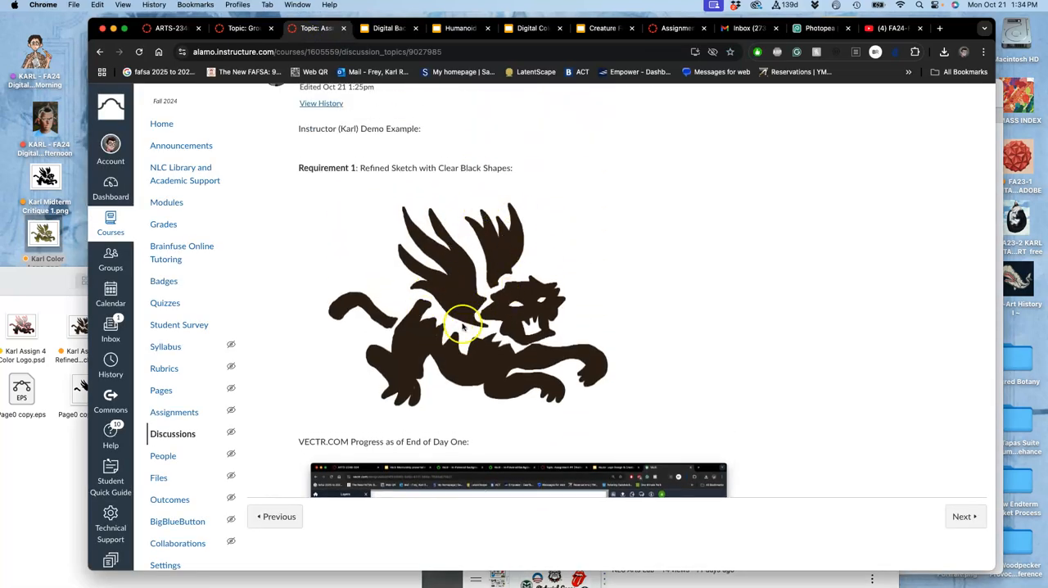
pyautogui.scroll(-3)
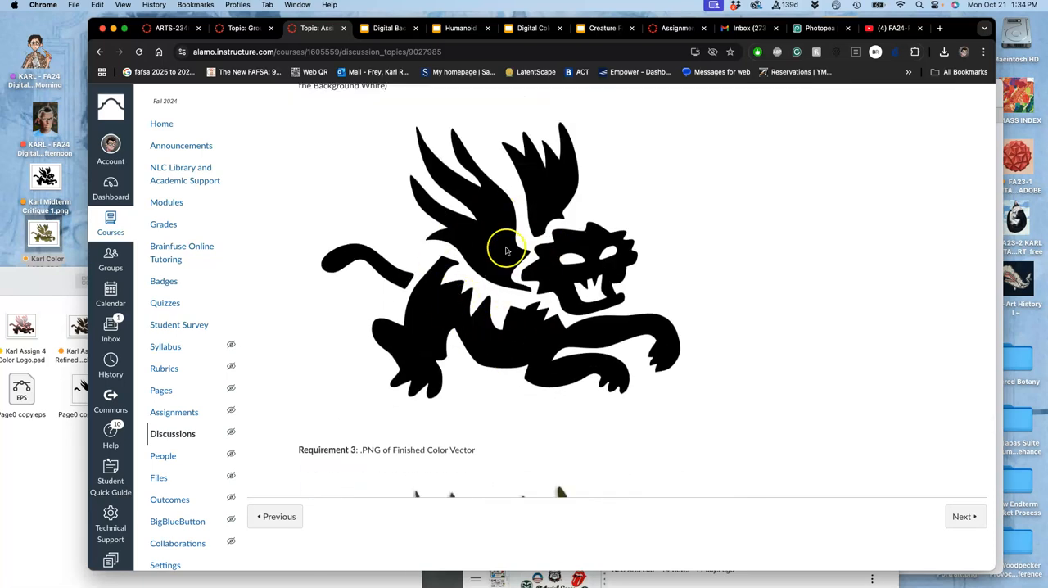
pyautogui.scroll(-3)
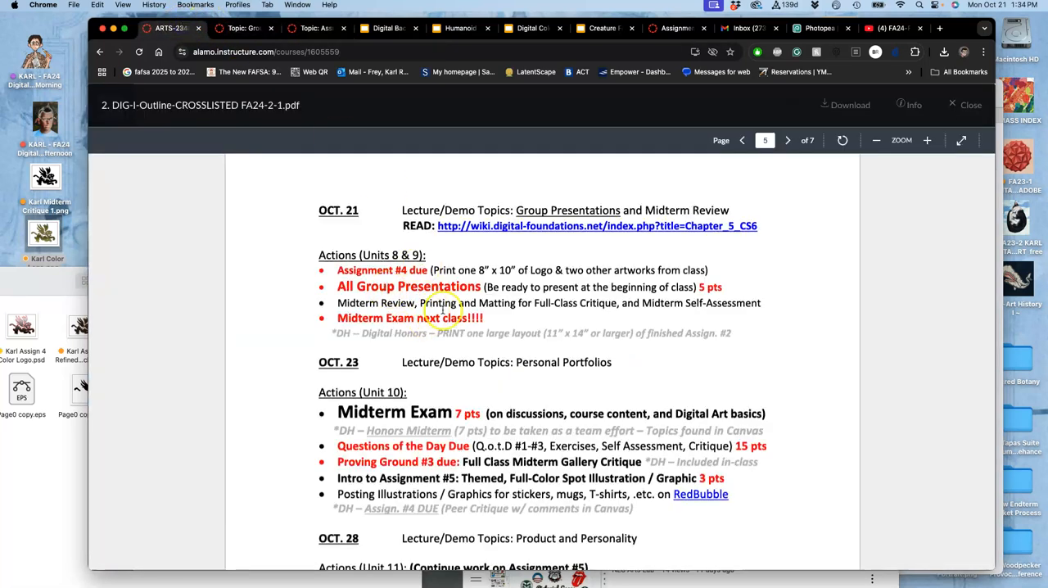
pyautogui.scroll(-3)
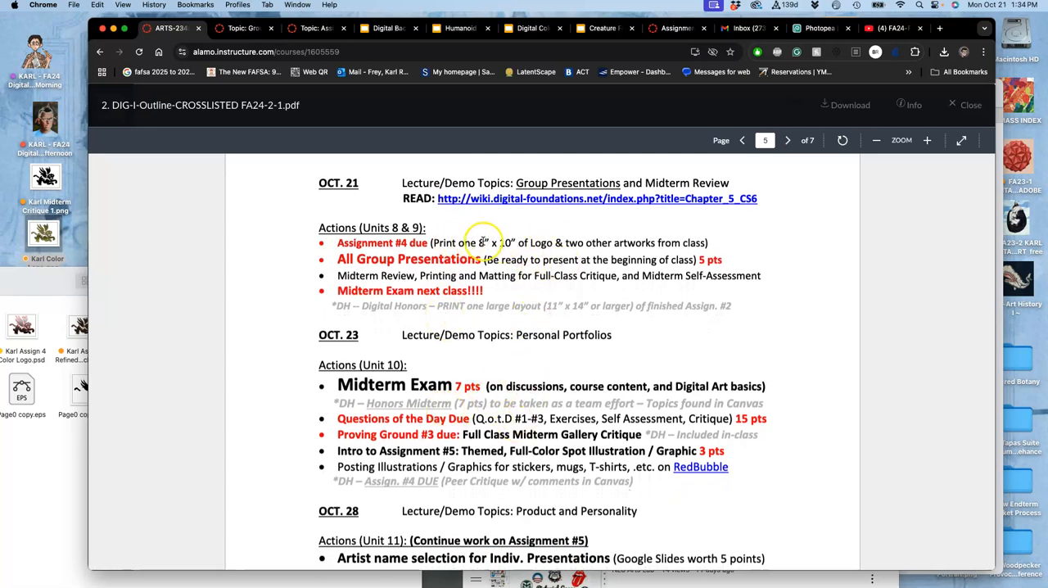
pyautogui.moveTo(536, 241)
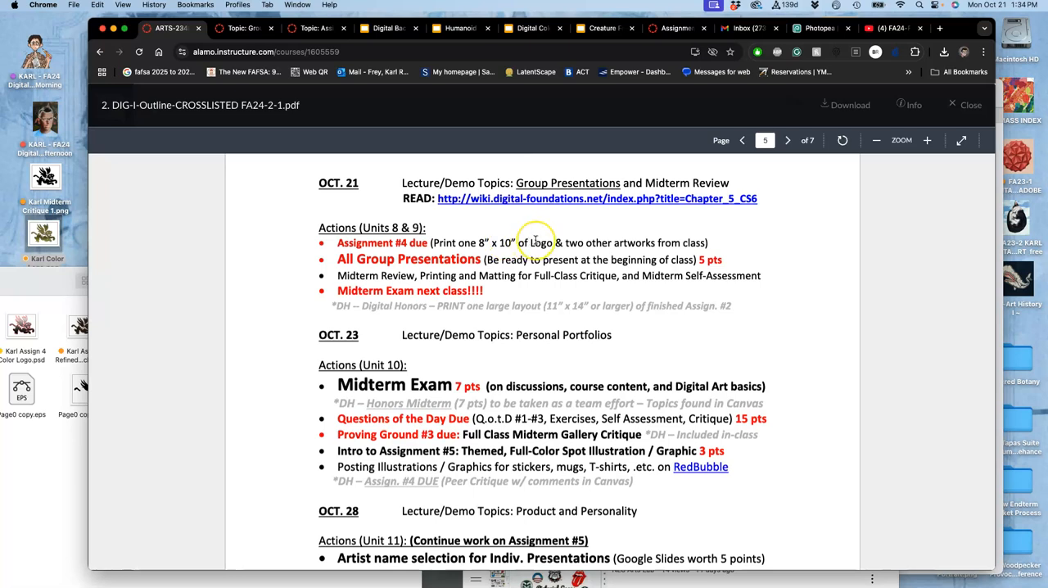
pyautogui.moveTo(655, 240)
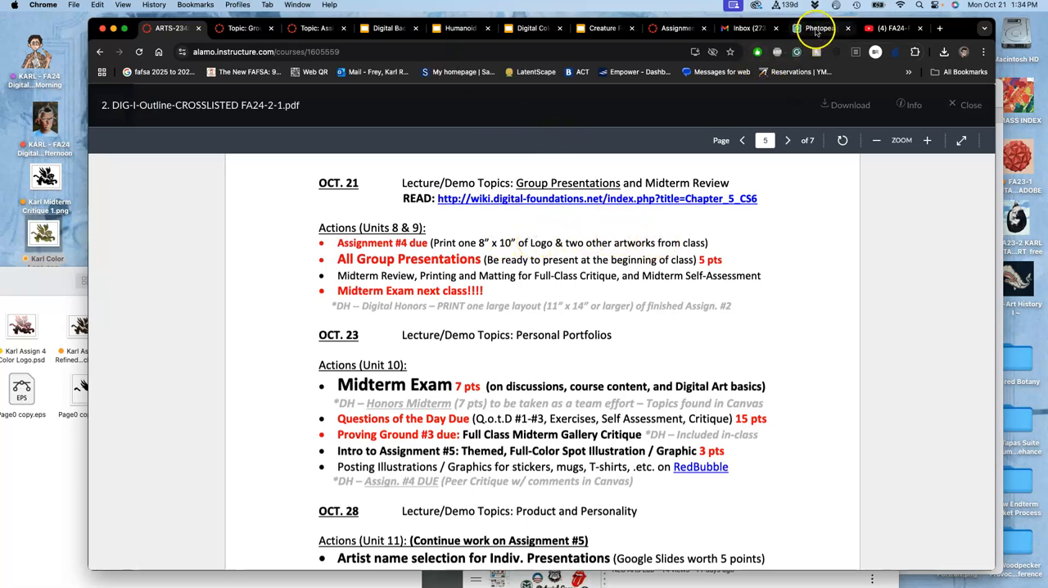
# Show the white Background layer and hide the black logo layer.
pyautogui.click(818, 28)
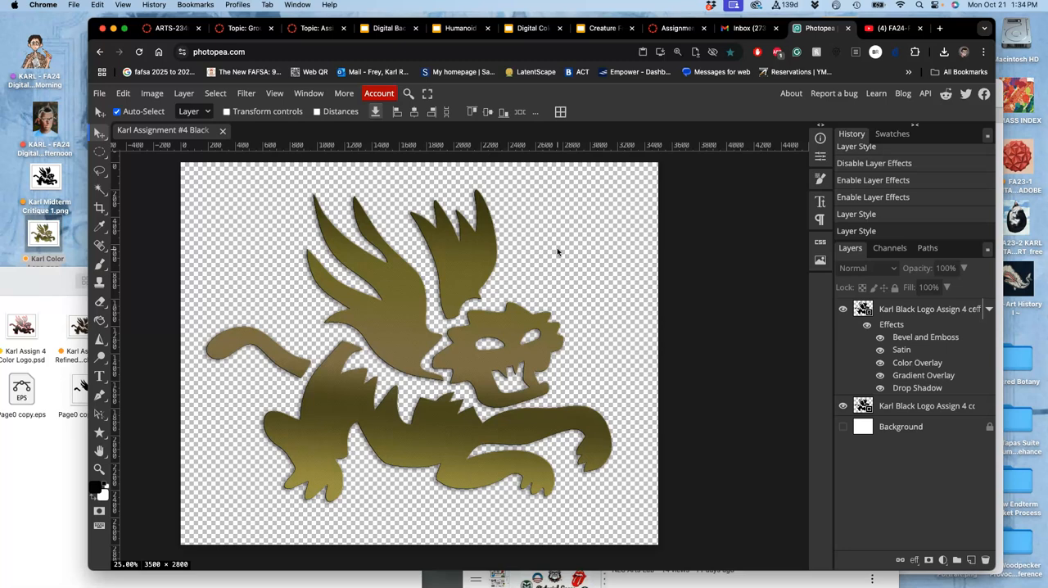
pyautogui.click(842, 427)
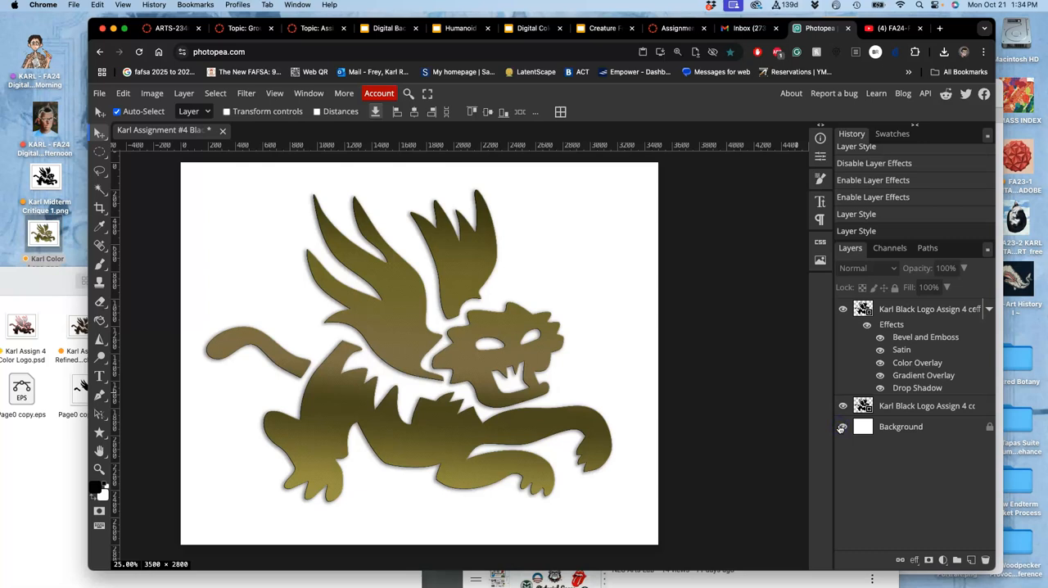
pyautogui.click(842, 309)
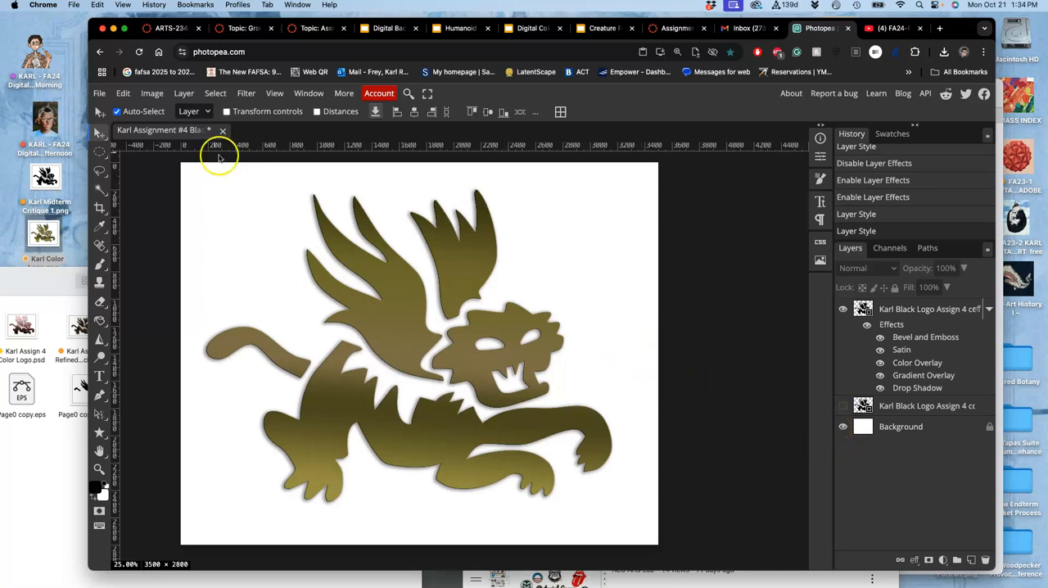
# Save the document to the desktop as 'Karl Midterm Critique 1.psd'.
pyautogui.click(99, 92)
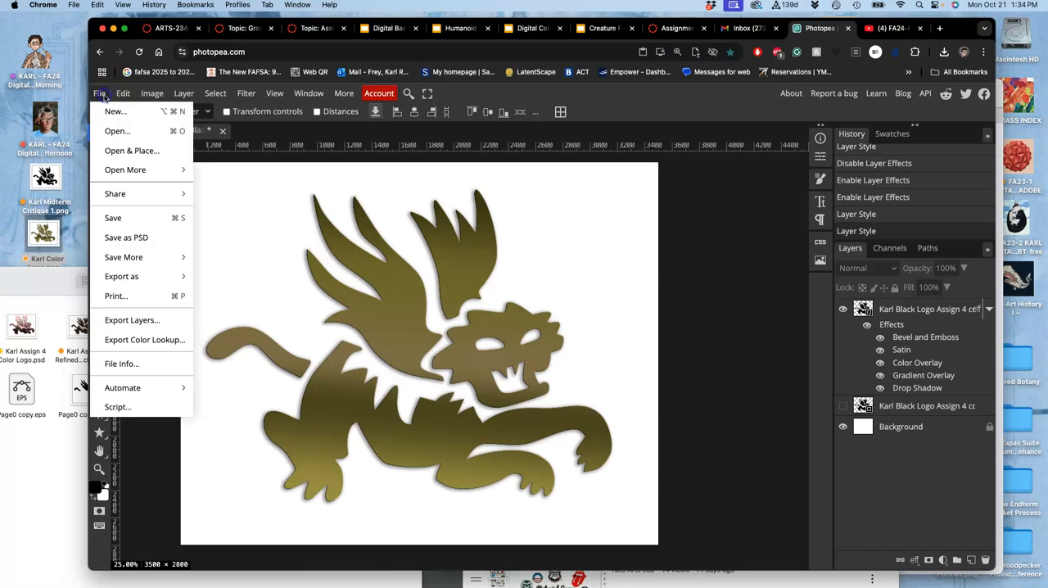
pyautogui.moveTo(126, 238)
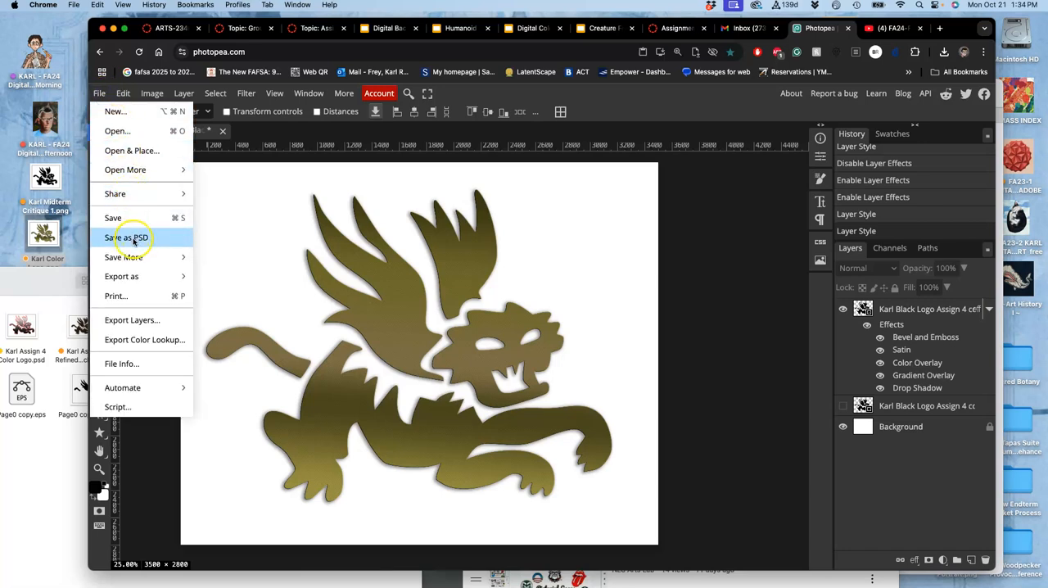
pyautogui.click(128, 238)
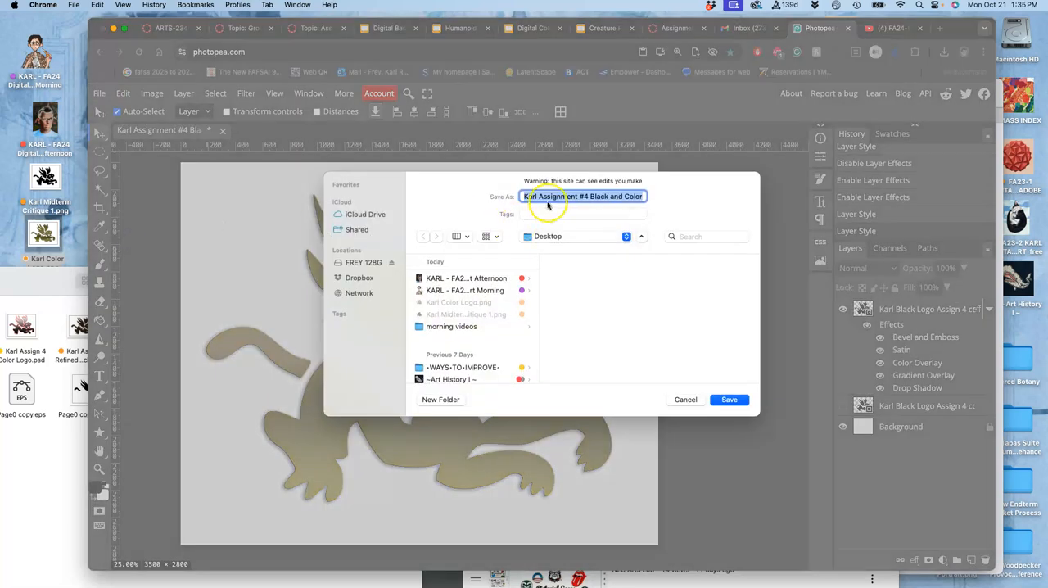
pyautogui.write('Karl Midterm Critique 1.psd')
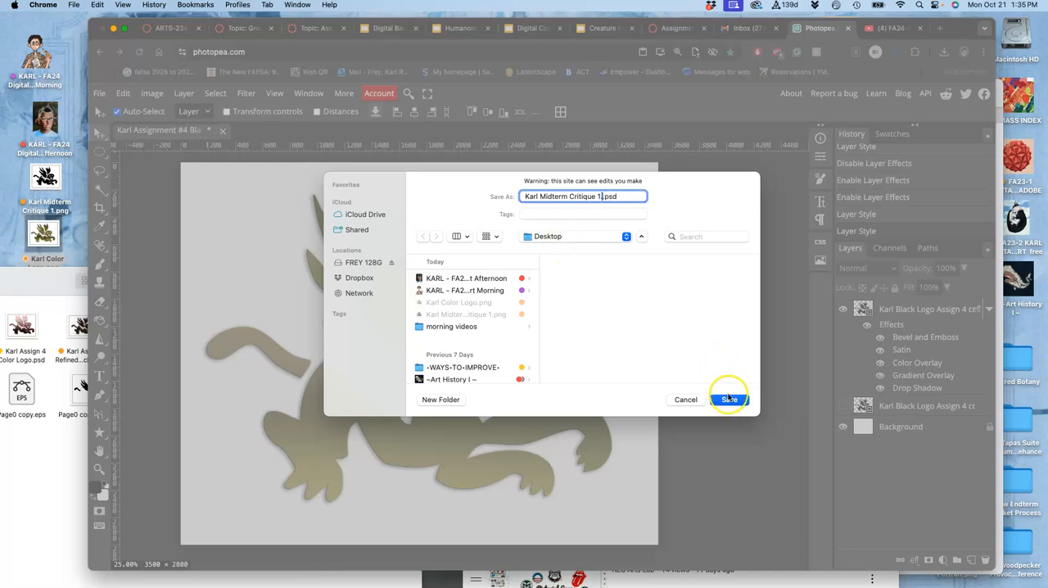
pyautogui.click(728, 400)
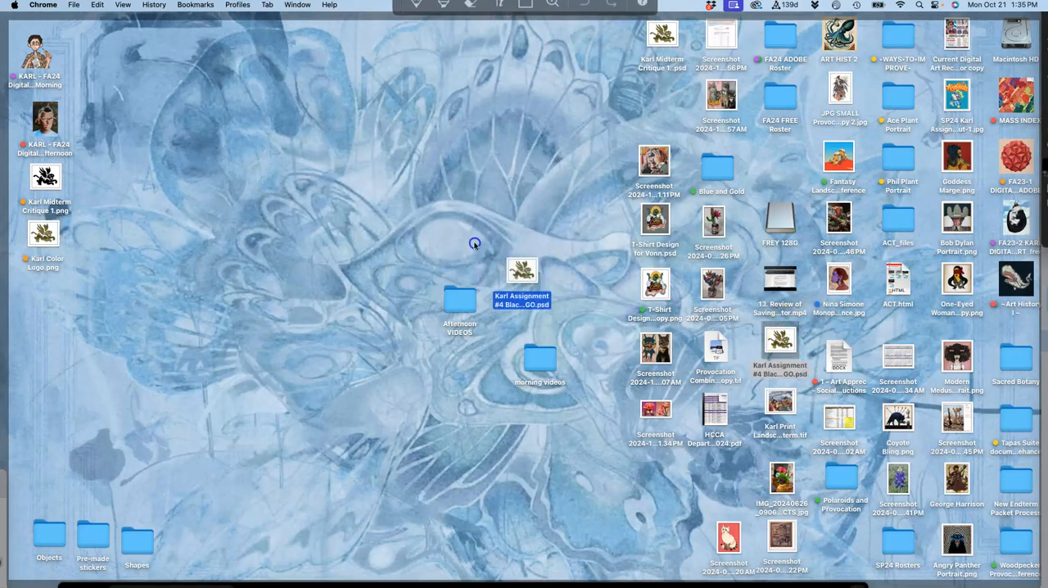
# Move the layered gold logo PSD into the Assign #4 folder of the afternoon class.
pyautogui.moveTo(522, 274); pyautogui.dragTo(51, 294)
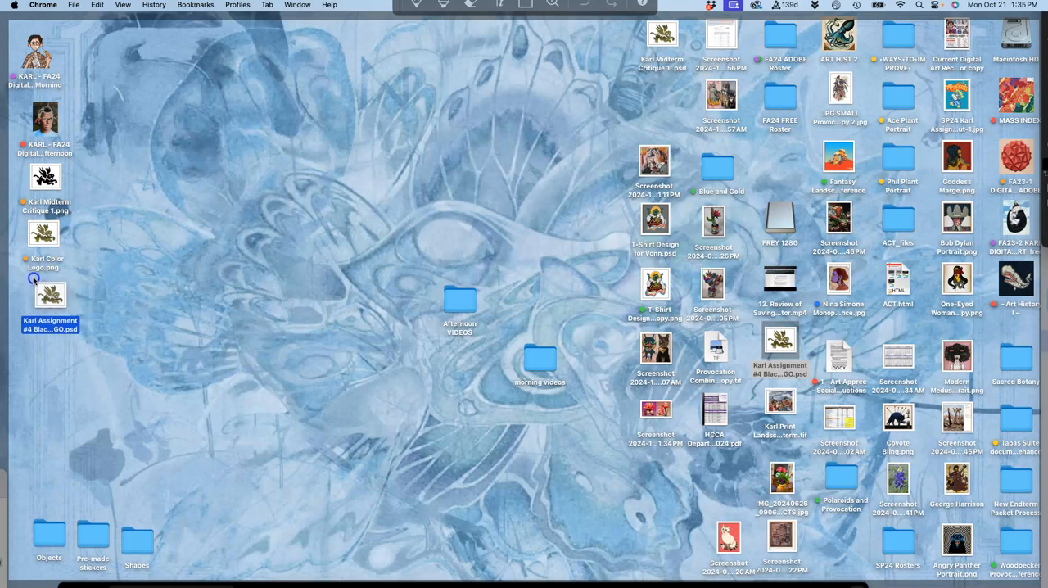
pyautogui.click(125, 504)
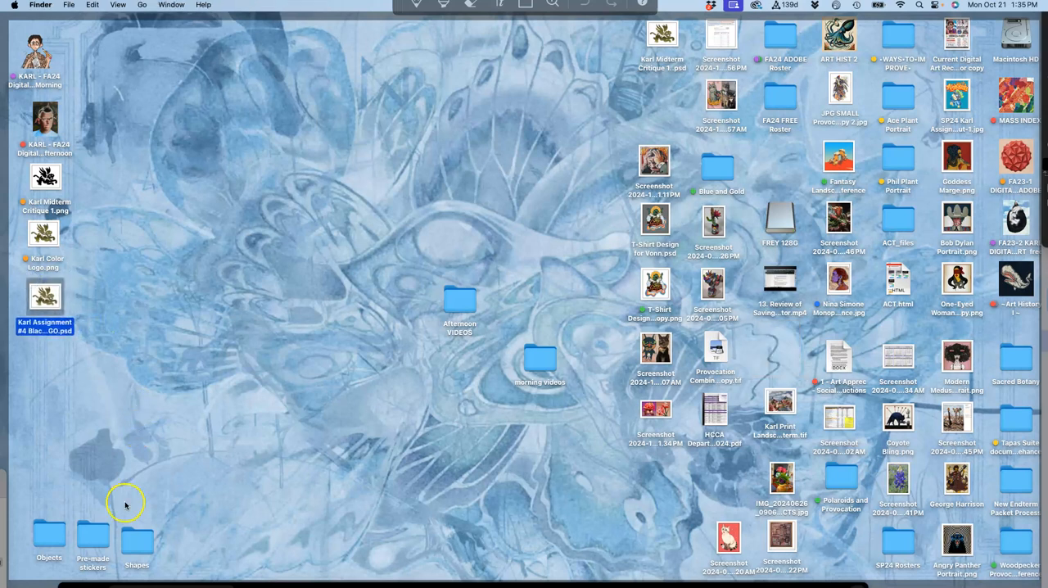
pyautogui.moveTo(73, 447)
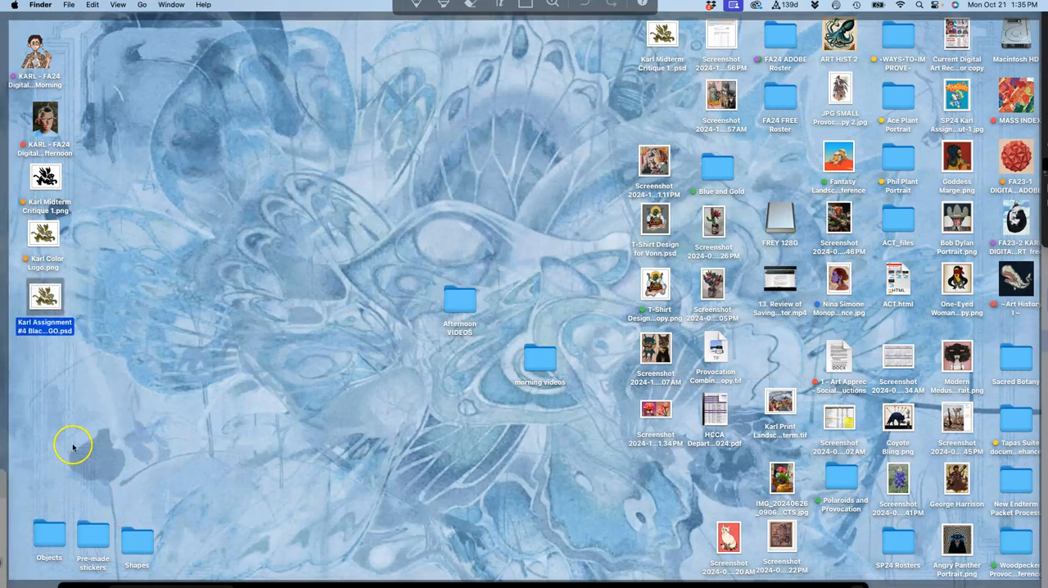
pyautogui.moveTo(104, 424)
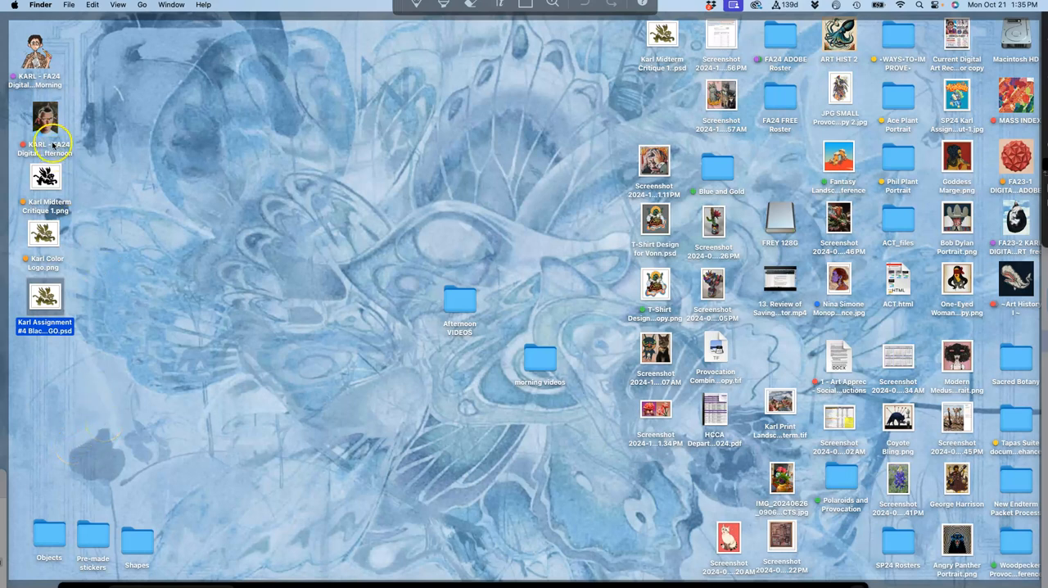
pyautogui.doubleClick(45, 123)
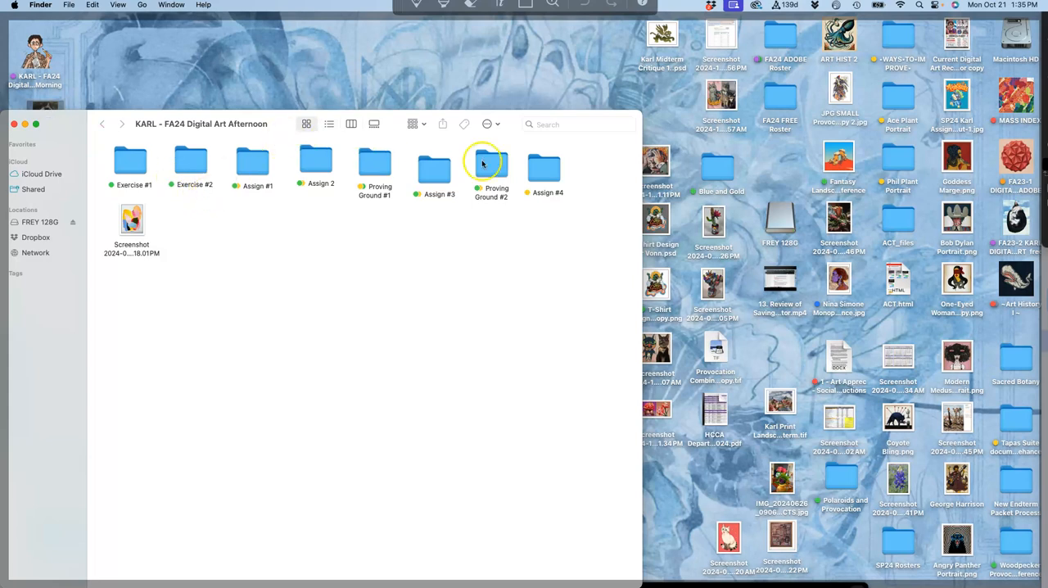
pyautogui.doubleClick(544, 164)
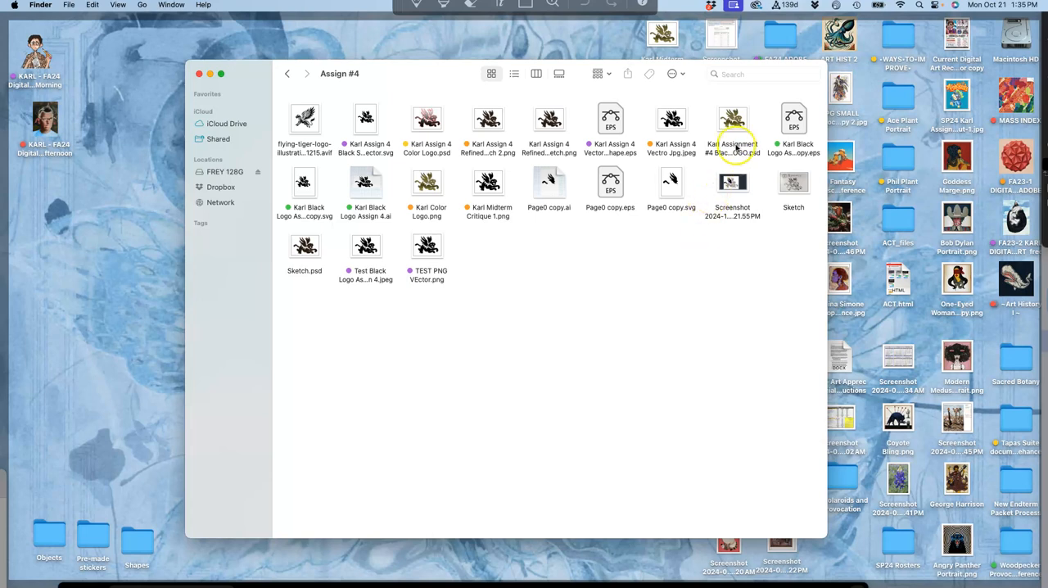
pyautogui.rightClick(732, 131)
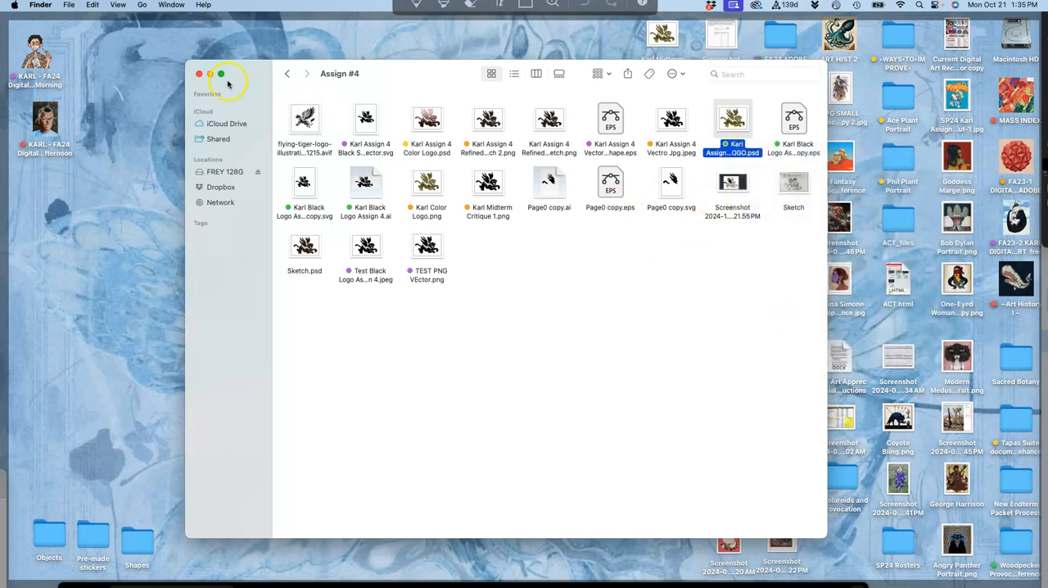
# Create a 'Midterm Critique Prints (3)' folder in the afternoon class folder.
pyautogui.click(287, 74)
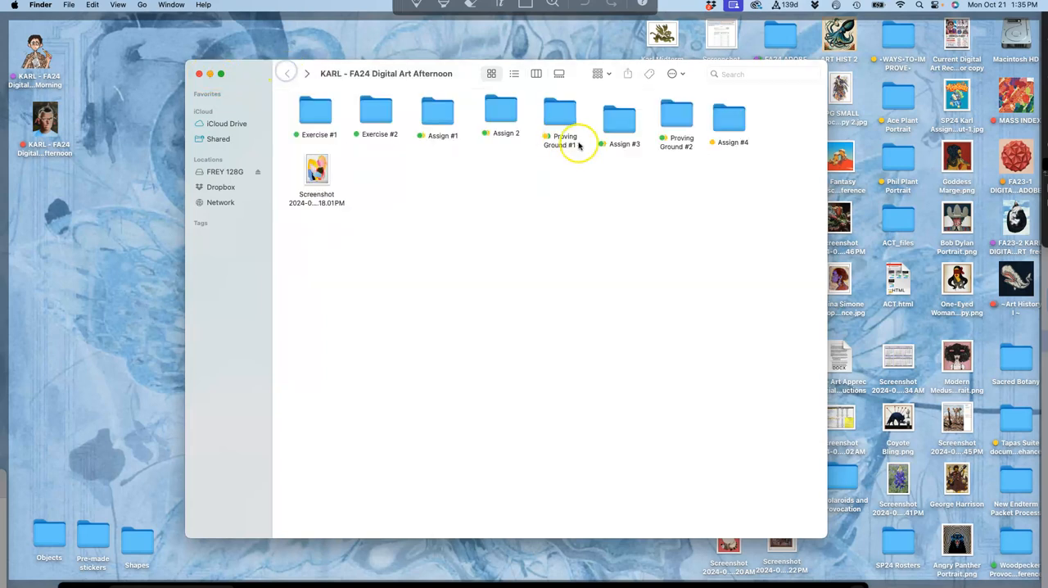
pyautogui.rightClick(729, 119)
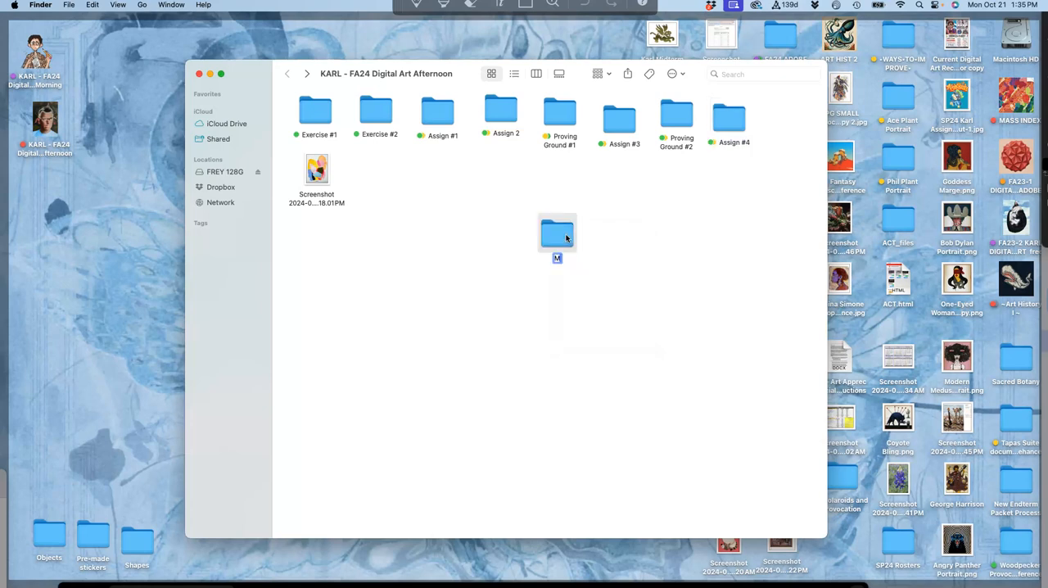
pyautogui.write('Midterm Critic')
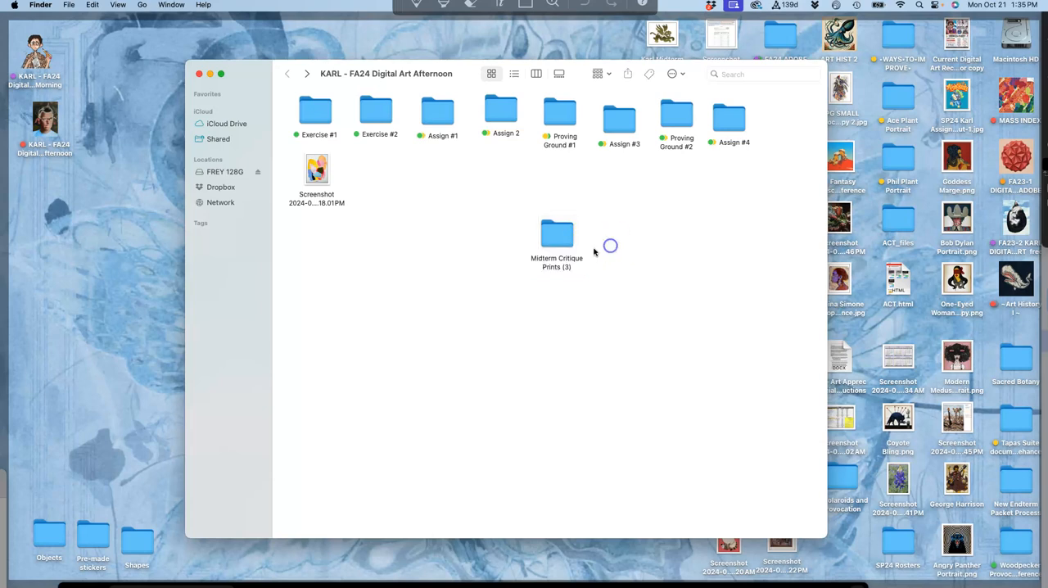
pyautogui.rightClick(557, 233)
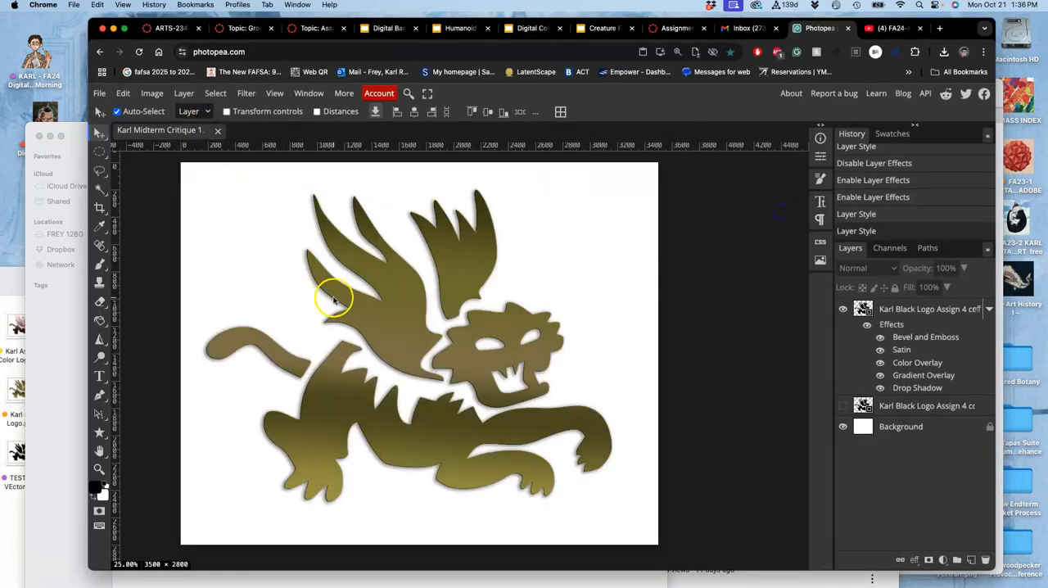
pyautogui.moveTo(368, 302)
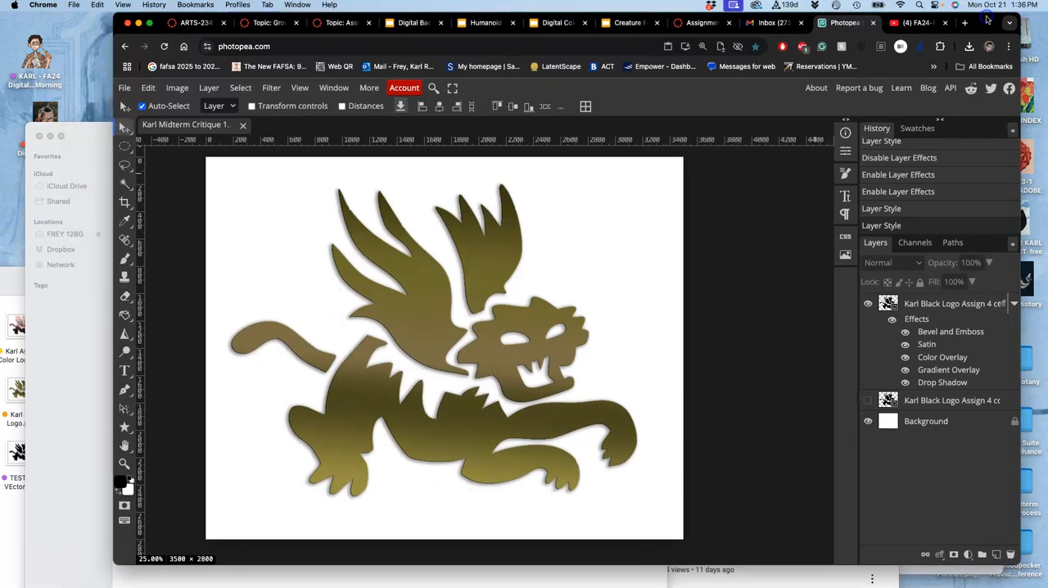
pyautogui.moveTo(225, 101)
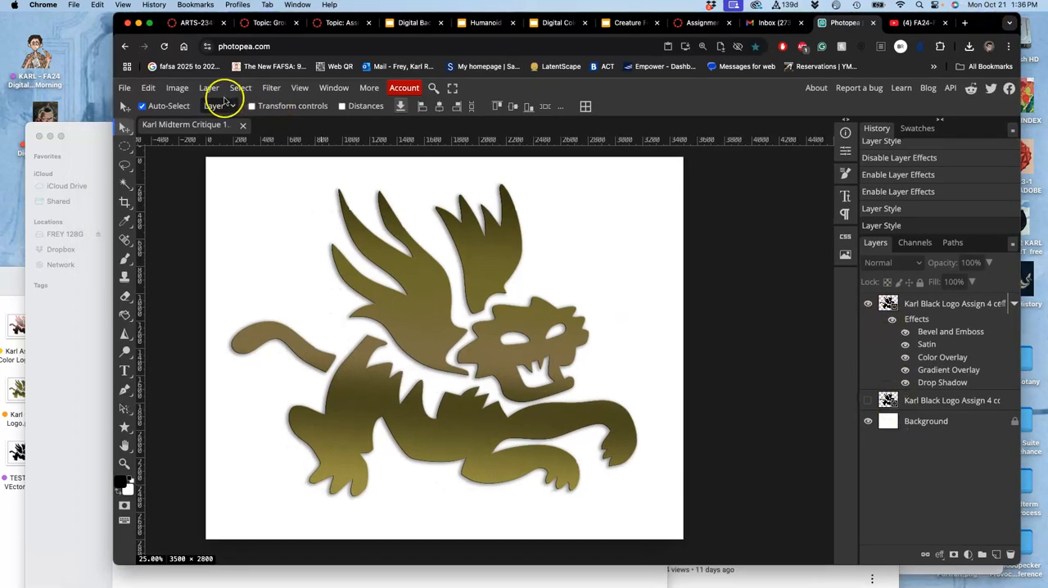
# Open the Layer menu on the Karl Midterm Critique document to reach Flatten Image.
pyautogui.click(209, 88)
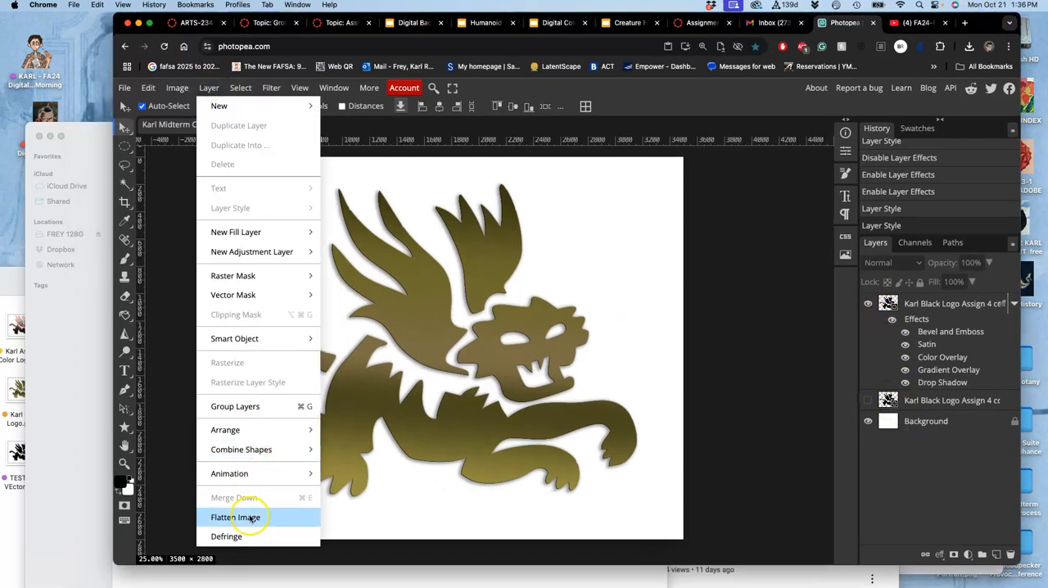